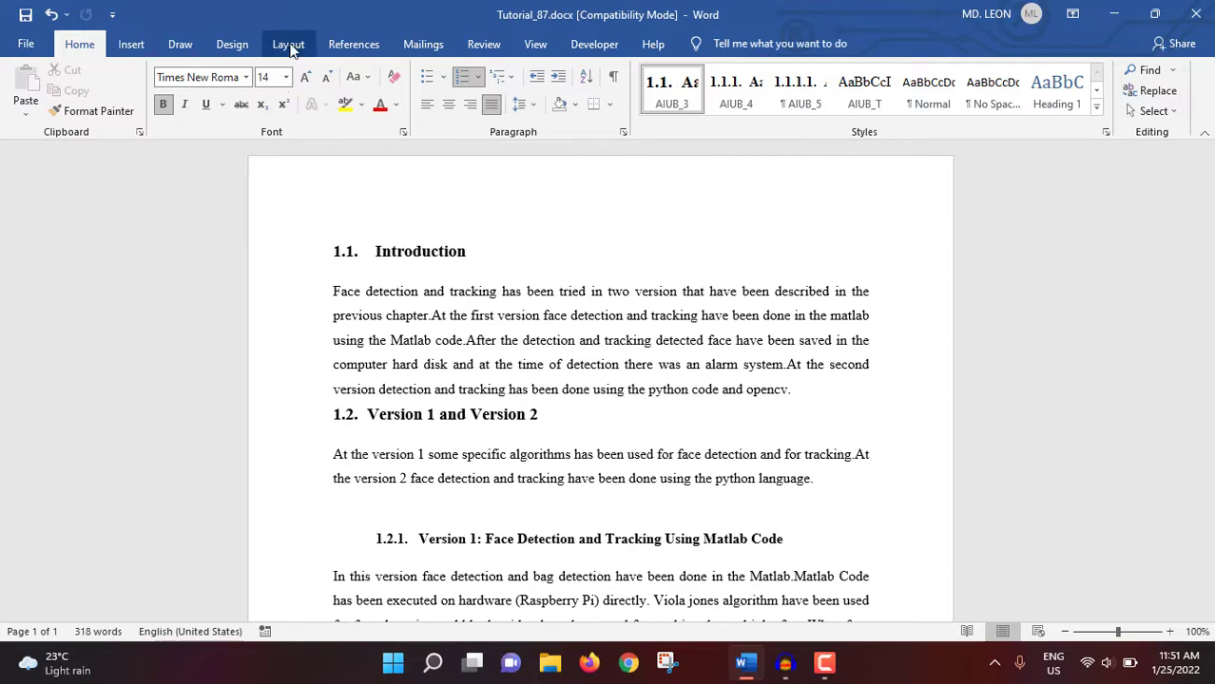
Show the Layout ribbon and browse the preset margin gallery for the report
click(289, 44)
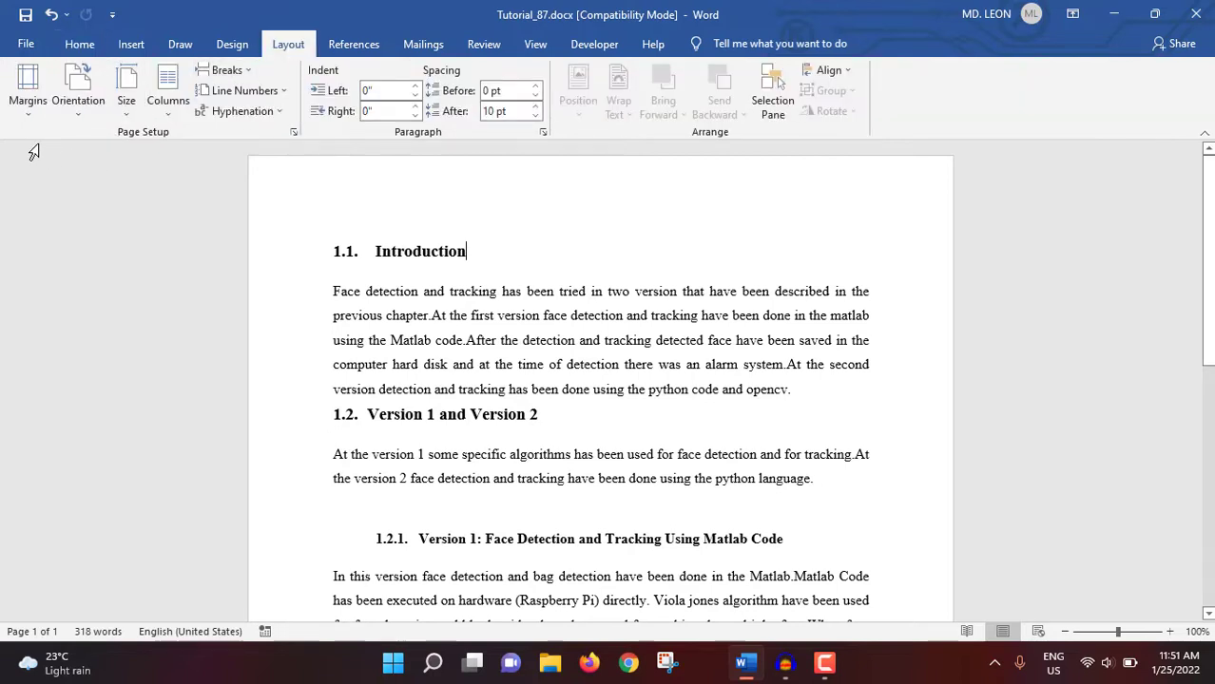
click(26, 91)
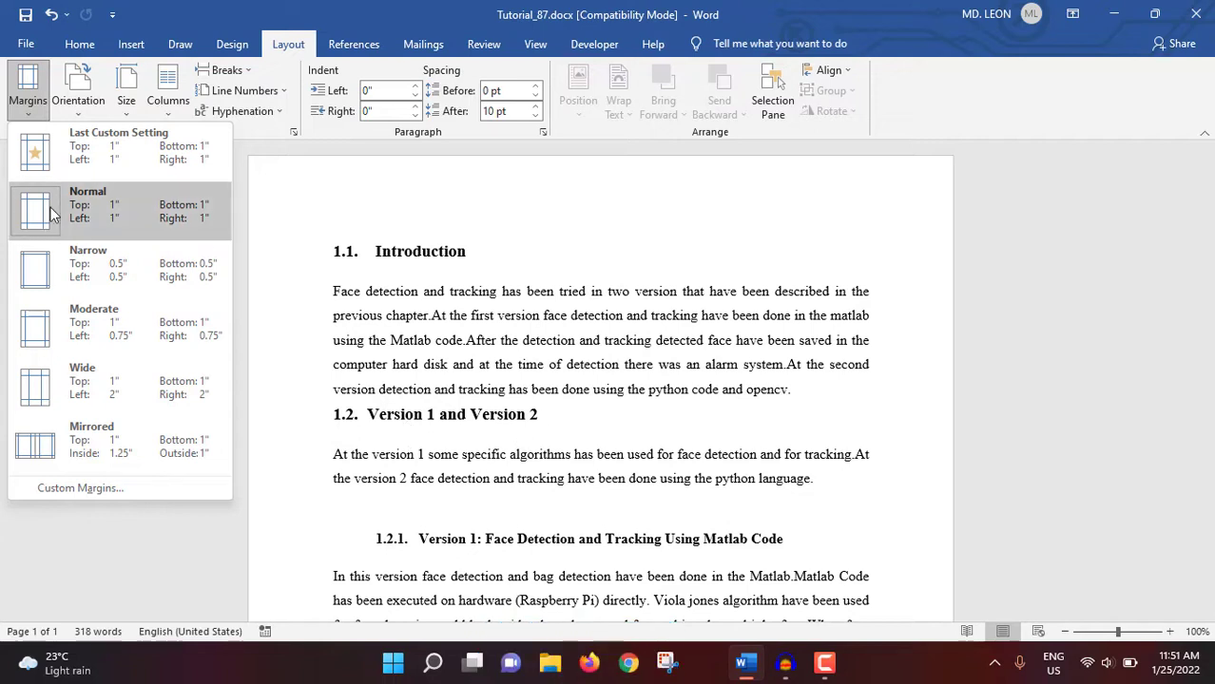
mouse_move(133, 221)
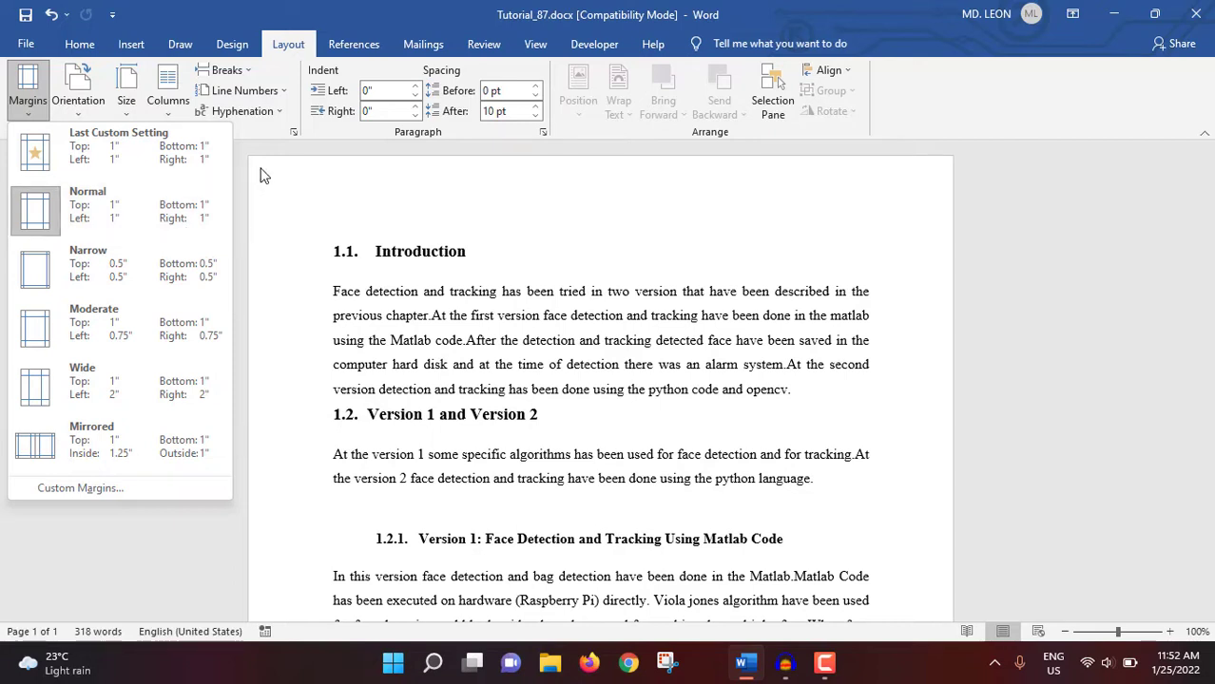
mouse_move(323, 168)
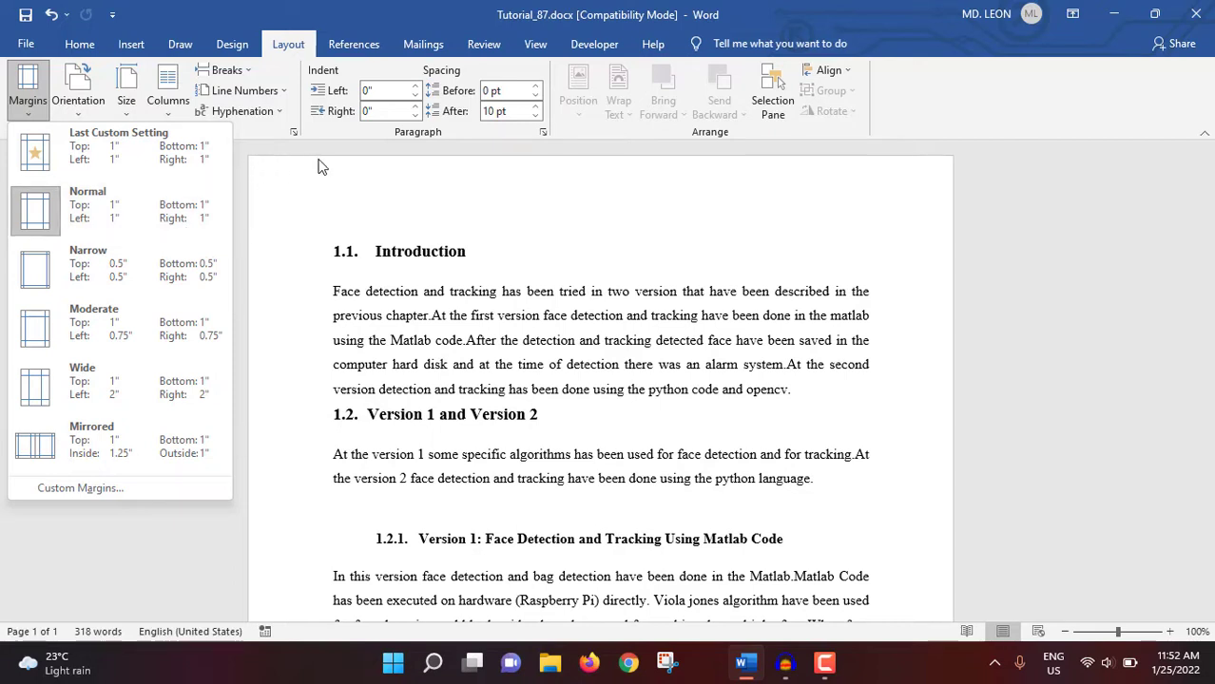
mouse_move(491, 232)
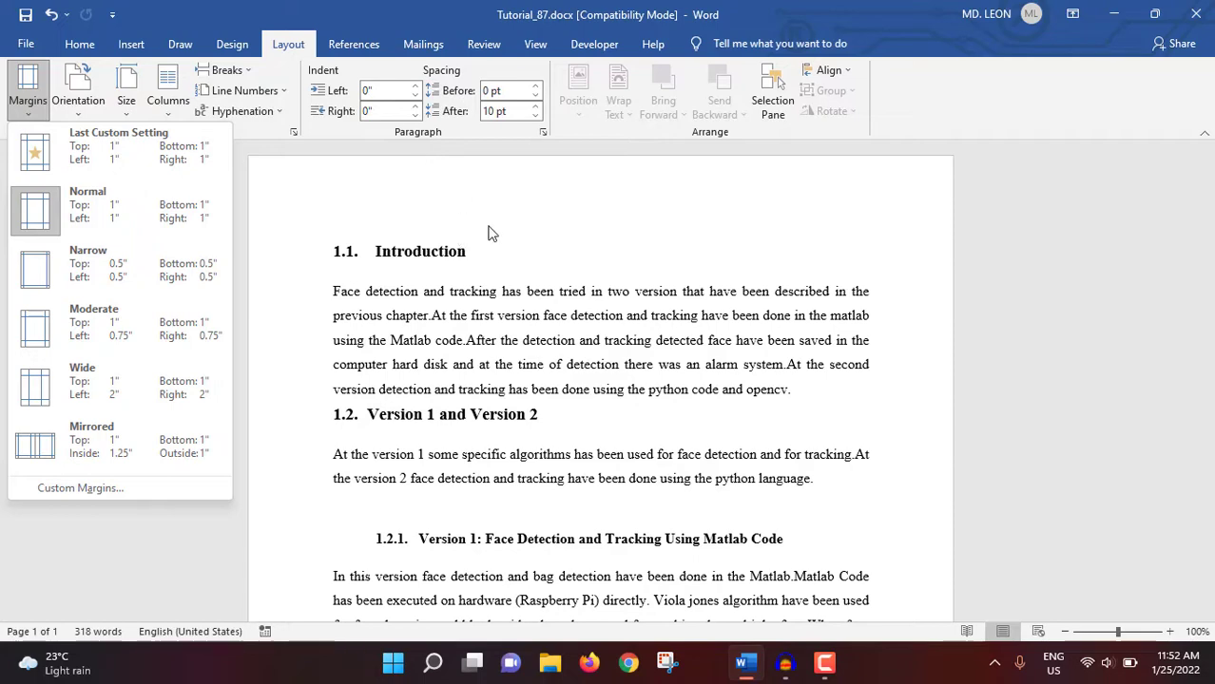
mouse_move(667, 327)
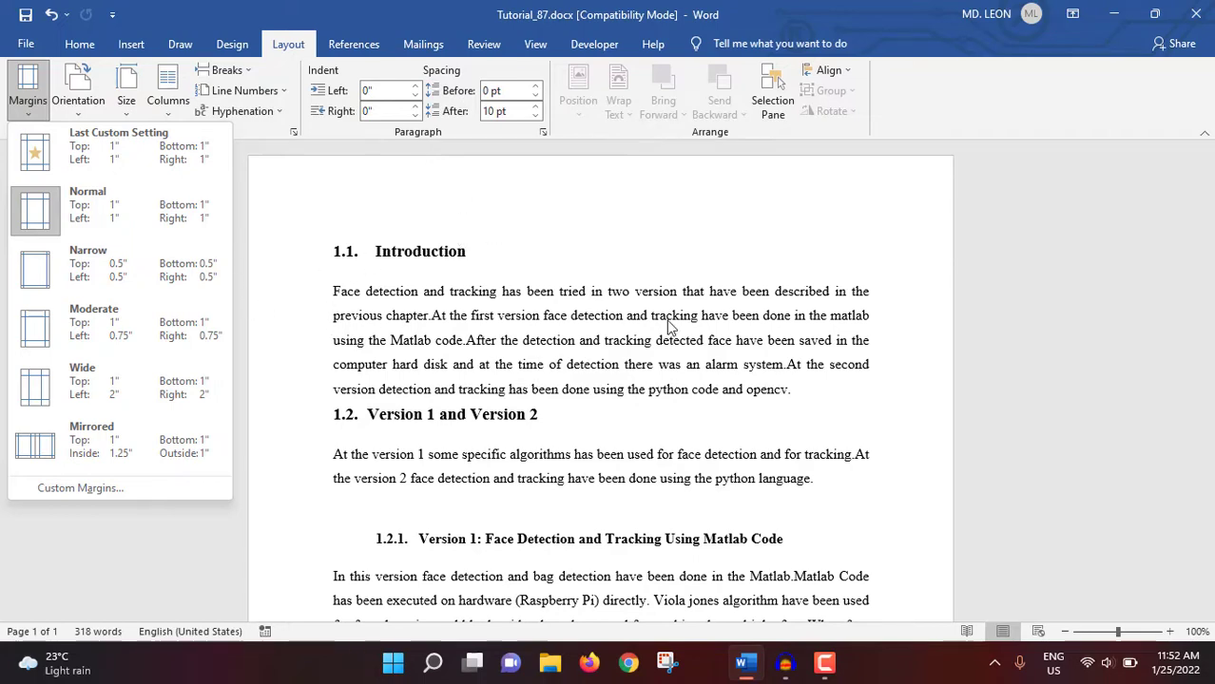
scroll(down, 3)
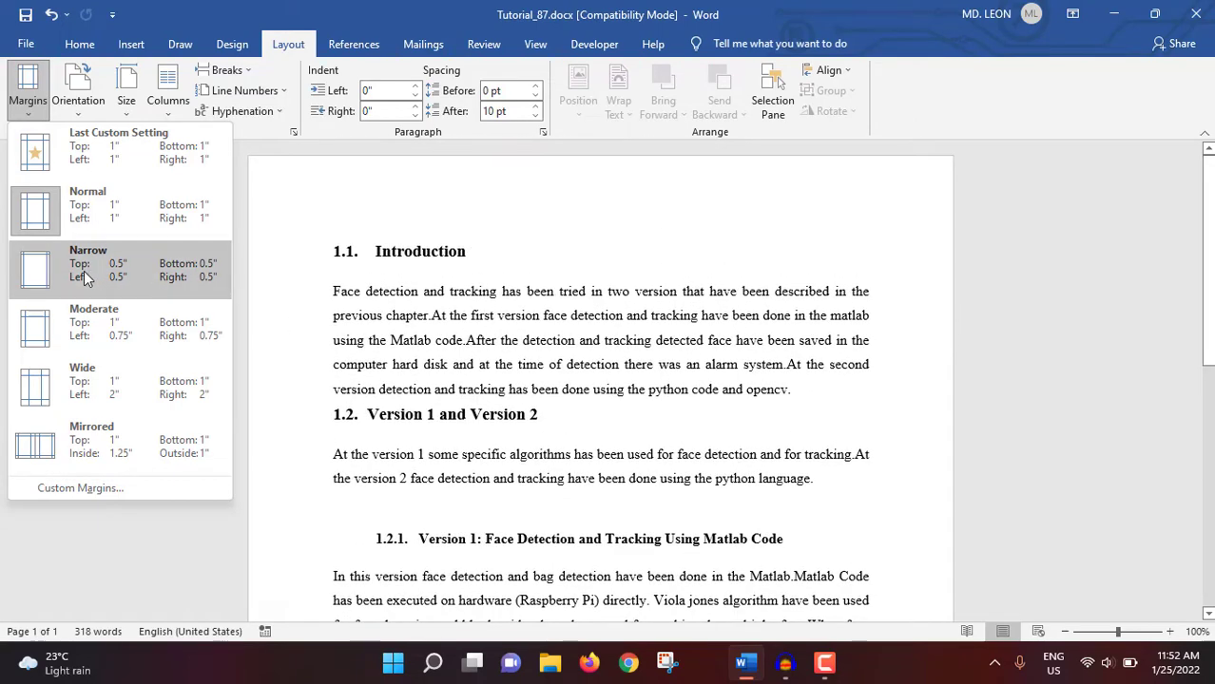
mouse_move(129, 286)
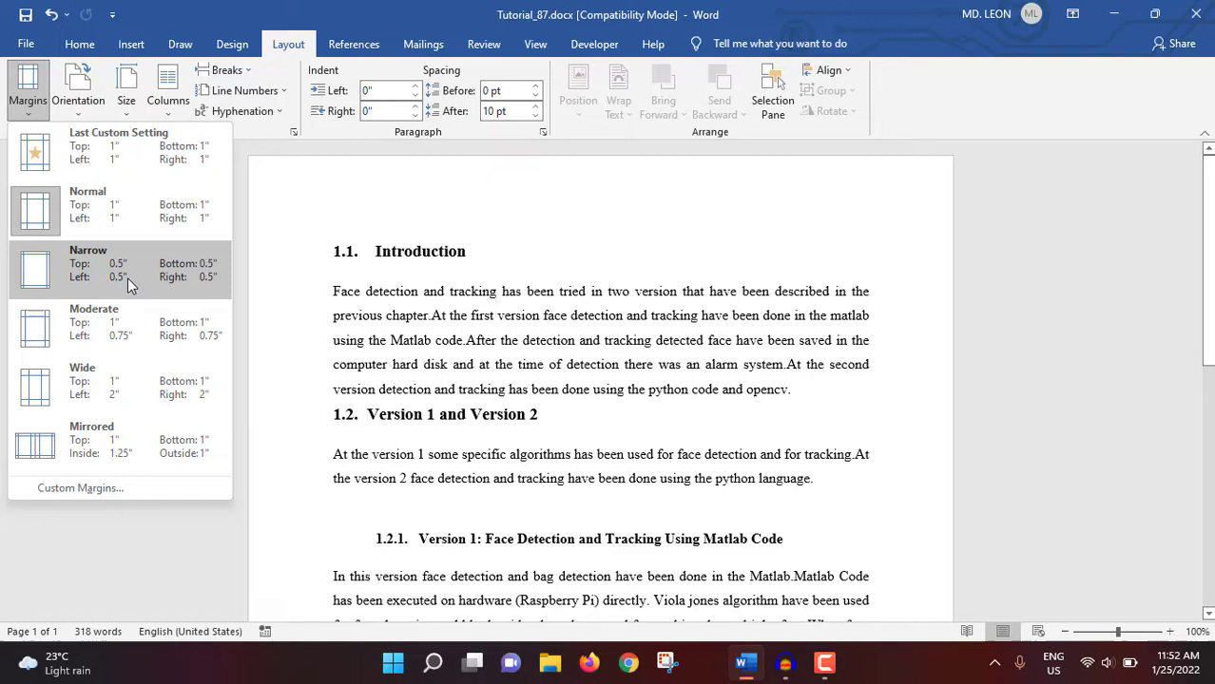
mouse_move(91, 464)
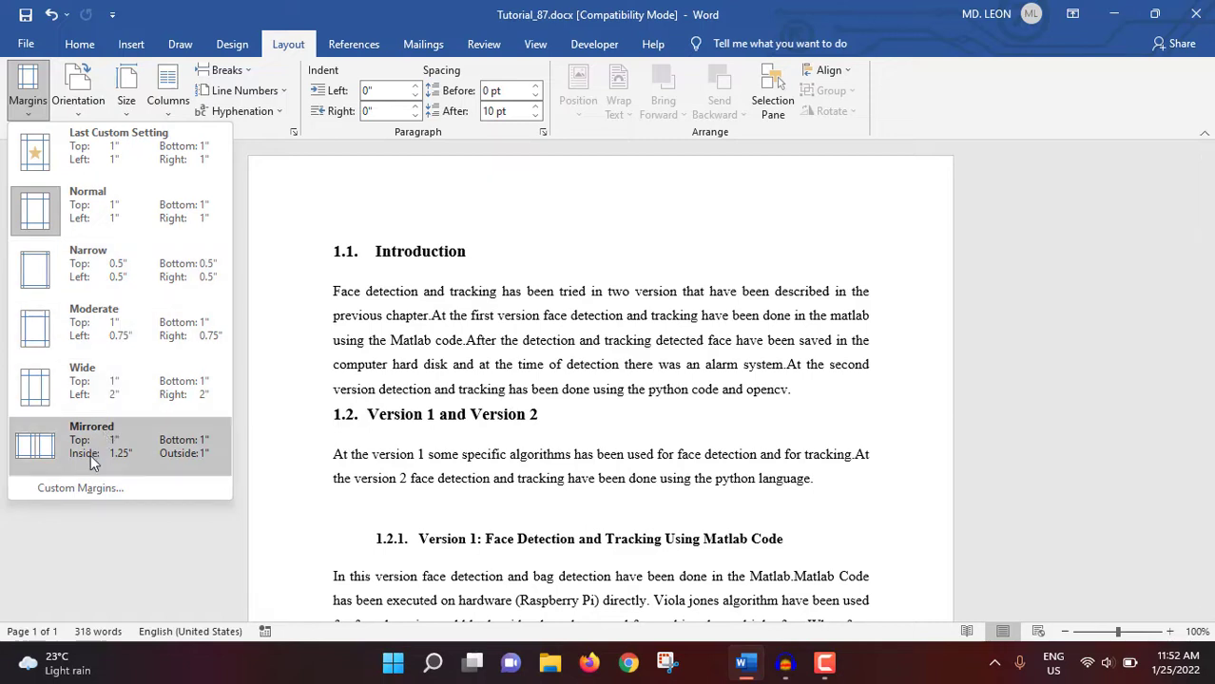
mouse_move(80, 487)
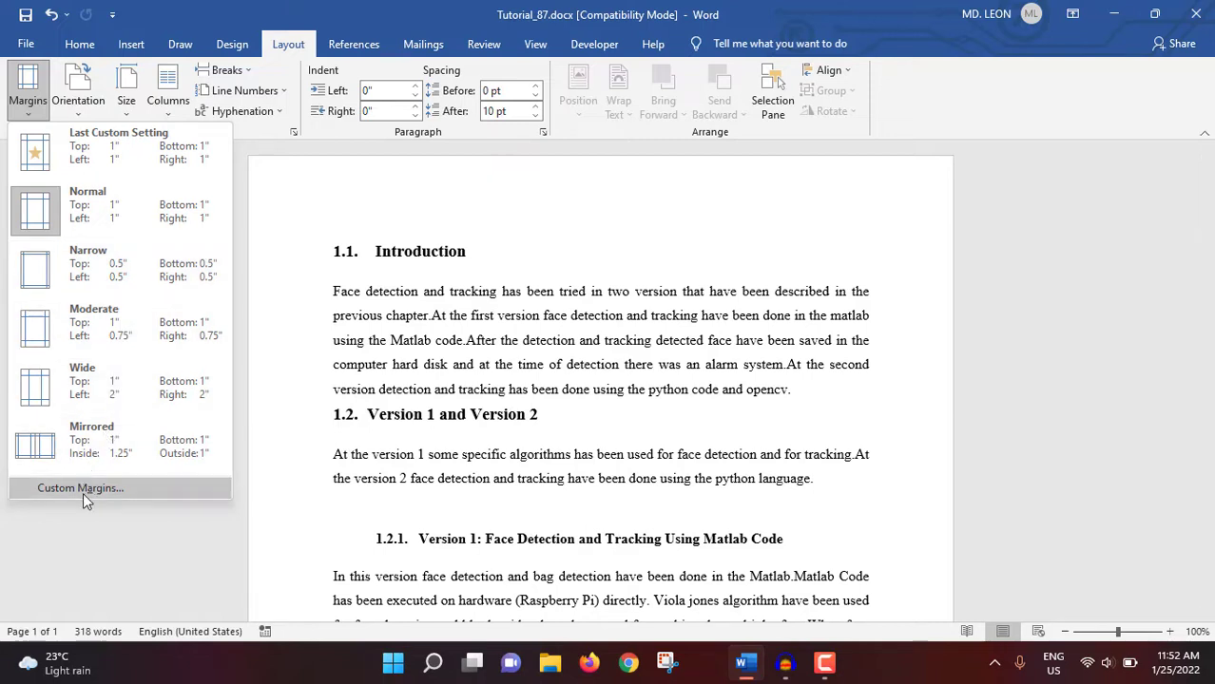
Enter 1.5-inch top, left, bottom and right margins in the custom margin settings
click(80, 486)
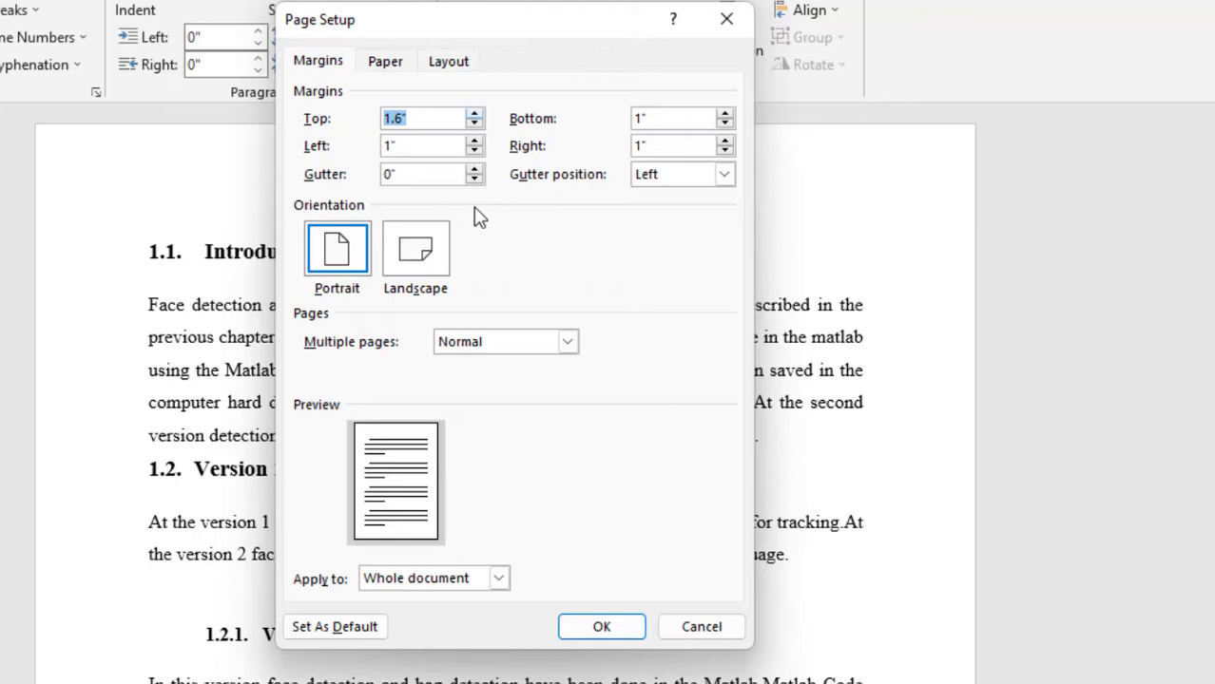
mouse_move(521, 334)
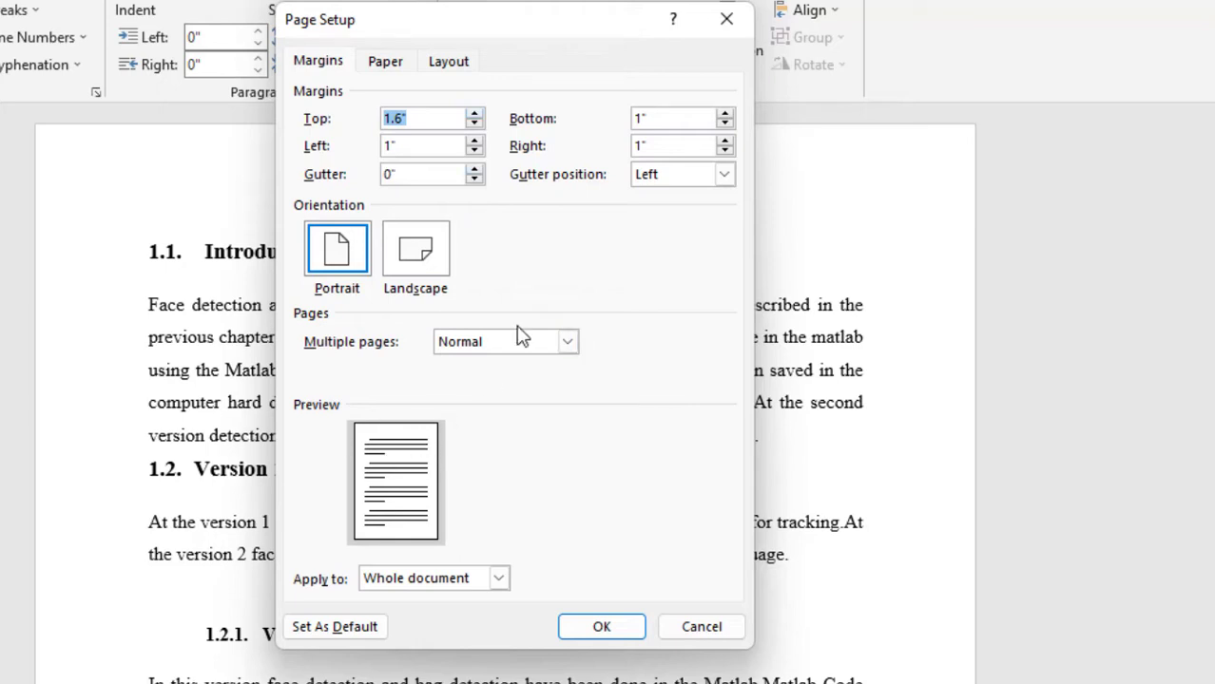
click(474, 122)
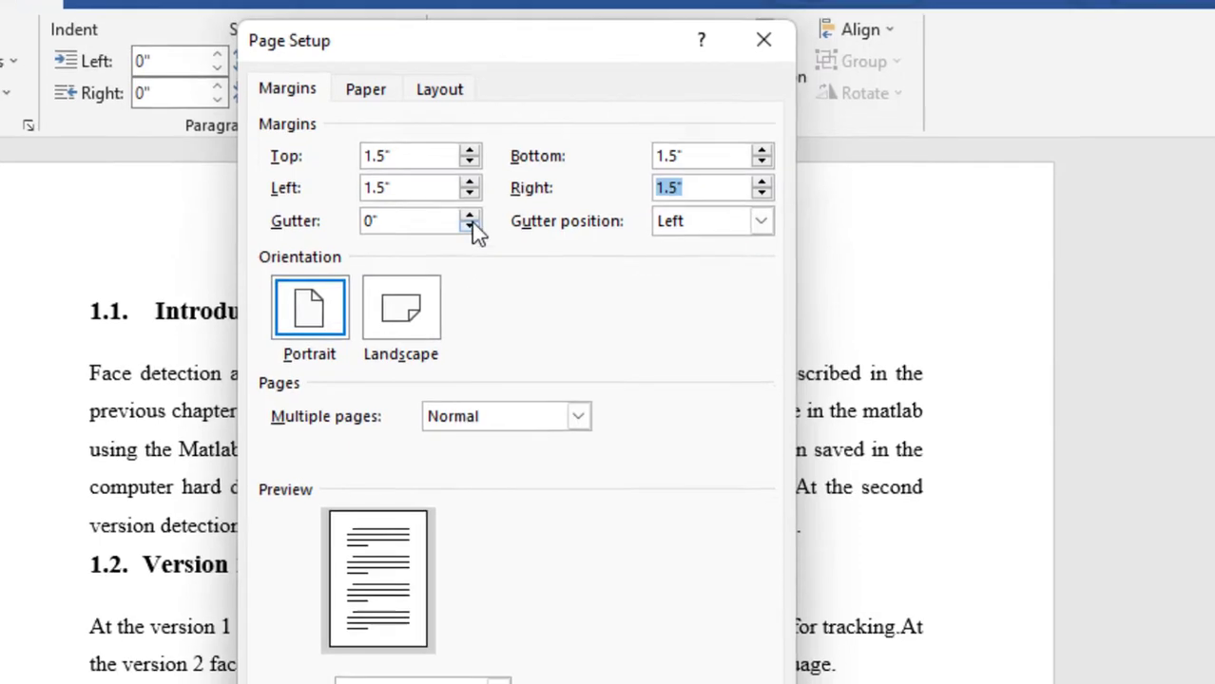
Raise the gutter width to 1 inch, keeping the left gutter position
click(467, 213)
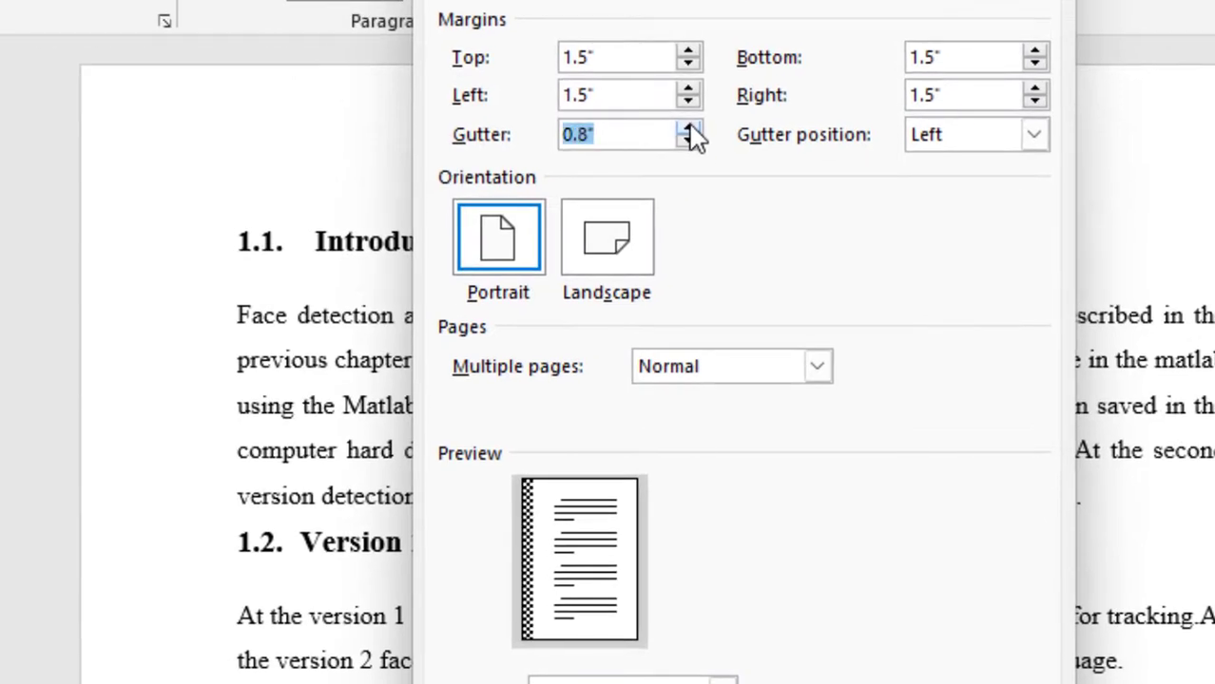
click(688, 127)
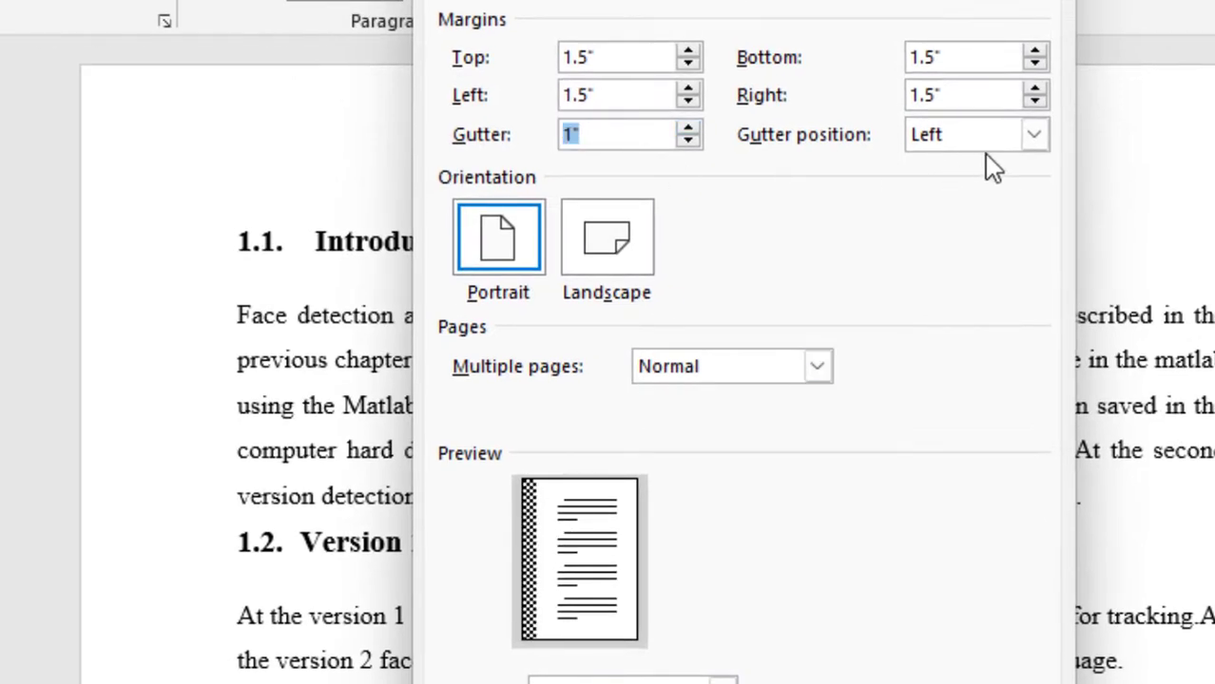
mouse_move(513, 523)
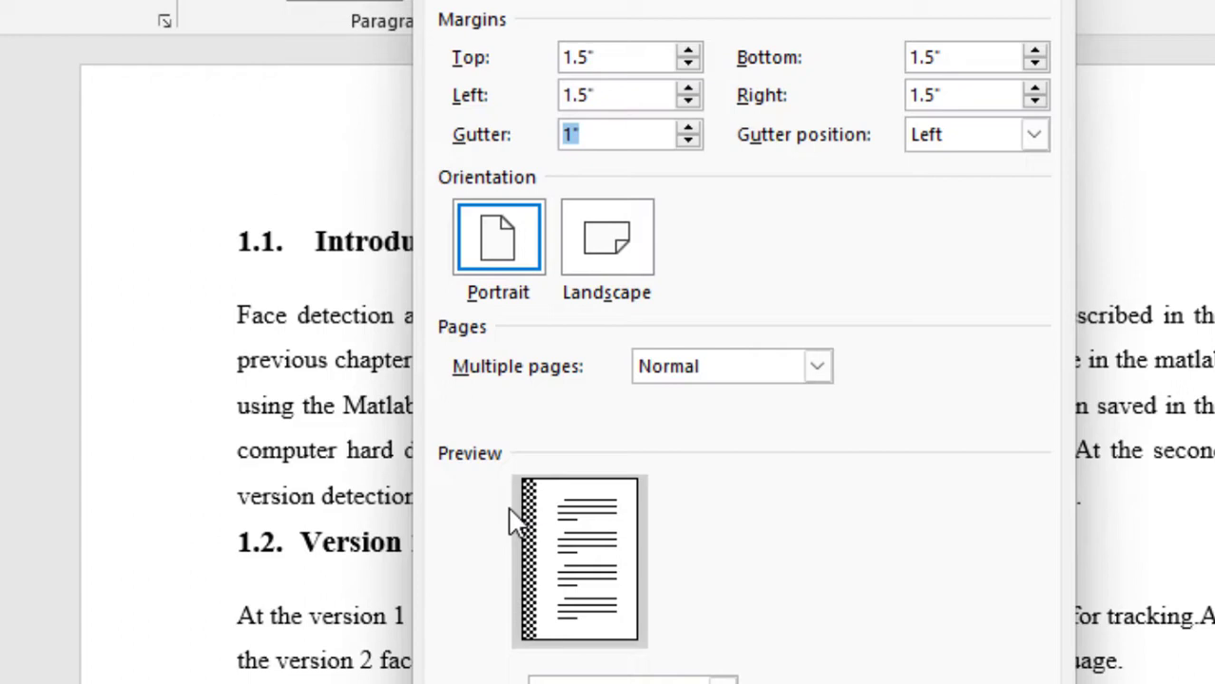
mouse_move(529, 536)
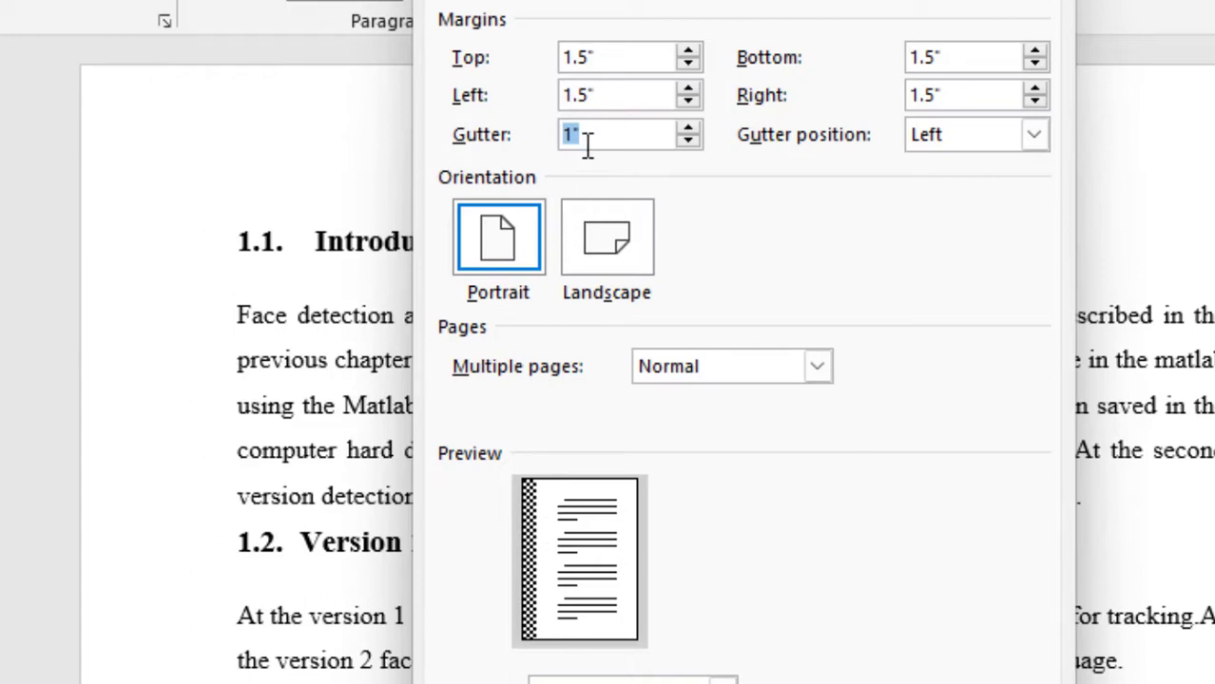
mouse_move(936, 302)
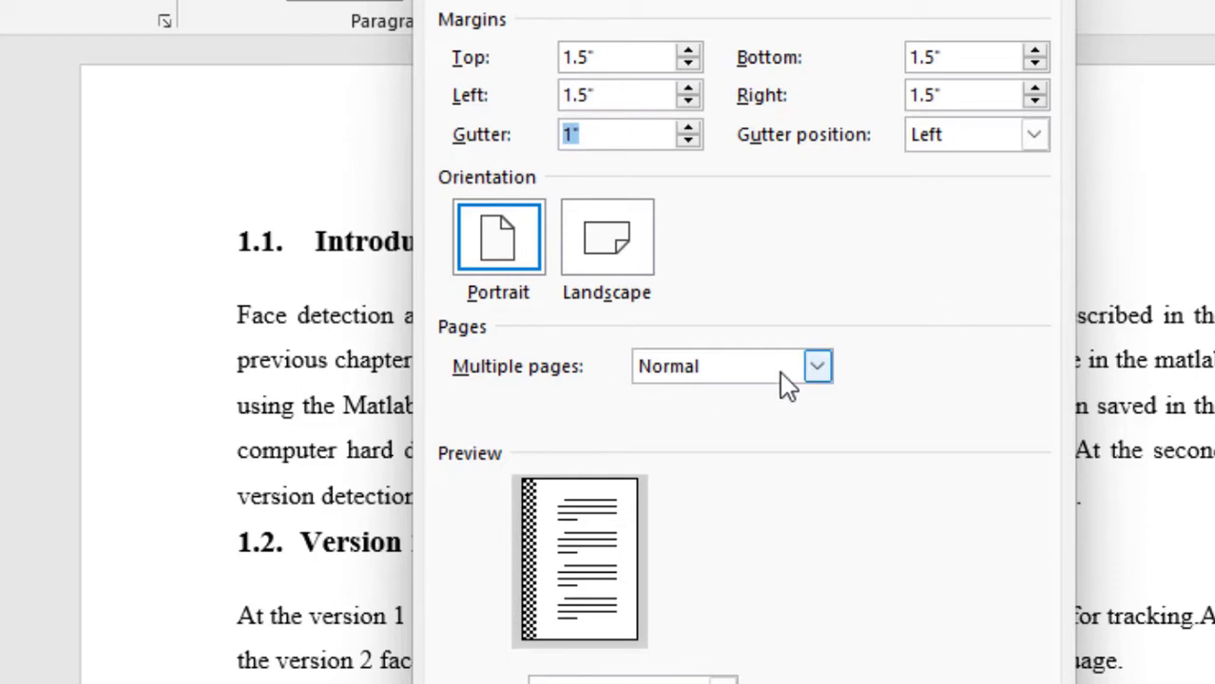
click(816, 365)
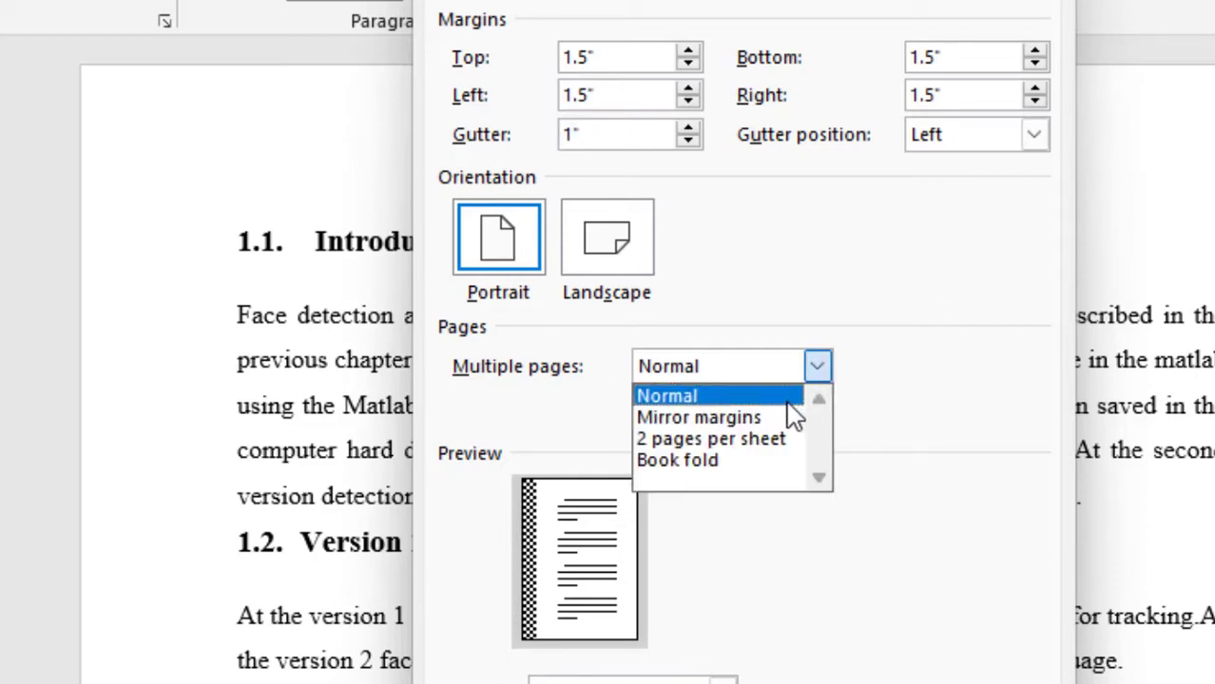
click(698, 418)
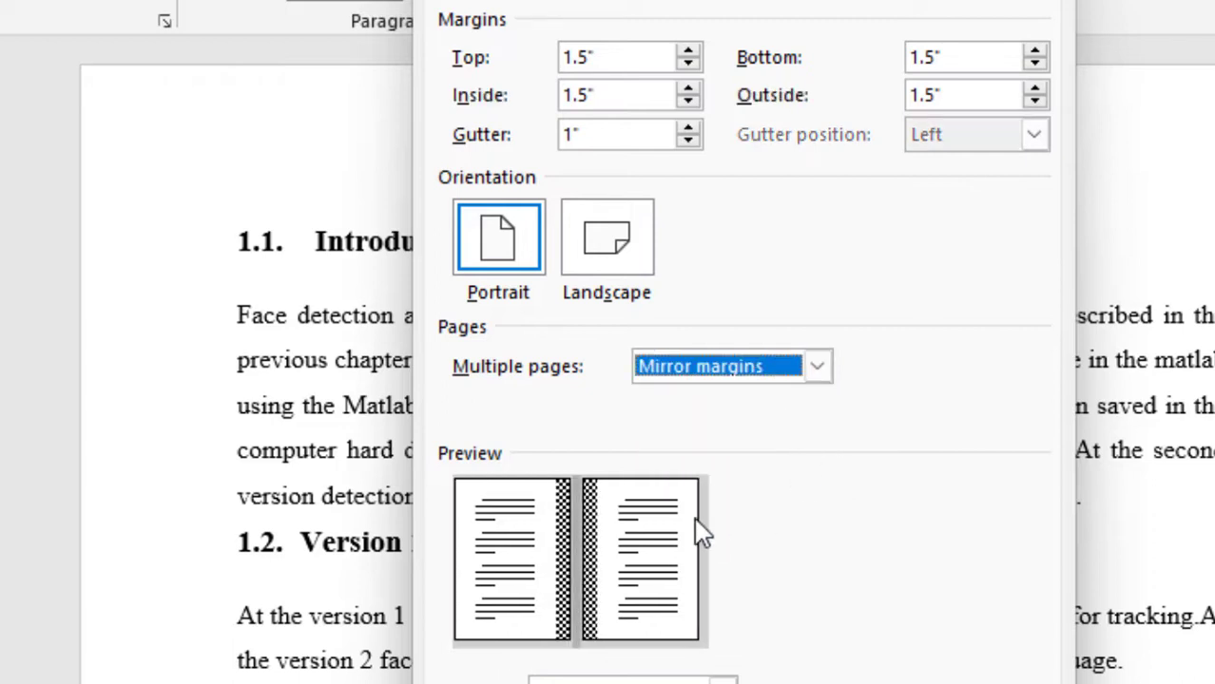
mouse_move(609, 514)
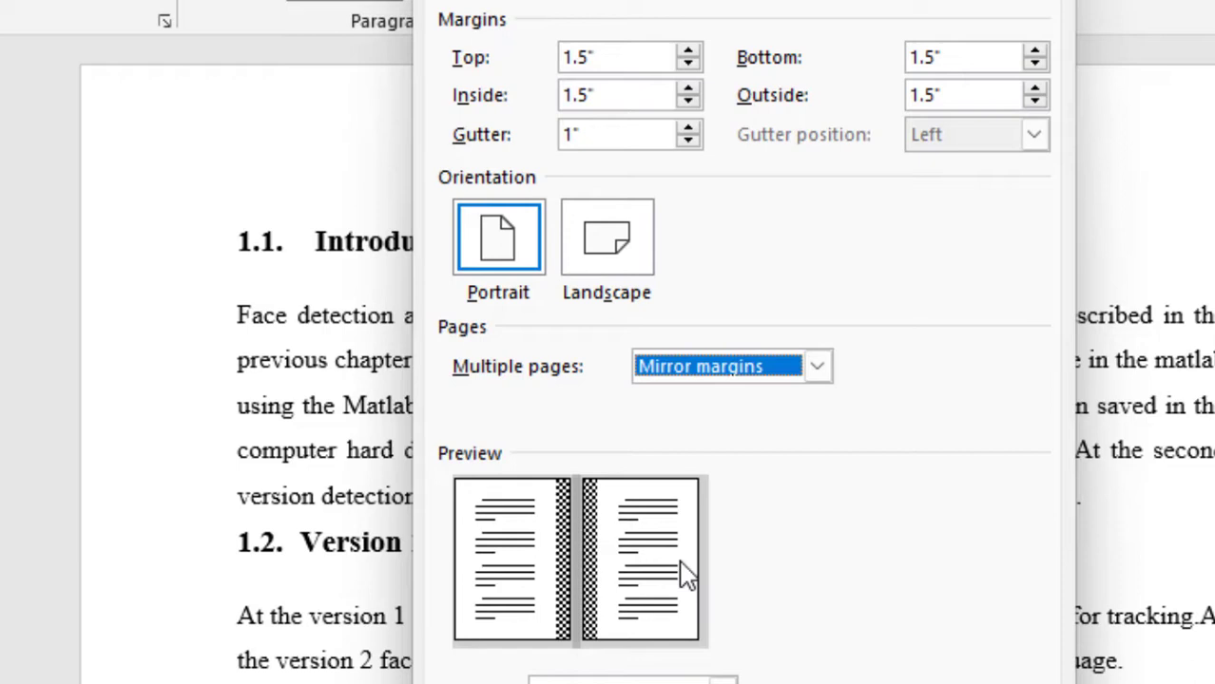
mouse_move(675, 566)
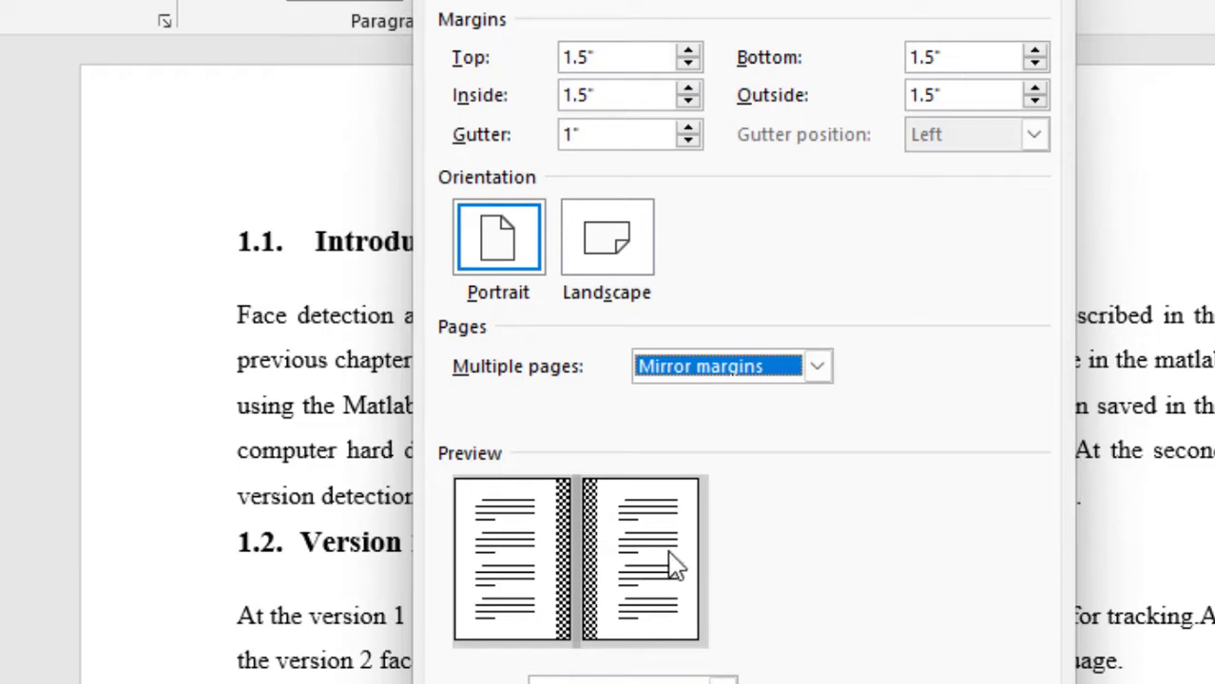
mouse_move(504, 561)
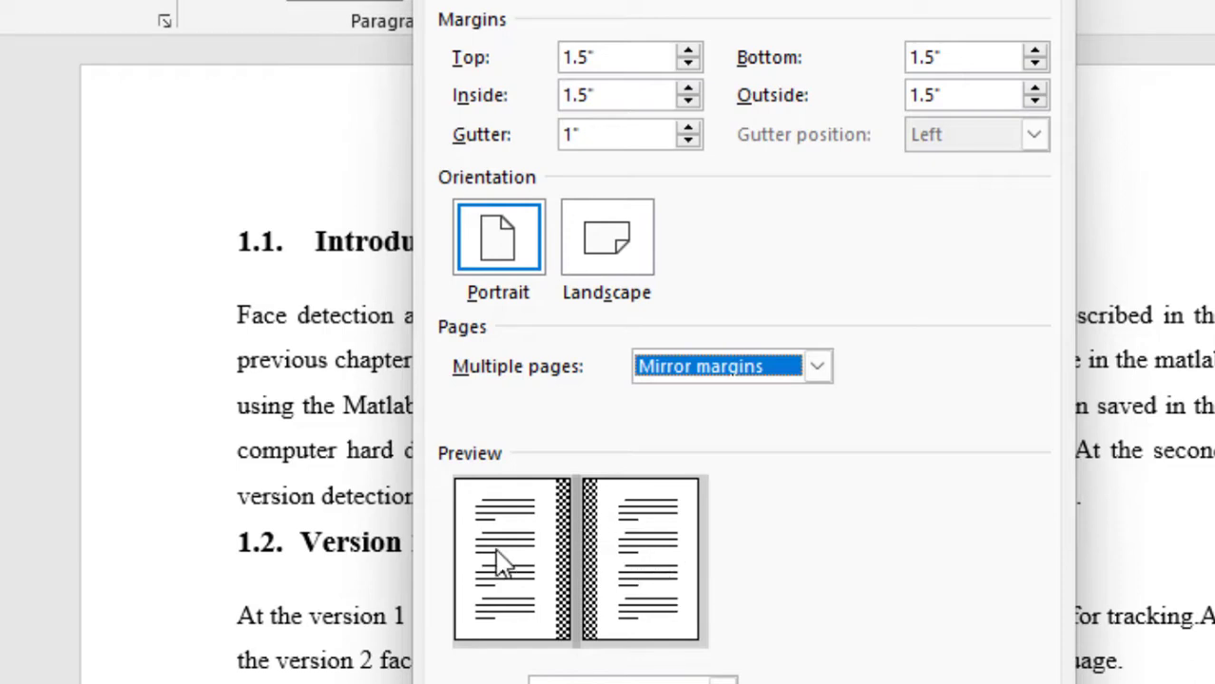
mouse_move(859, 529)
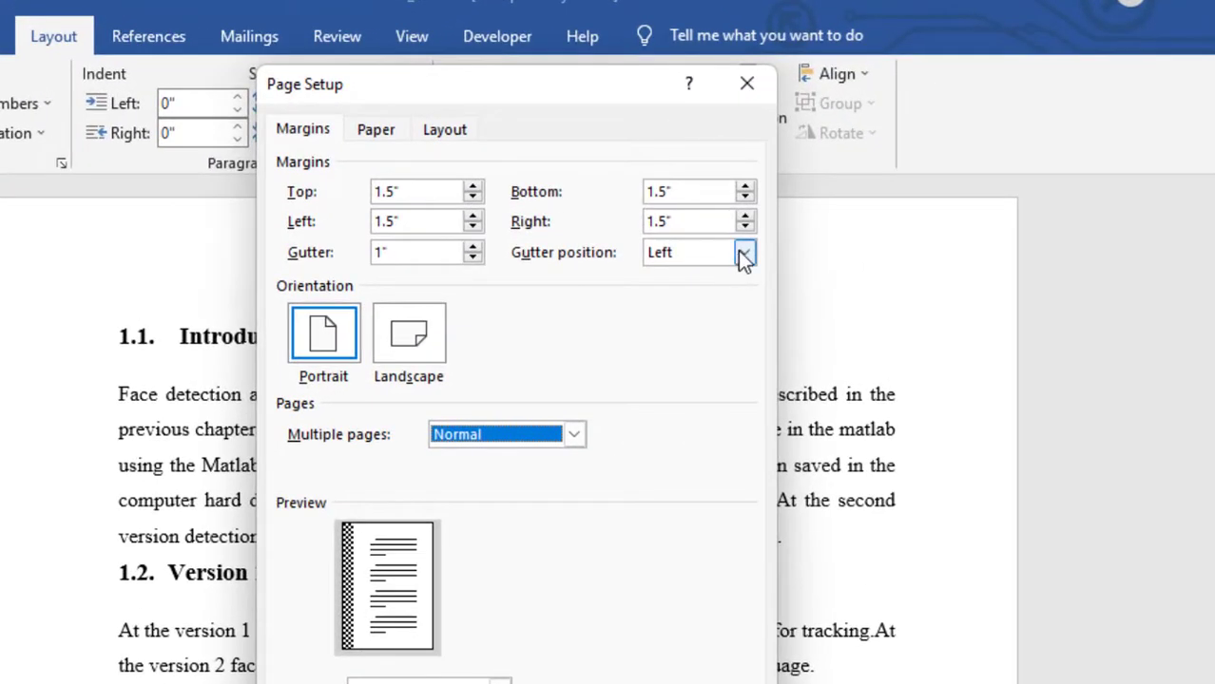
Move the gutter position to the top and lower the gutter width below 1 inch
click(746, 251)
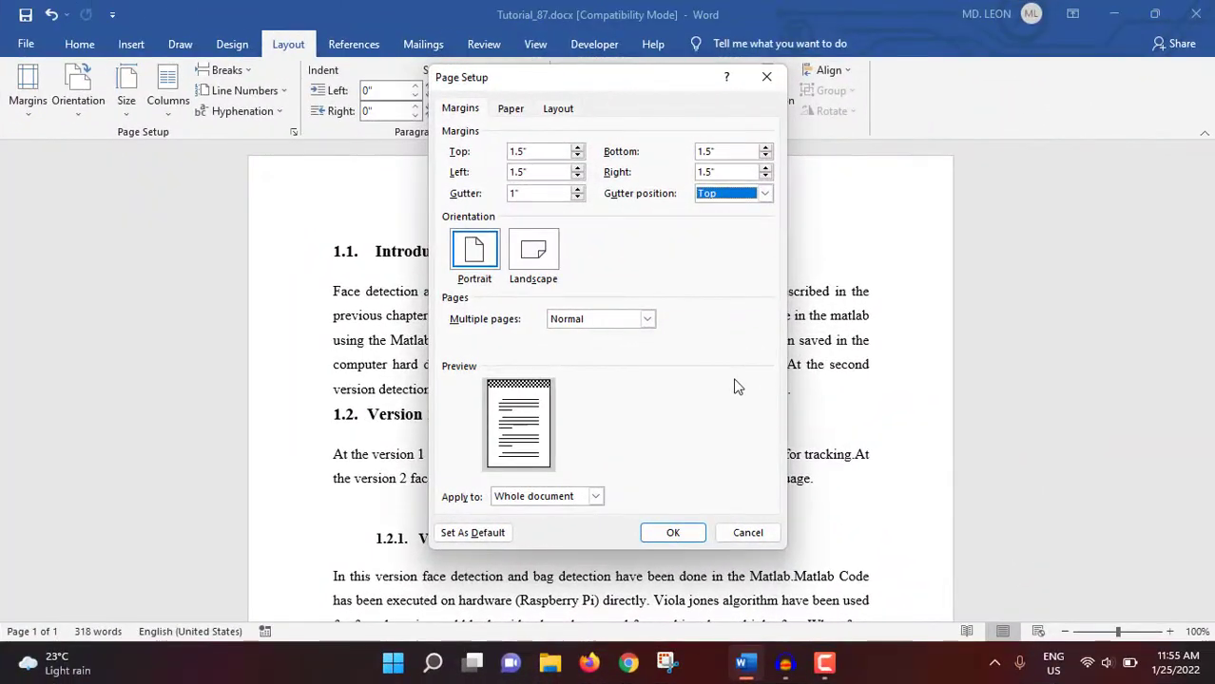
click(578, 195)
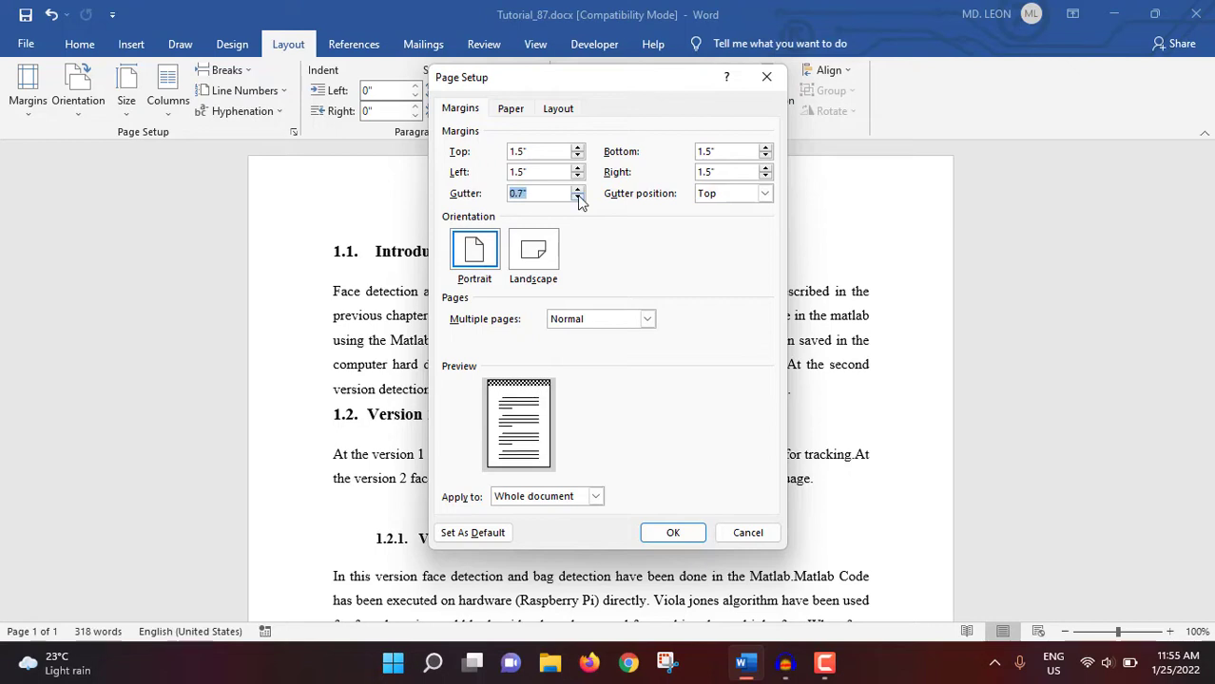
Review the paper sizes and keep A4 at 8.27 by 11.69 inches
click(510, 107)
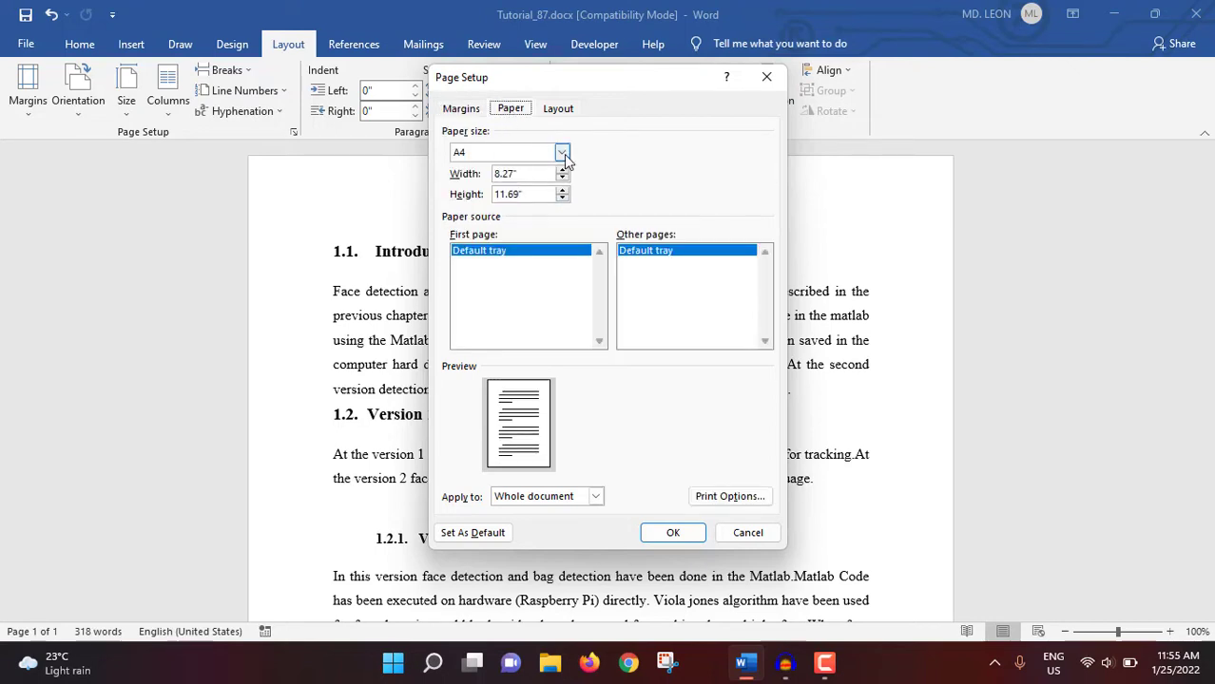
click(563, 152)
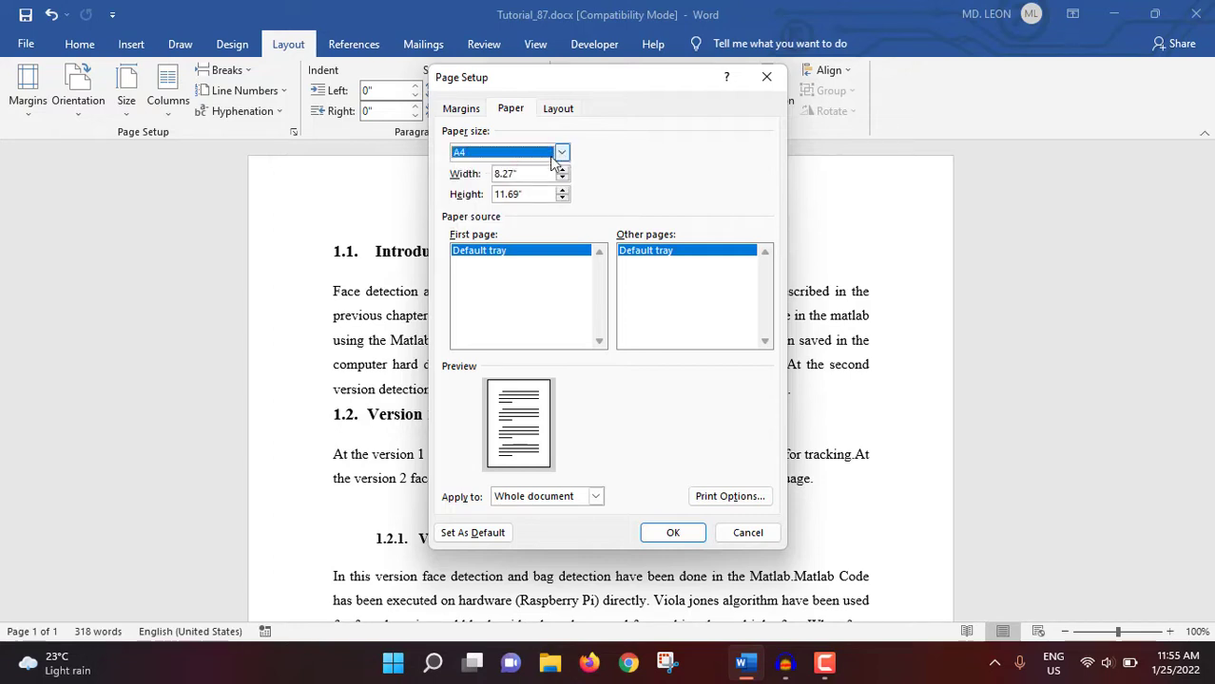
click(562, 152)
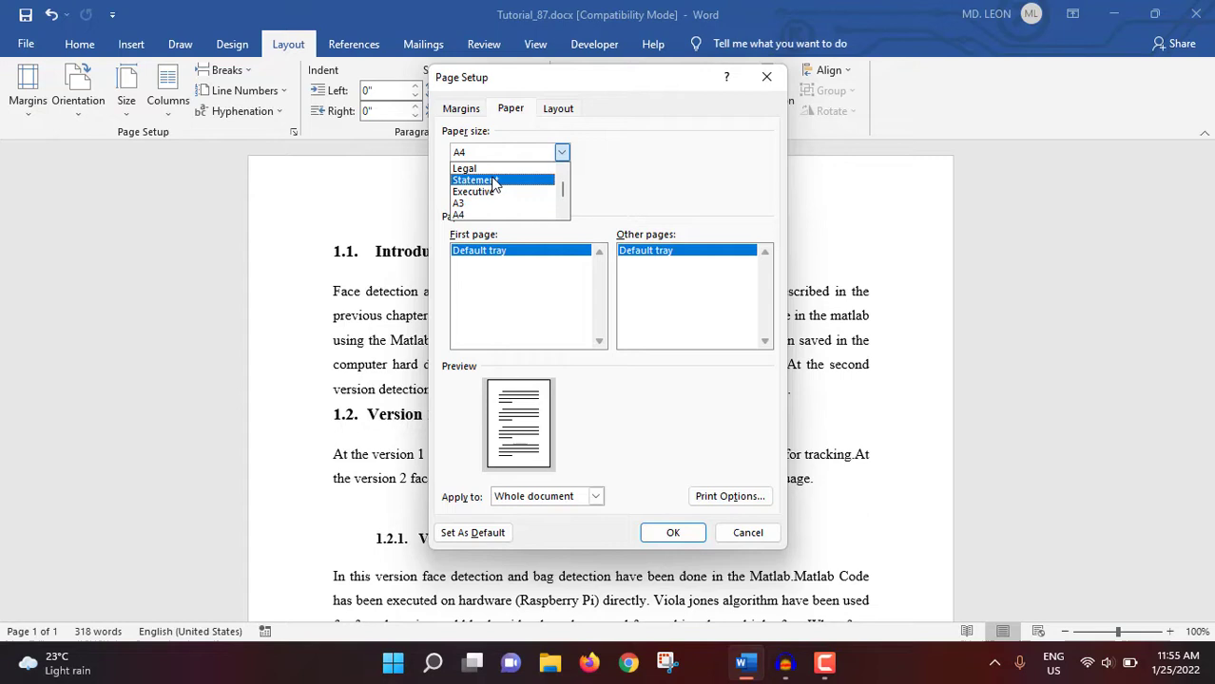
click(460, 152)
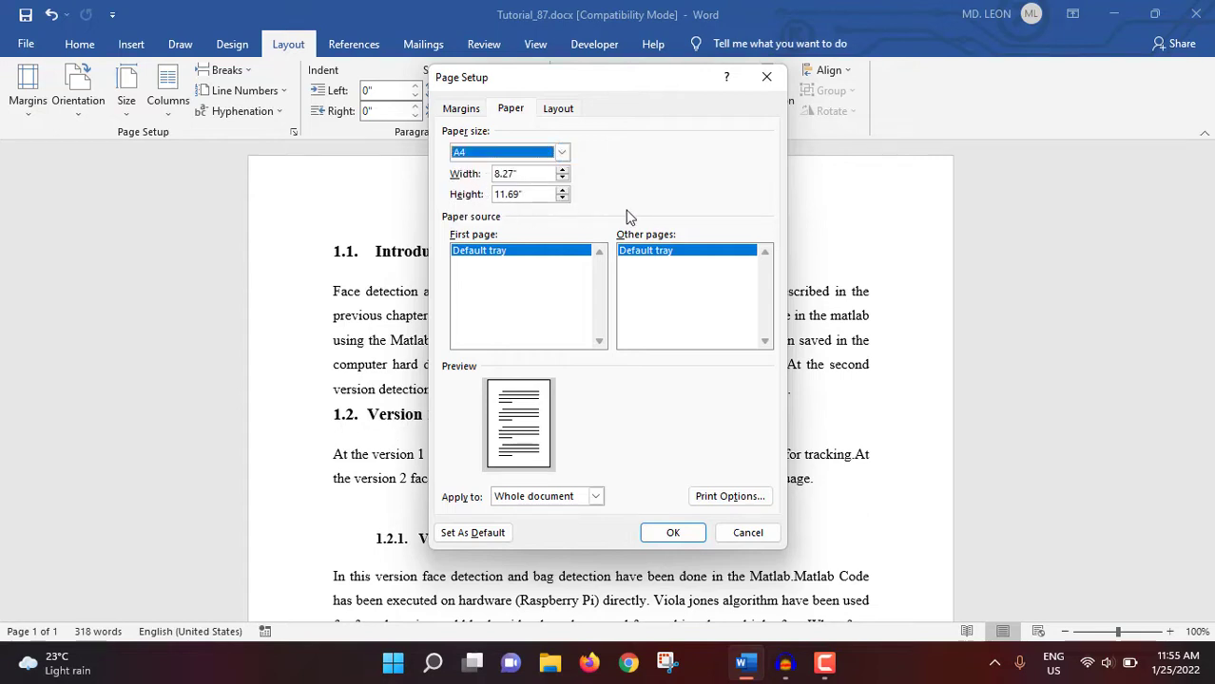
Review the section start options and nudge the header distance from the edge
click(558, 107)
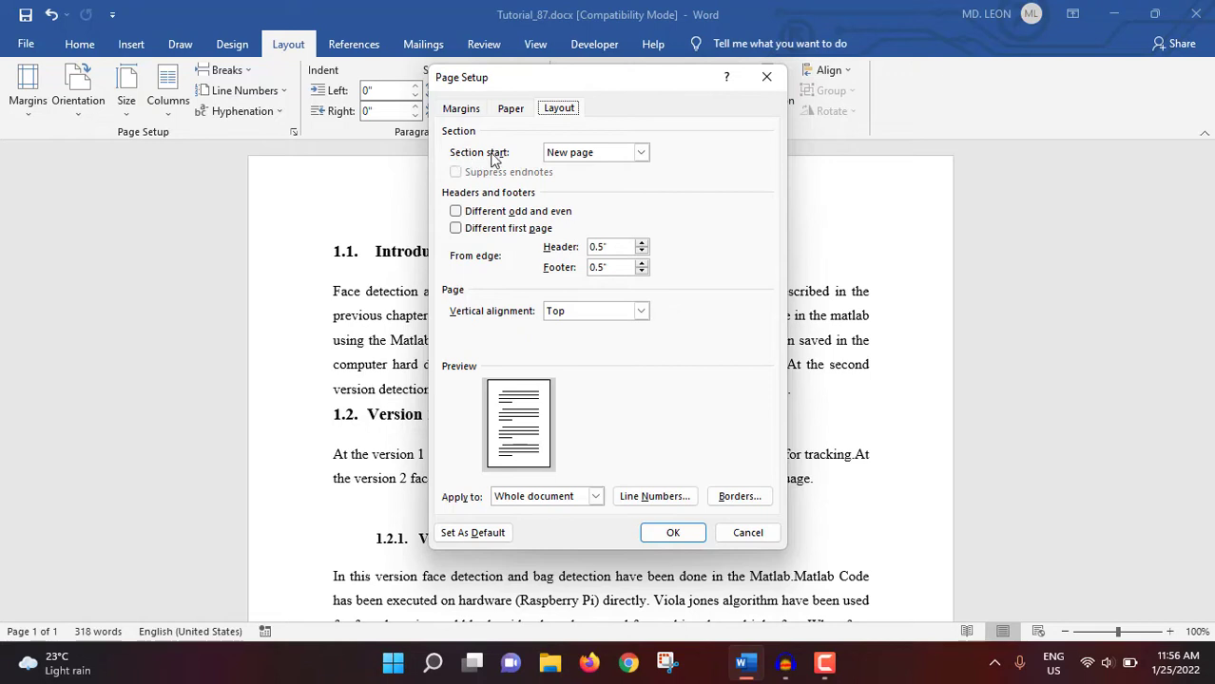
click(641, 152)
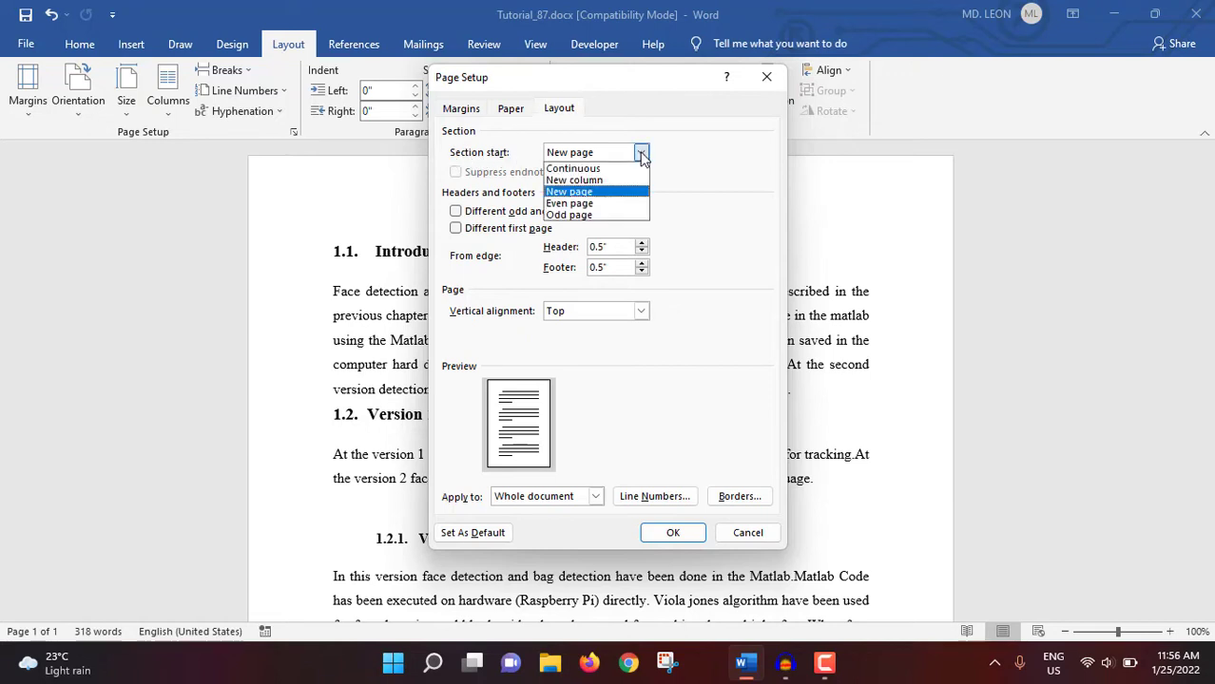
mouse_move(574, 168)
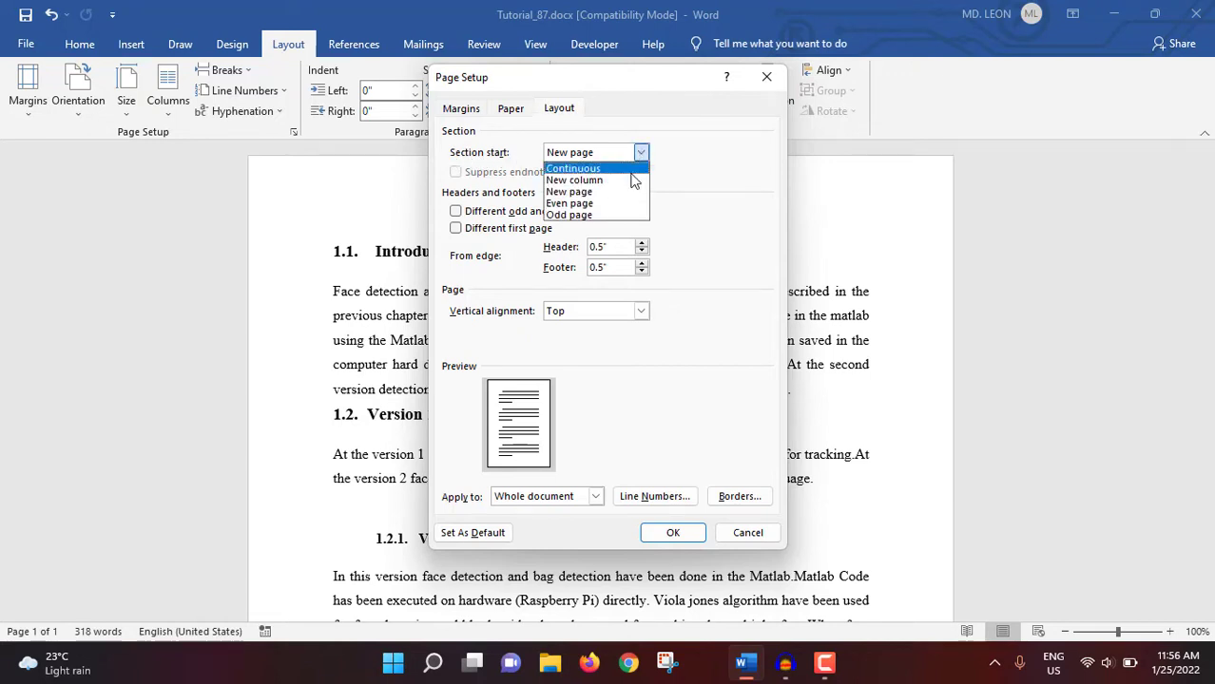
mouse_move(583, 203)
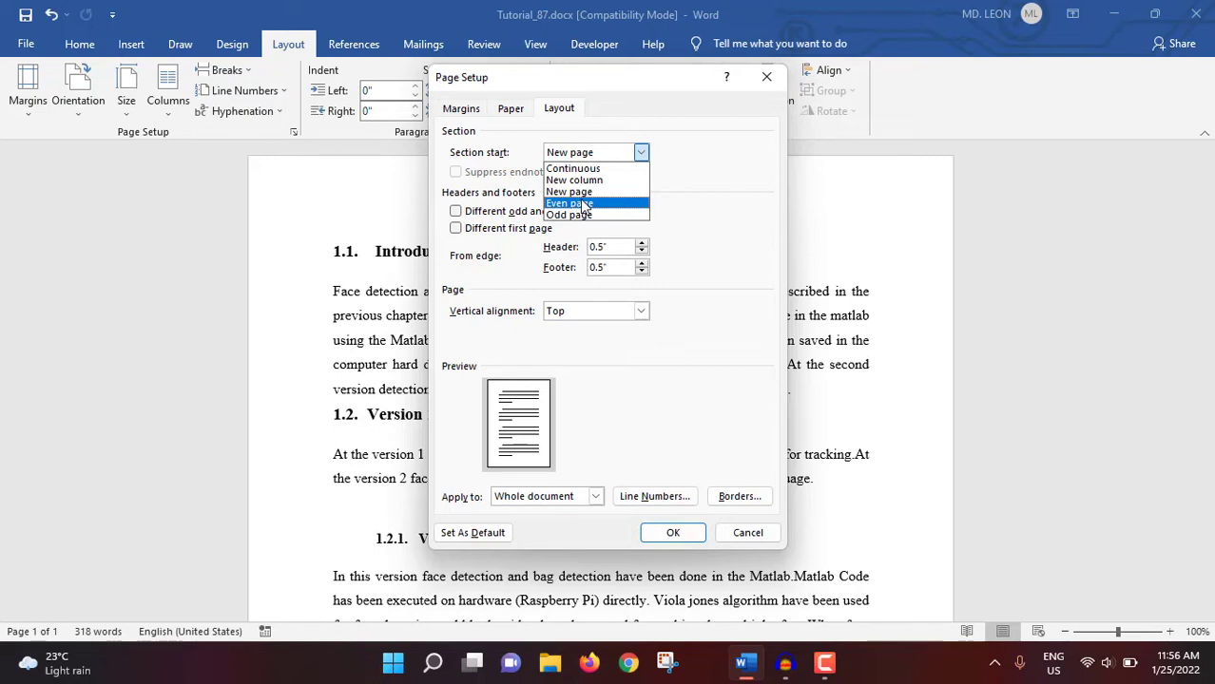
mouse_move(581, 207)
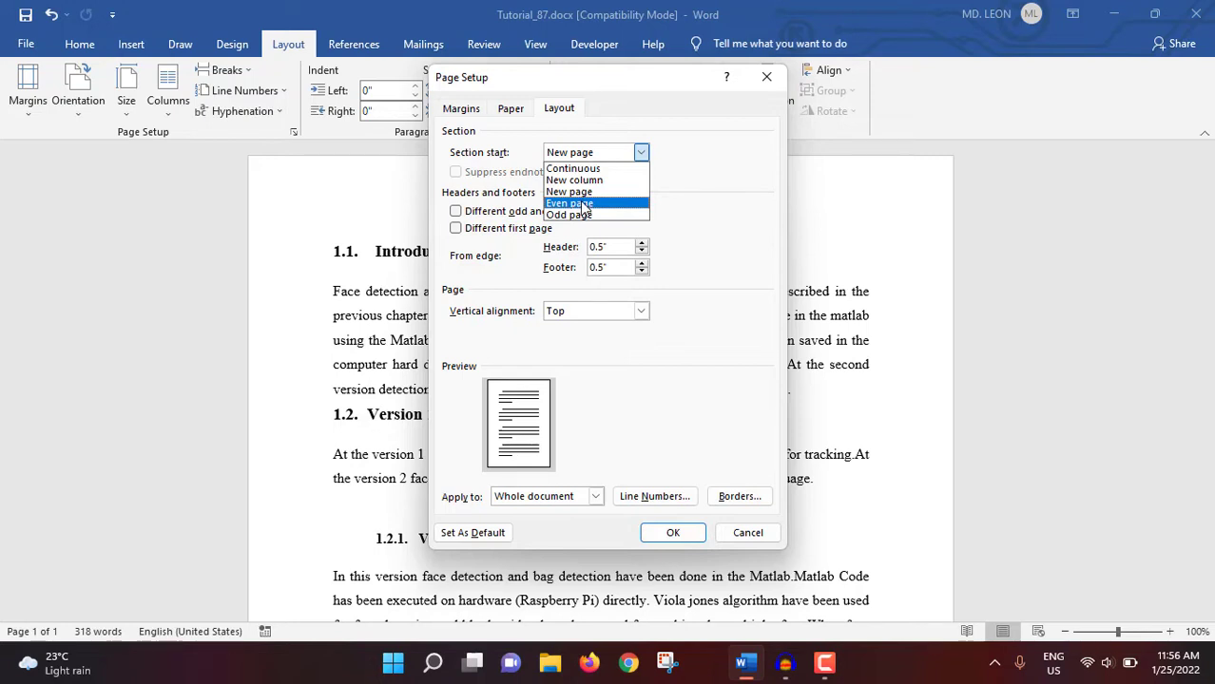
mouse_move(586, 201)
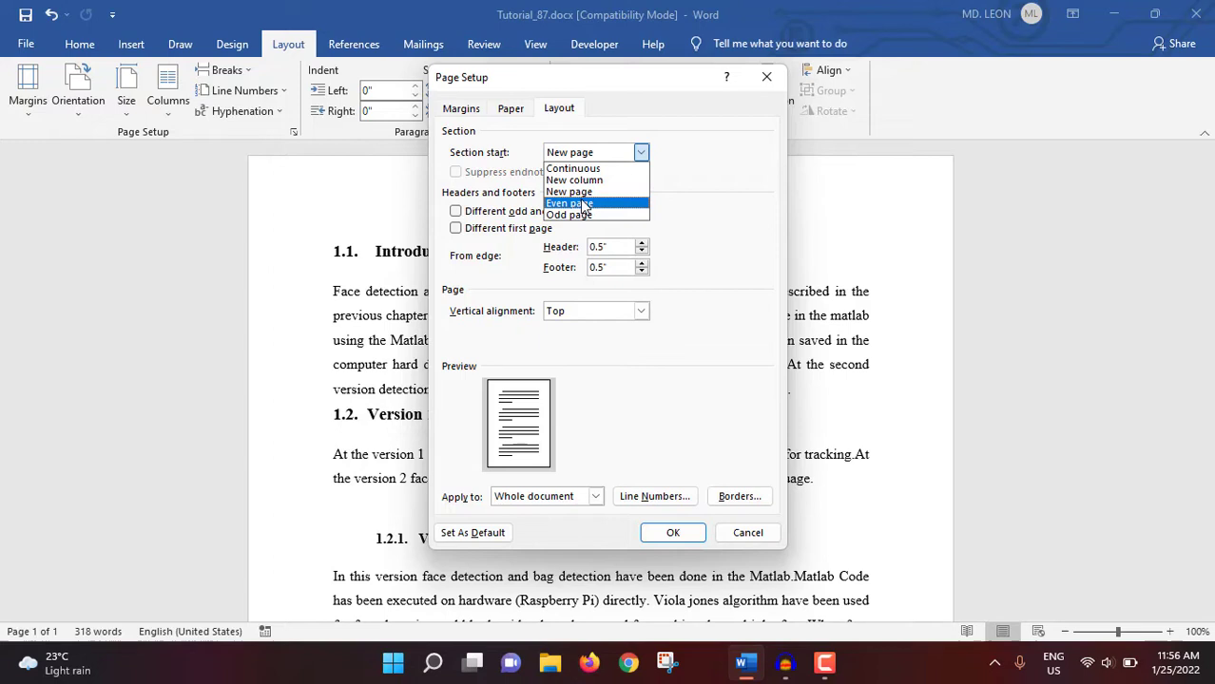
mouse_move(566, 213)
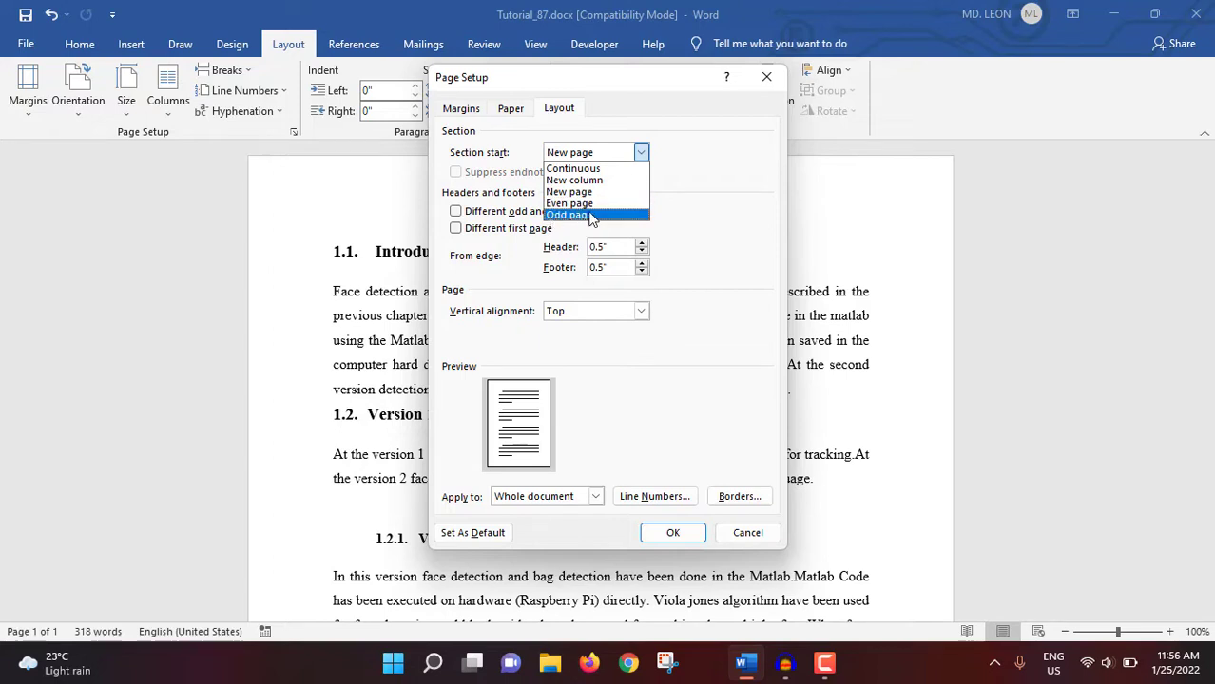
mouse_move(589, 219)
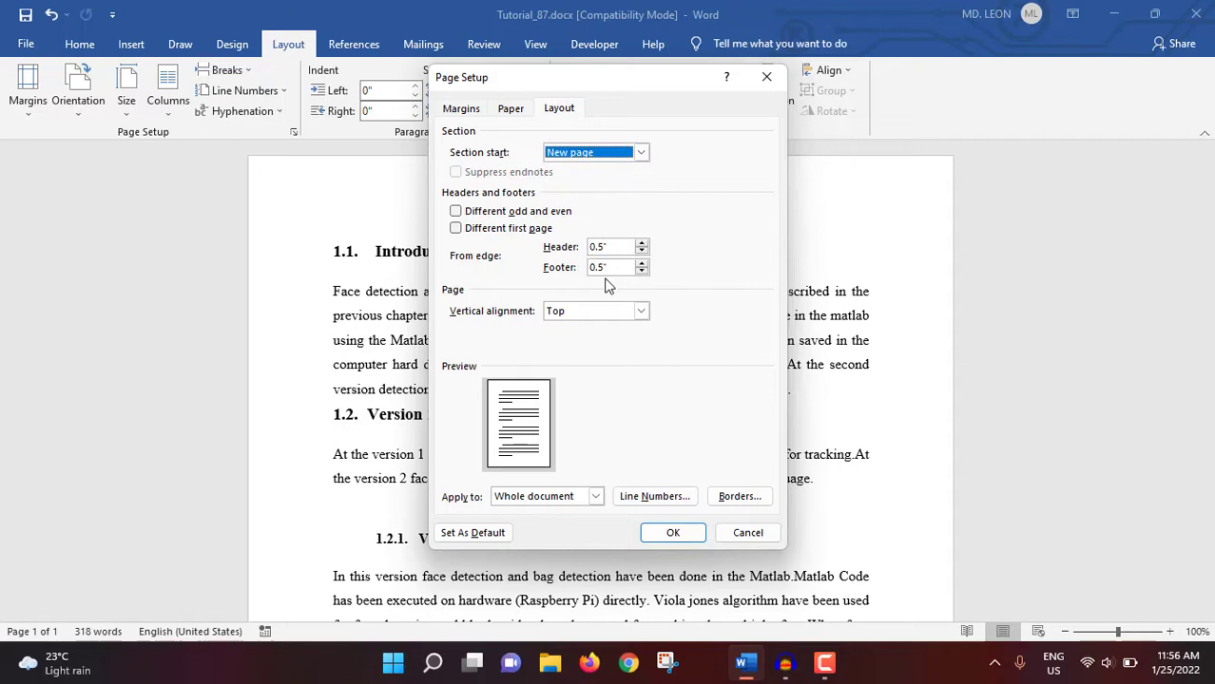
mouse_move(667, 262)
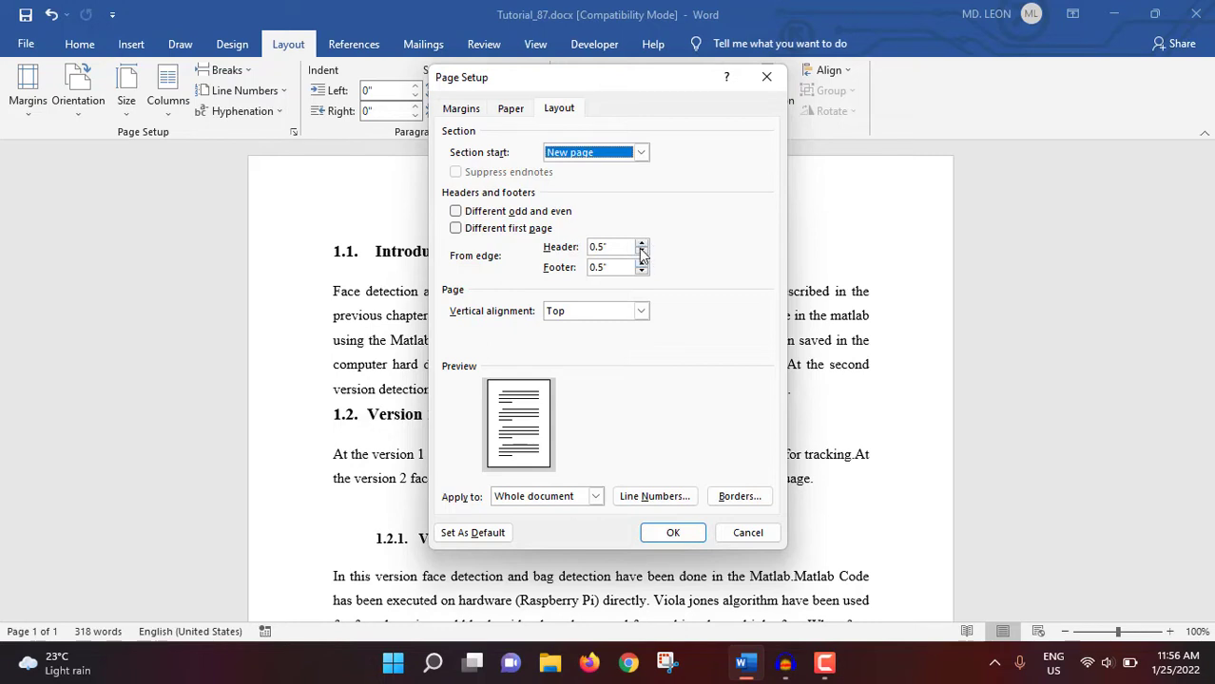
click(642, 243)
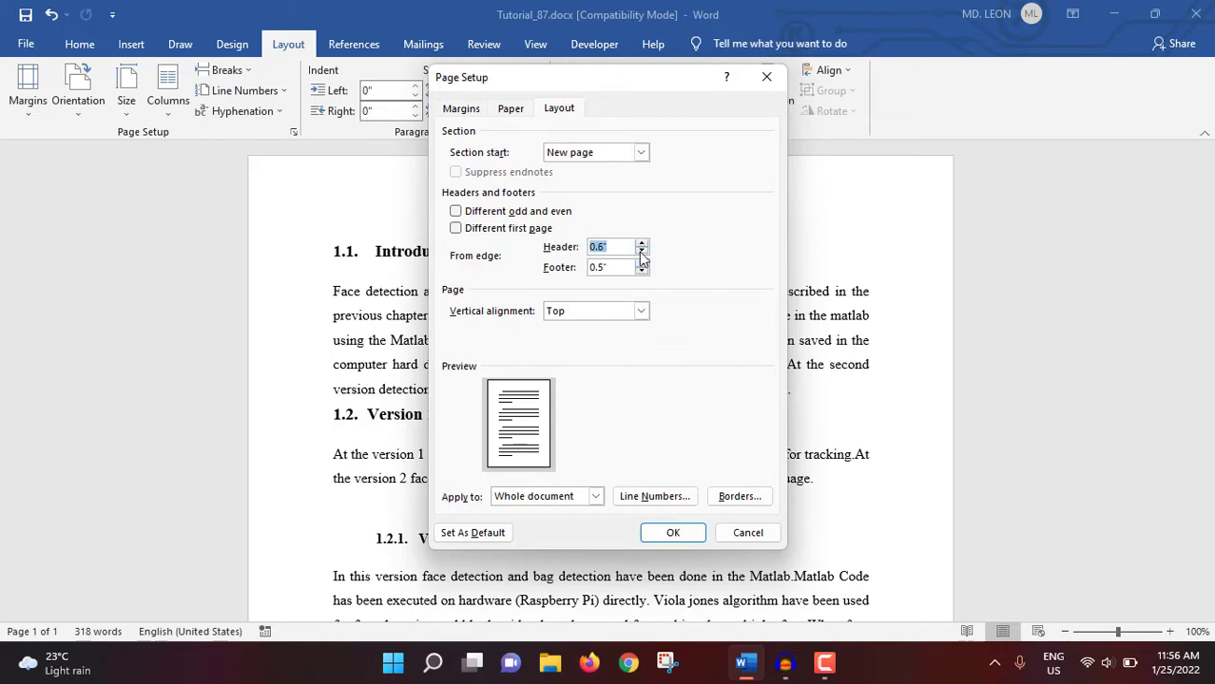
click(642, 251)
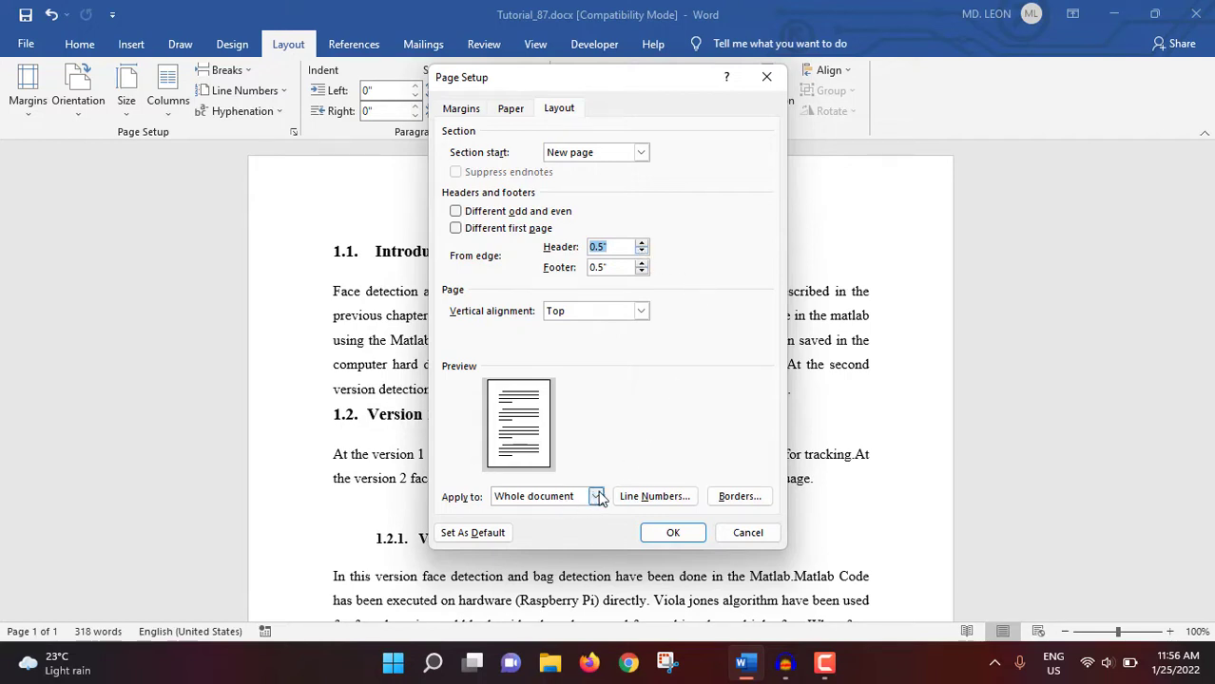
Try applying from this point forward, restore whole document, and cancel Page Setup unchanged
click(597, 496)
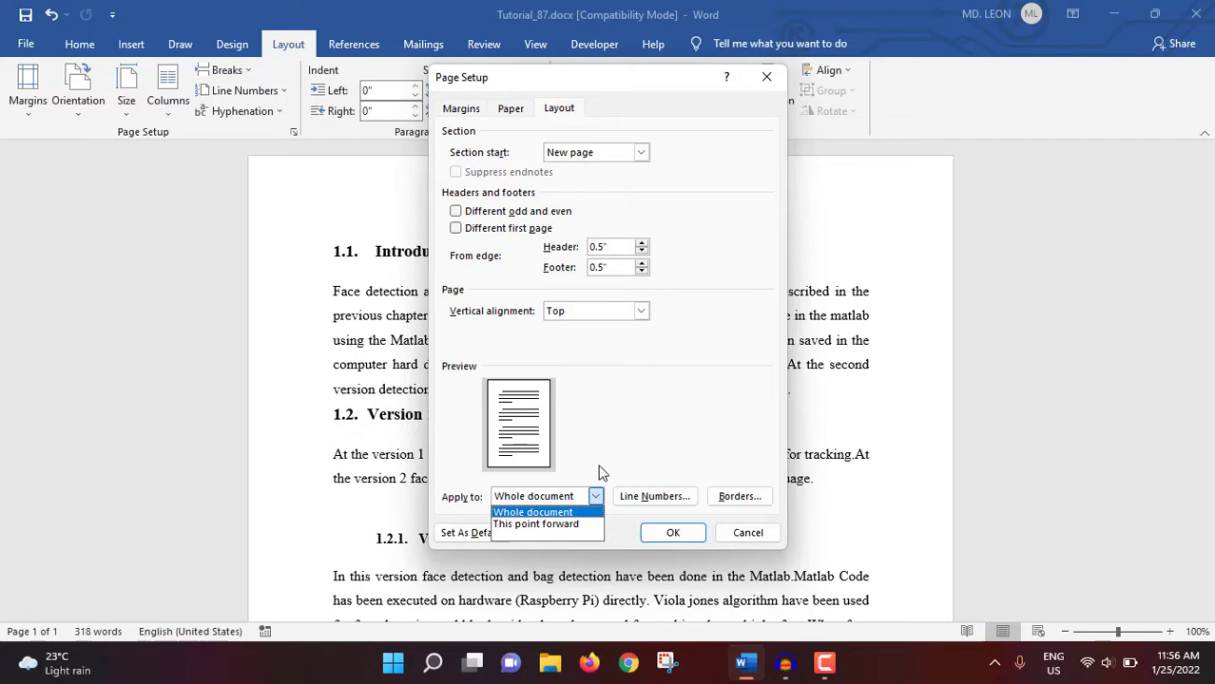
mouse_move(609, 453)
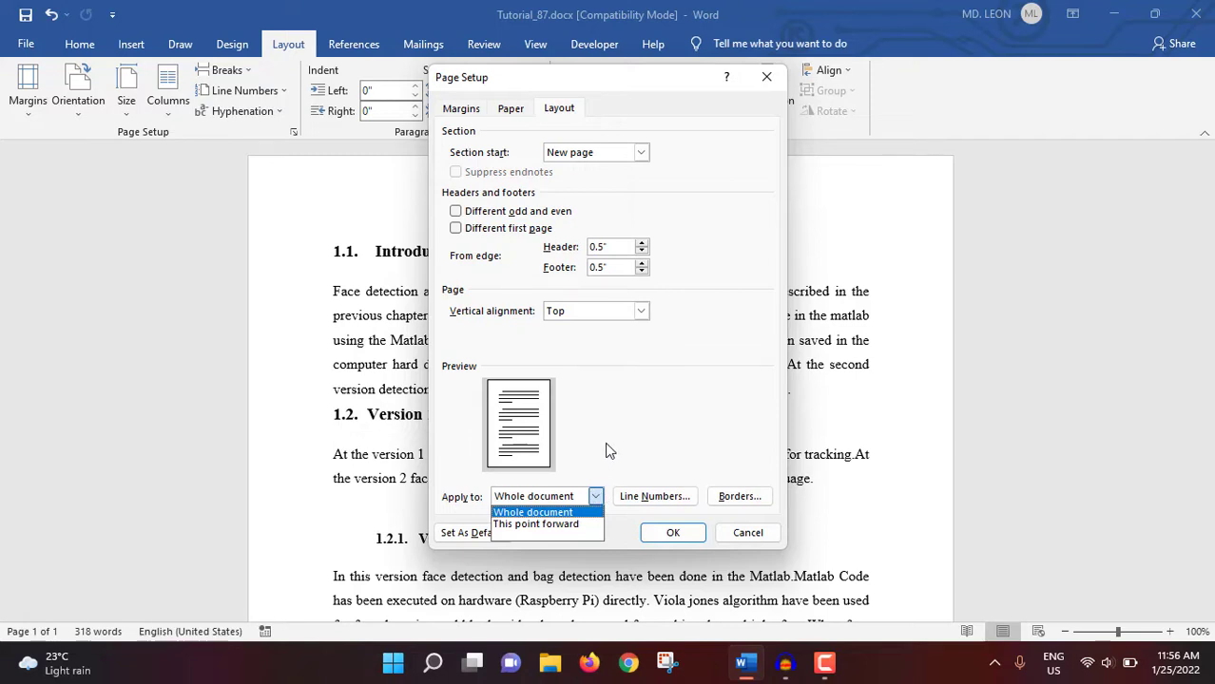
mouse_move(612, 447)
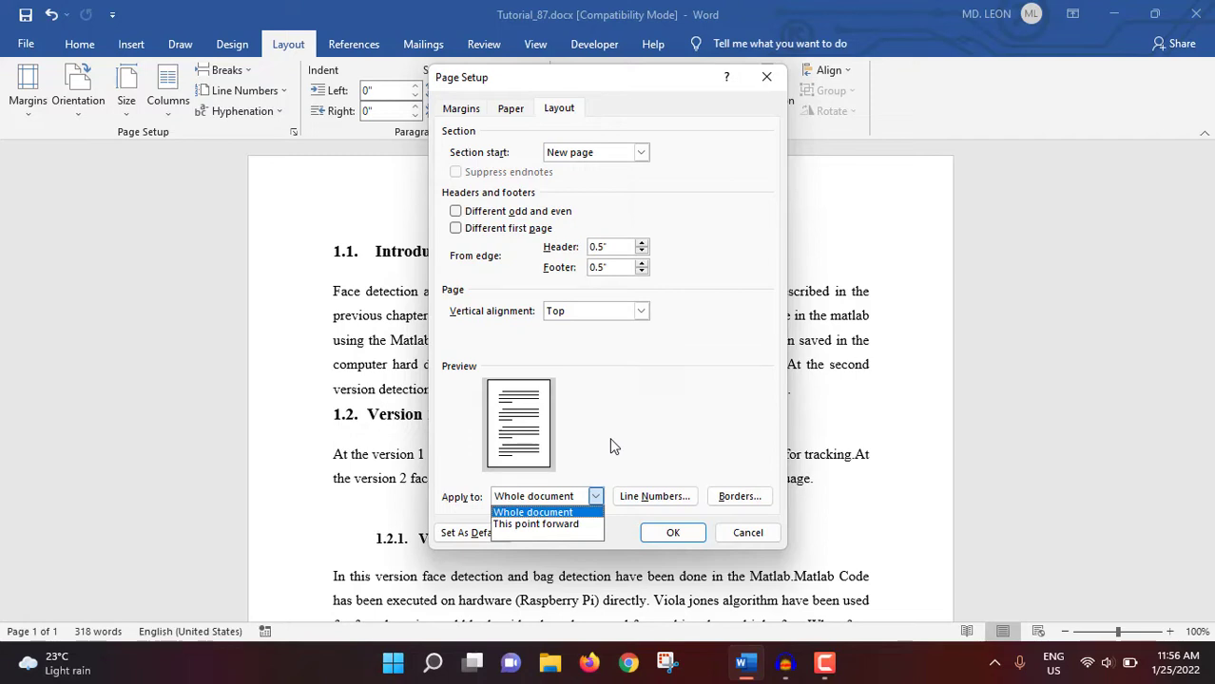
mouse_move(547, 524)
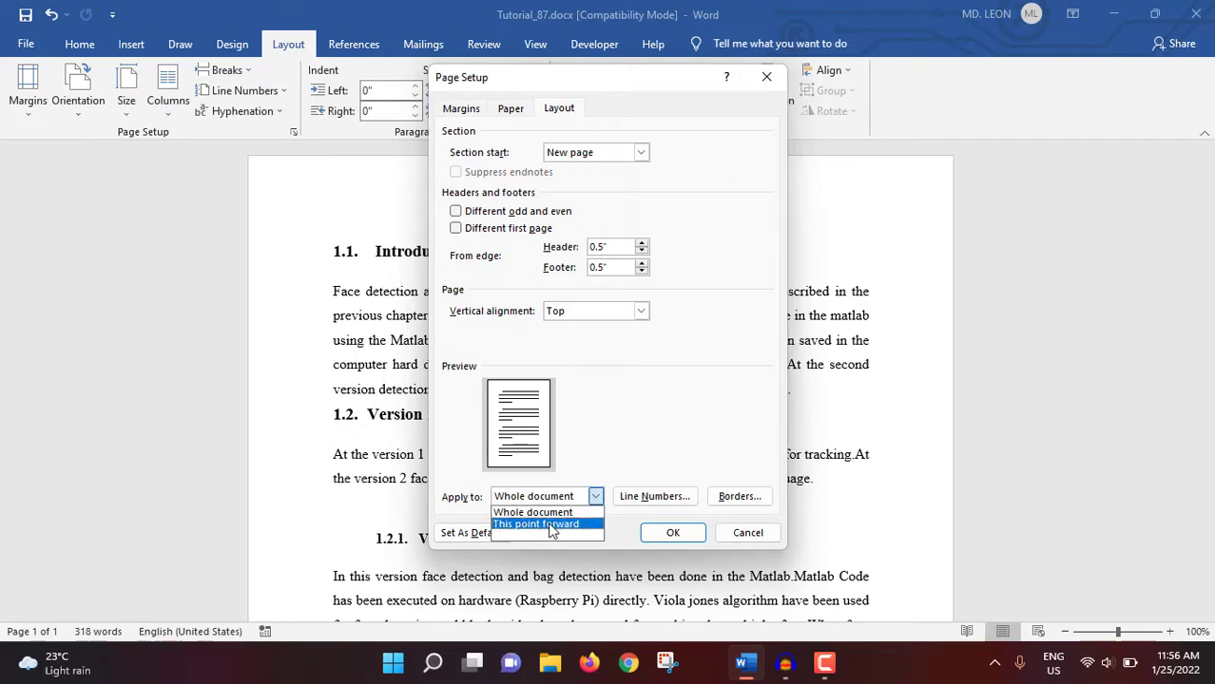
click(537, 525)
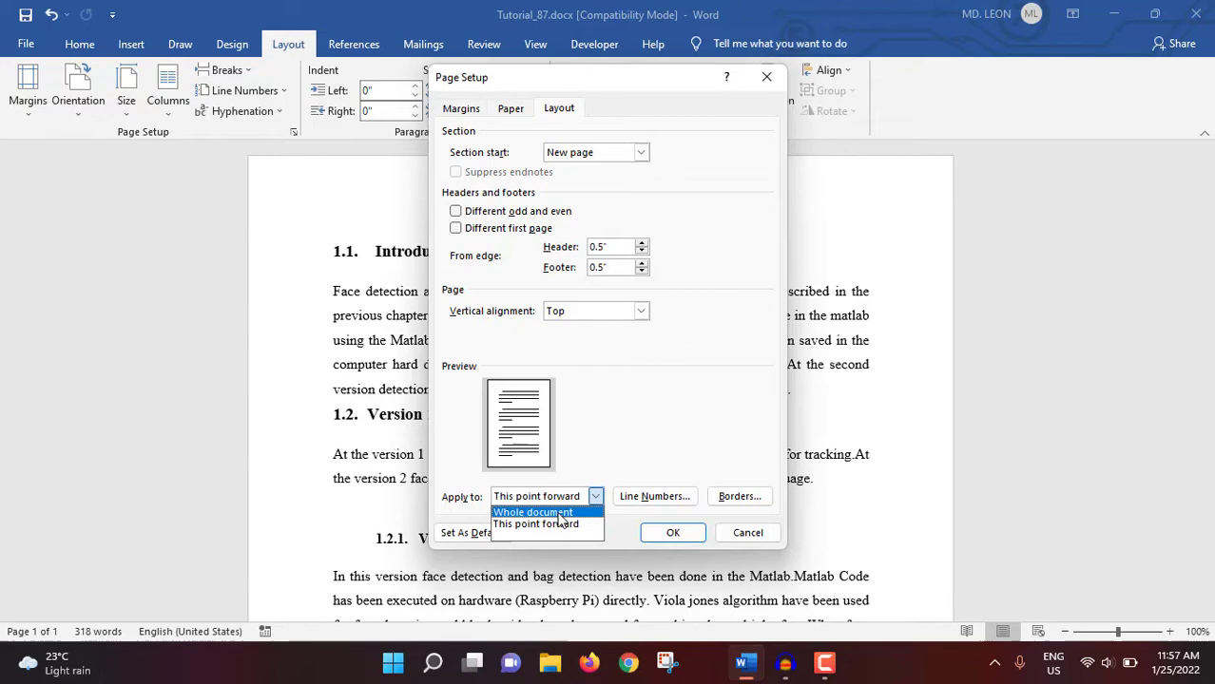
click(532, 514)
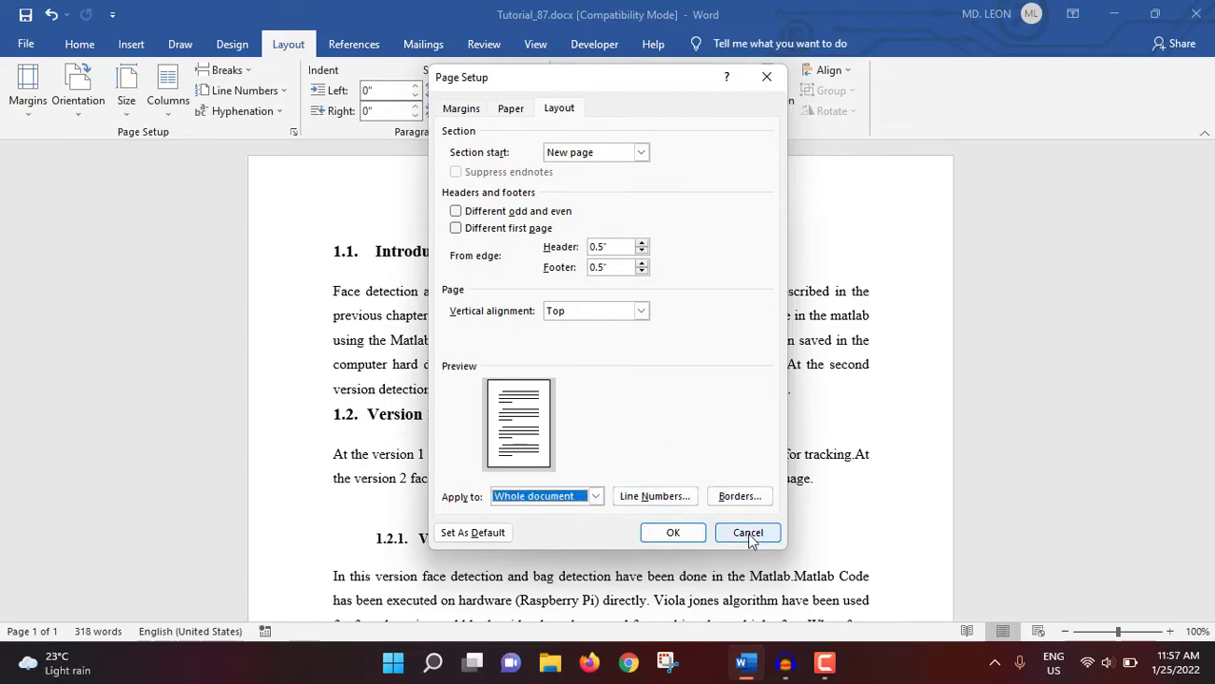
click(749, 532)
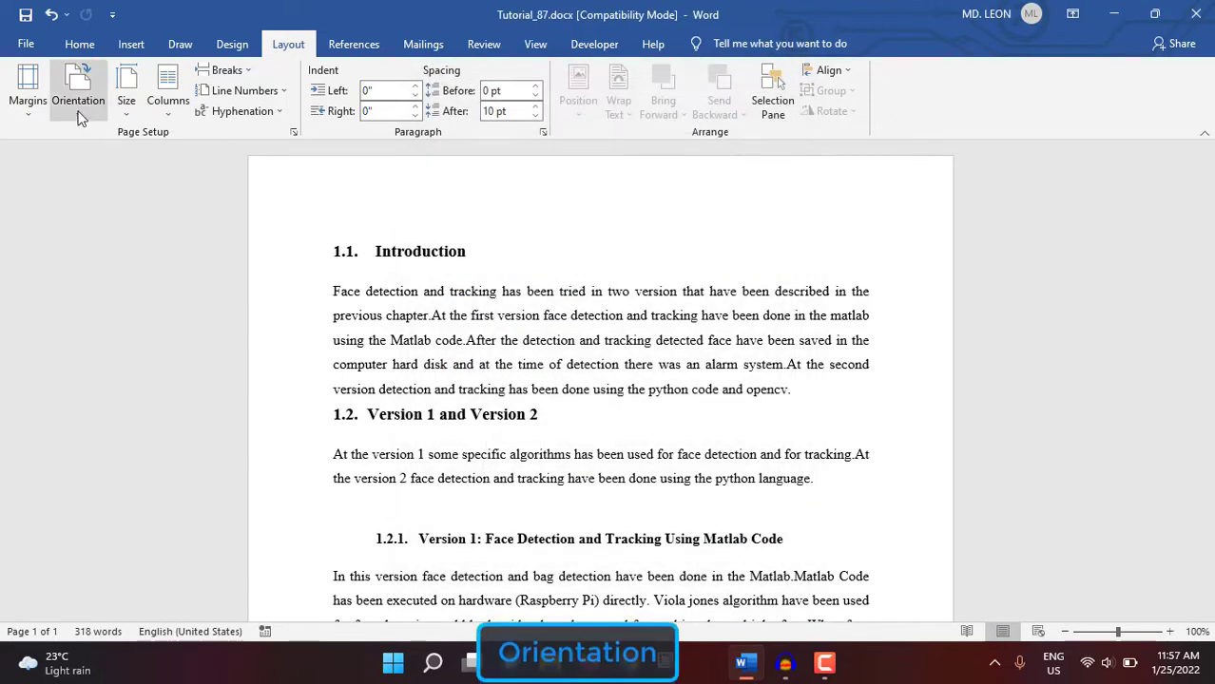
Switch the report to landscape orientation and then back to portrait
click(78, 91)
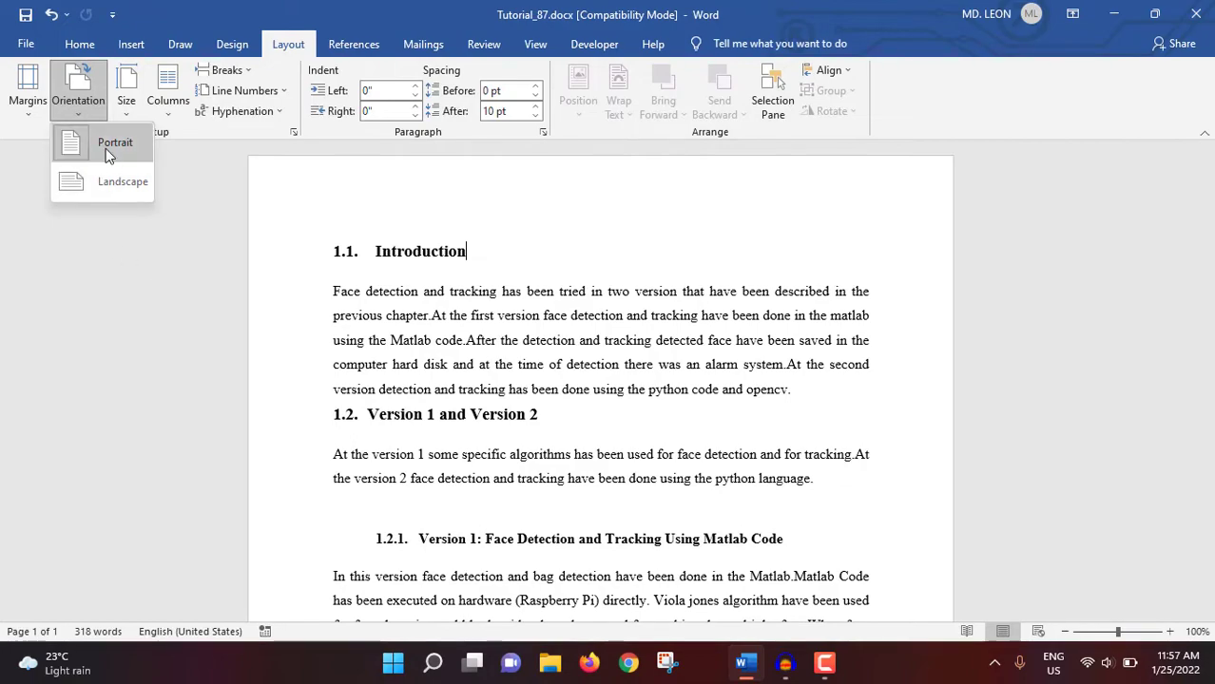
mouse_move(109, 183)
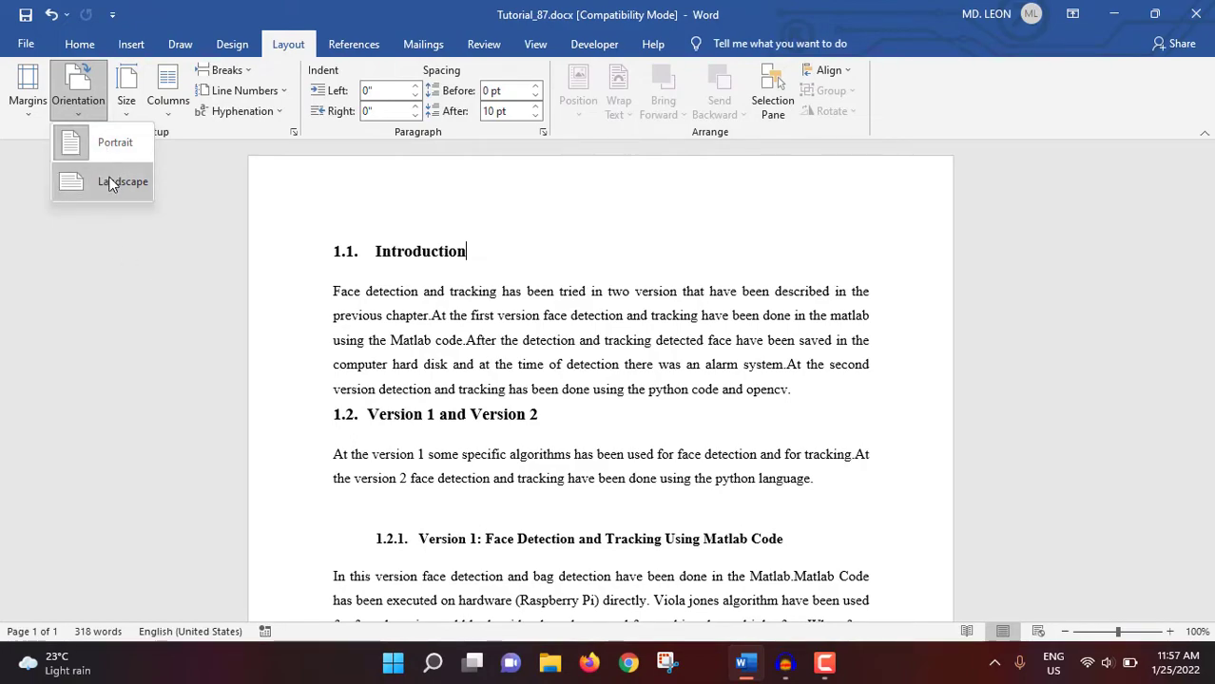
click(123, 183)
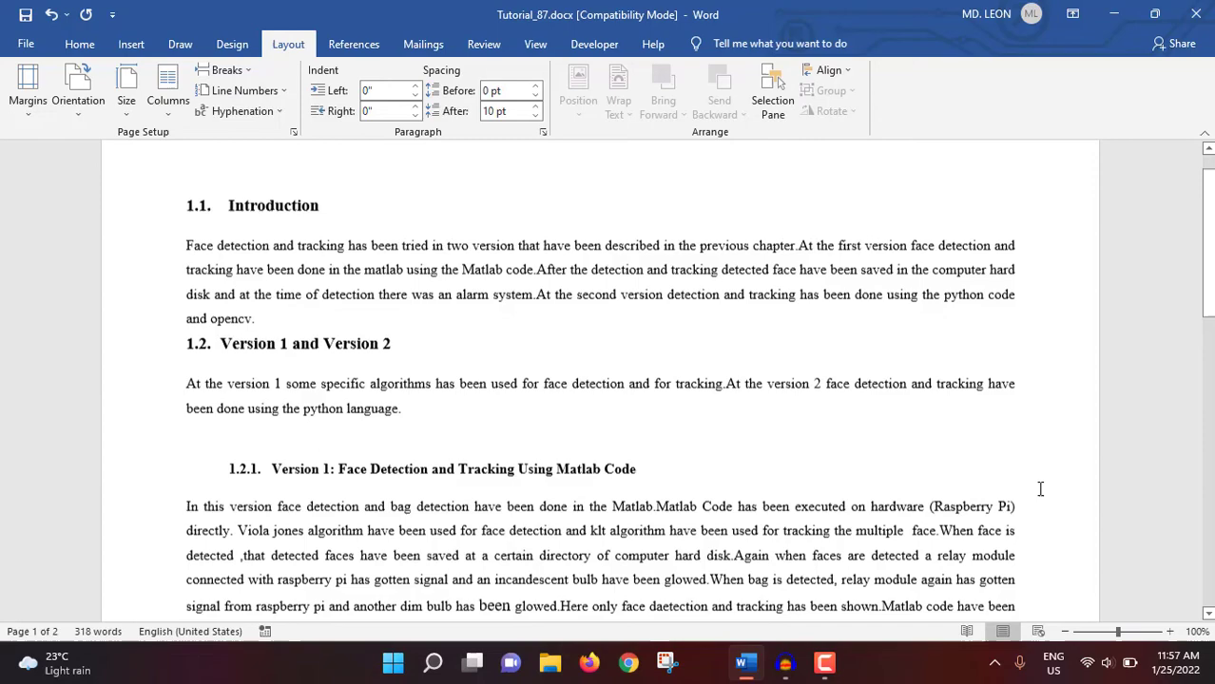
click(77, 86)
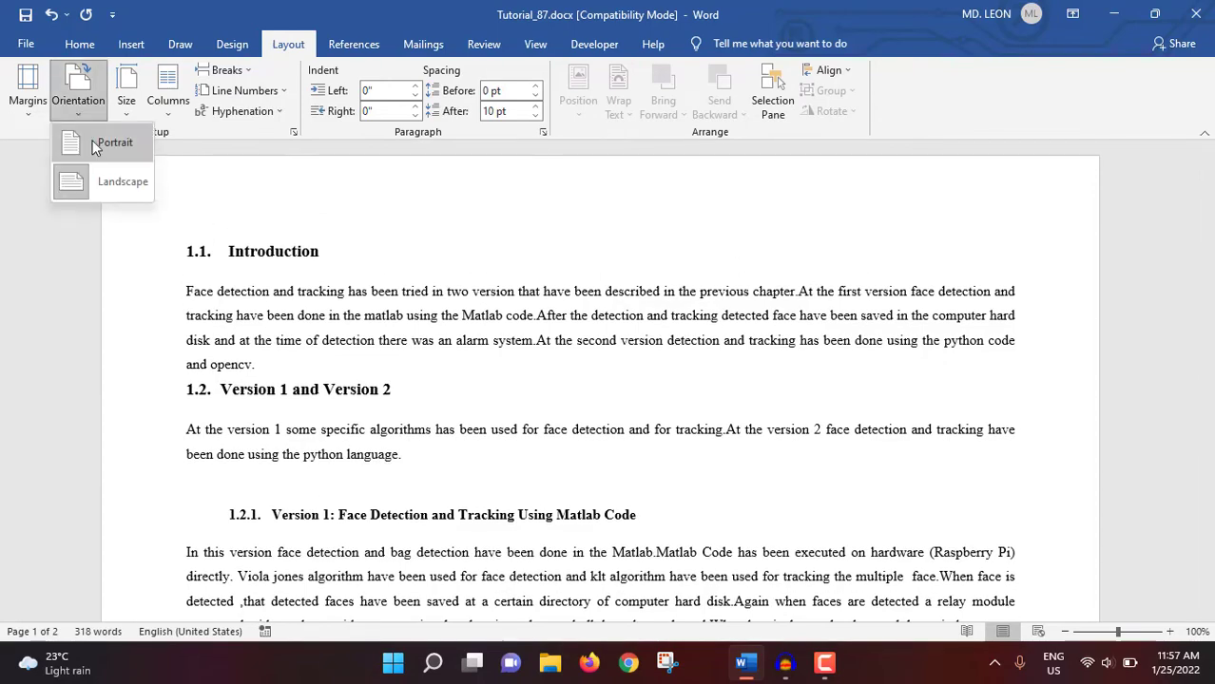
click(126, 86)
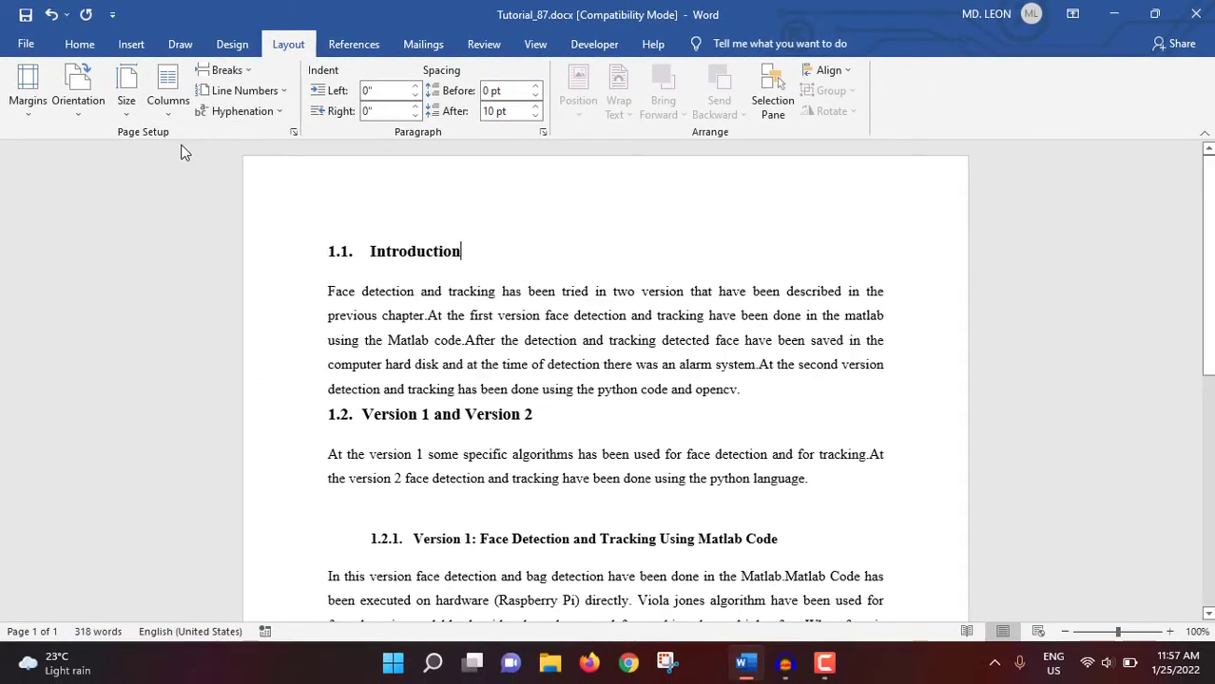
click(125, 86)
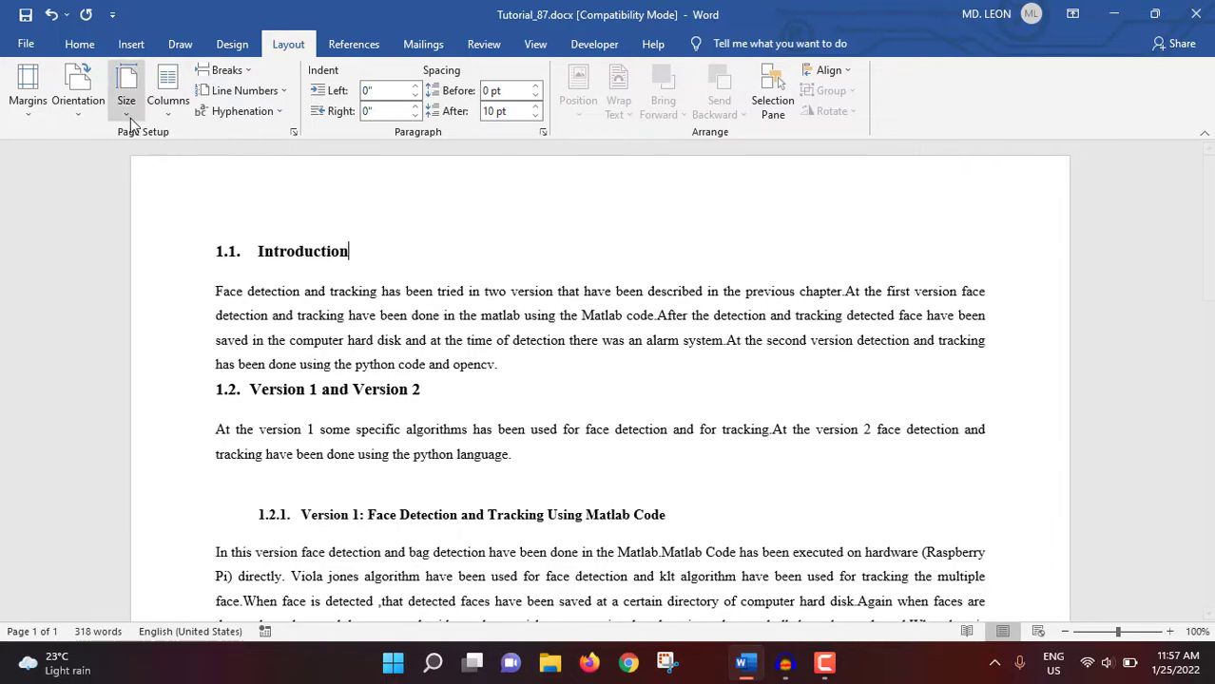
Change the report's paper size from Executive to A4
click(126, 91)
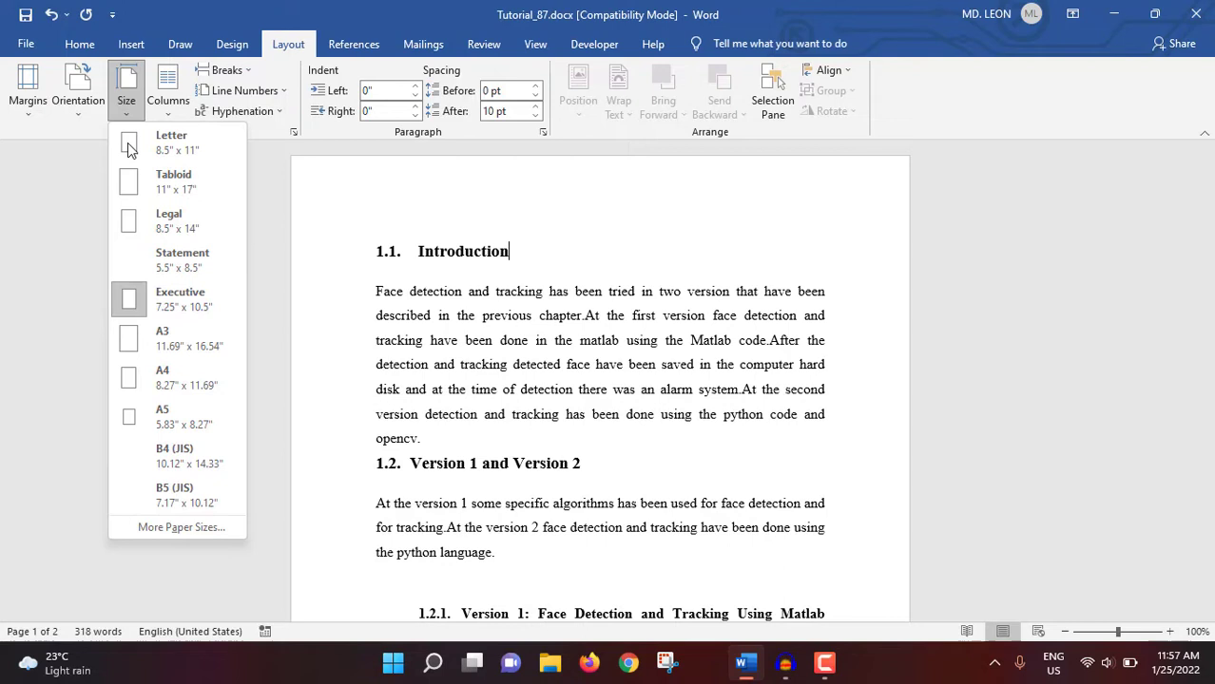
mouse_move(171, 377)
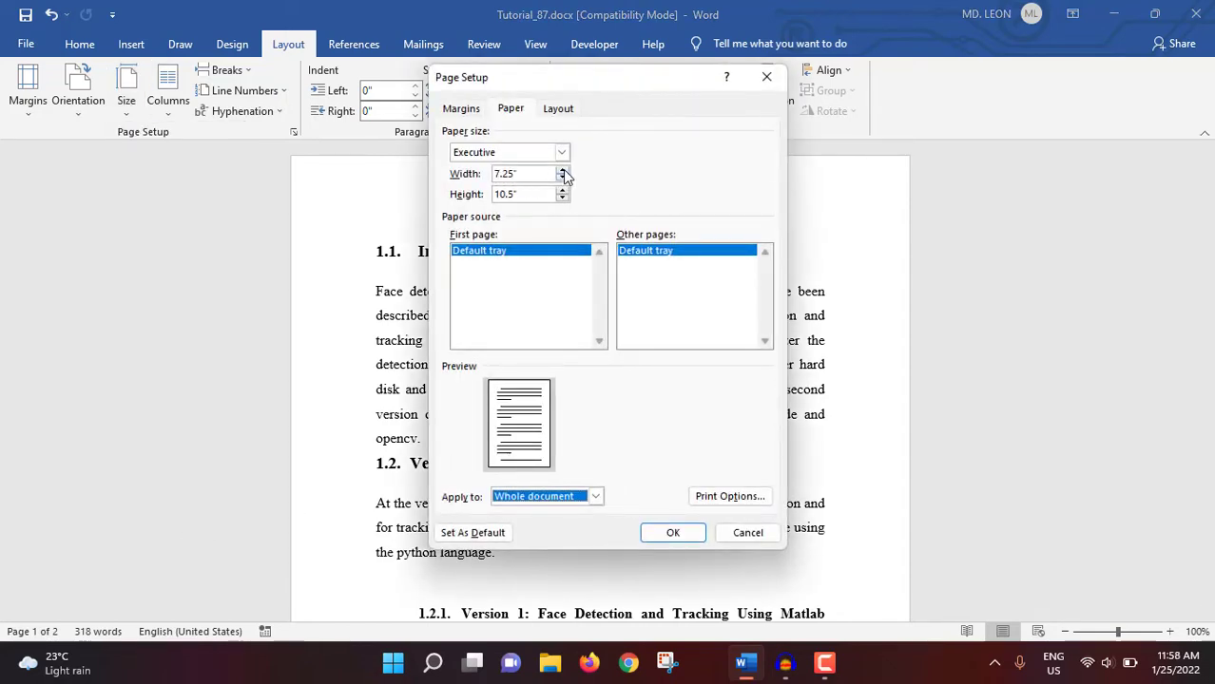
click(125, 86)
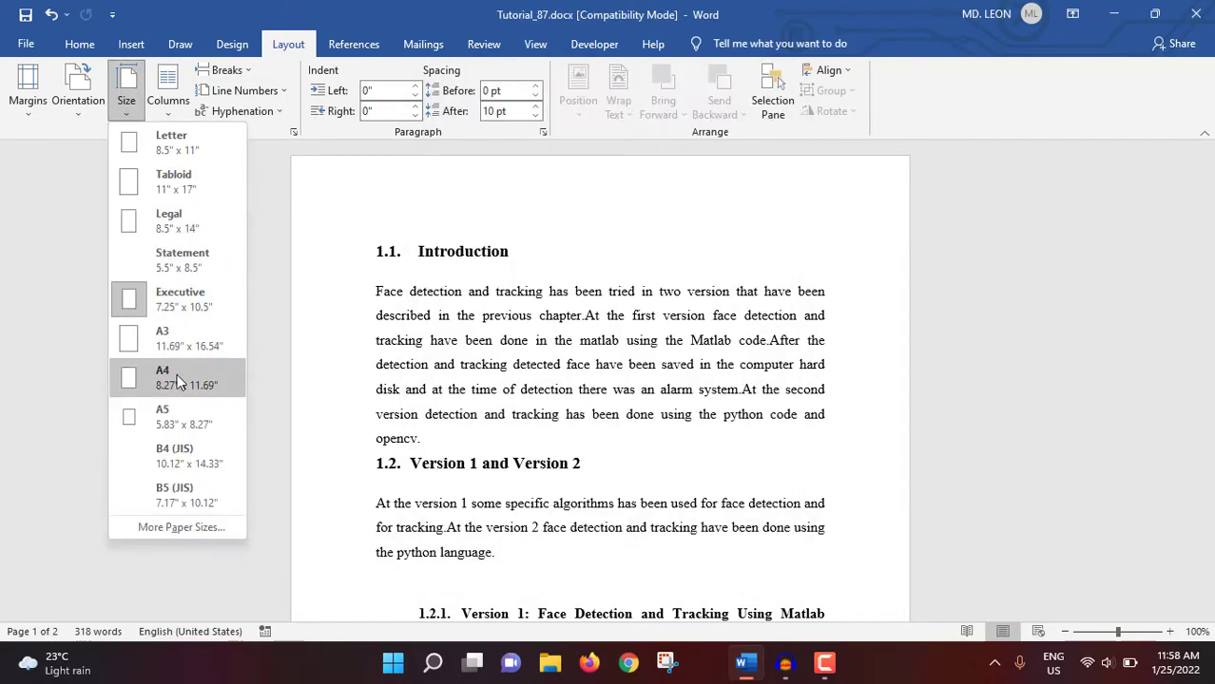
click(167, 86)
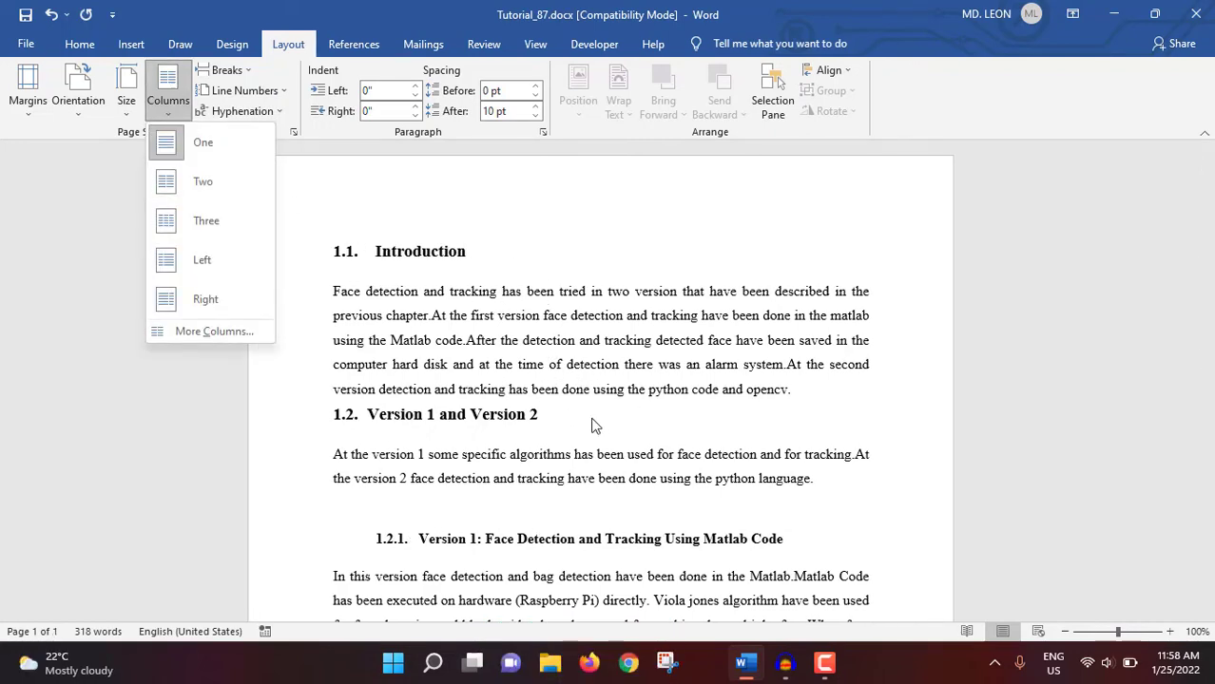
click(201, 183)
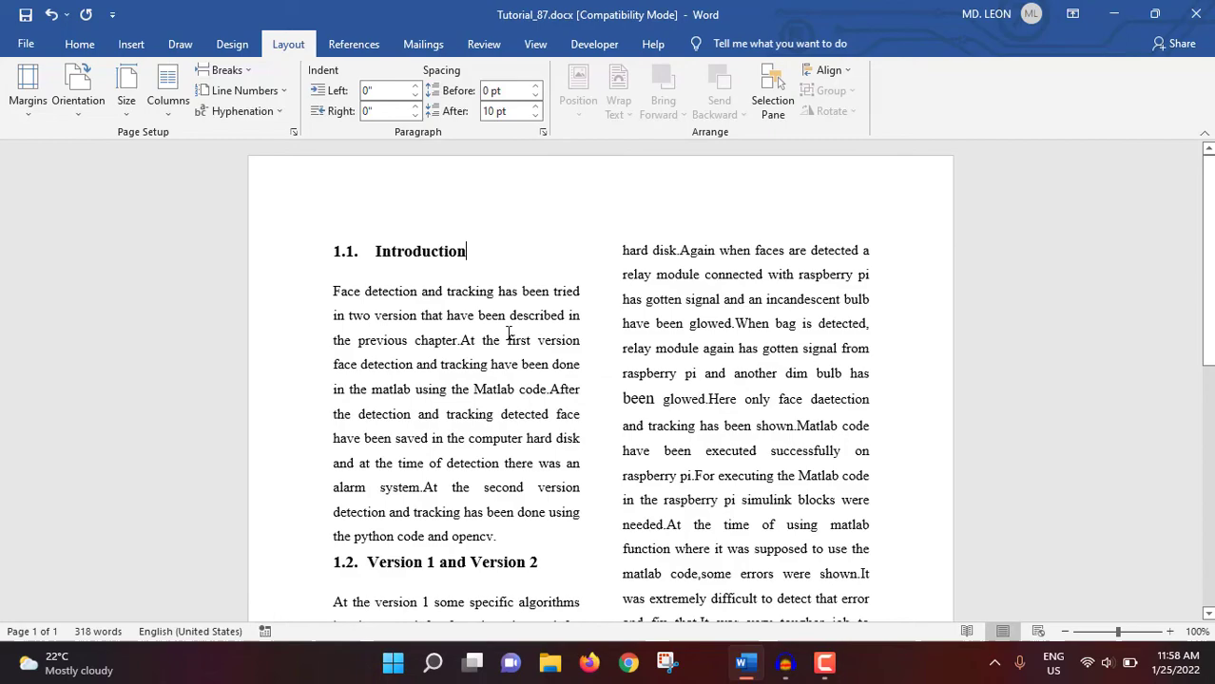
scroll(down, 3)
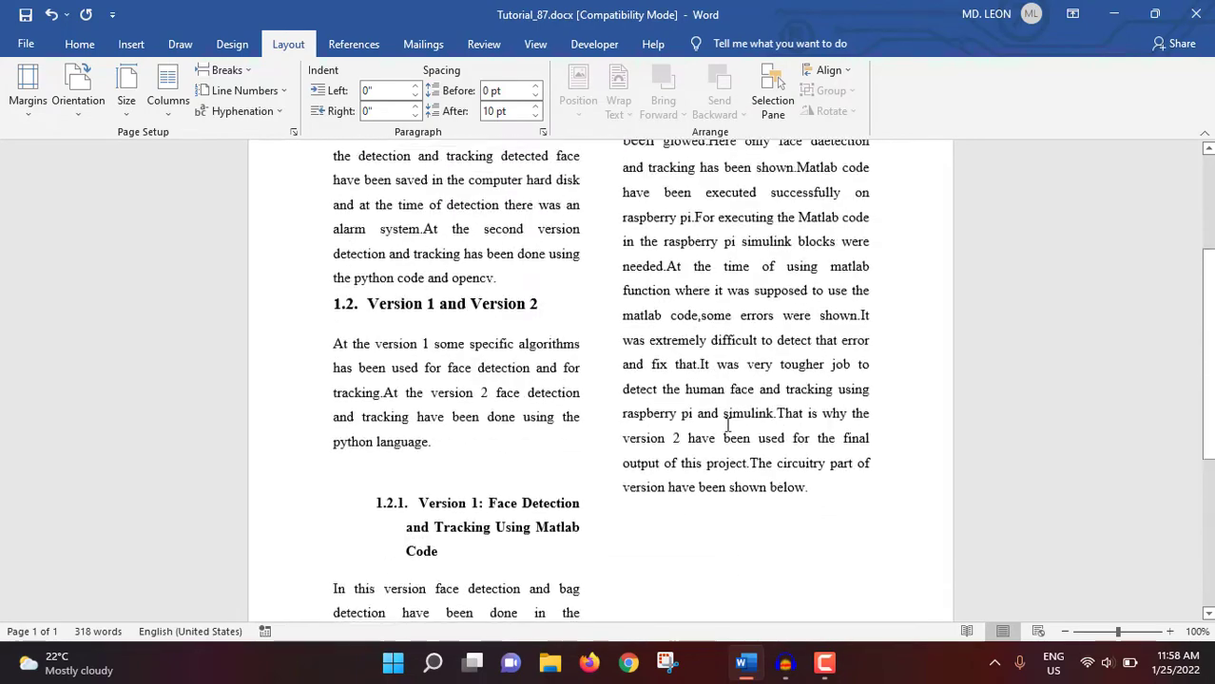
click(167, 85)
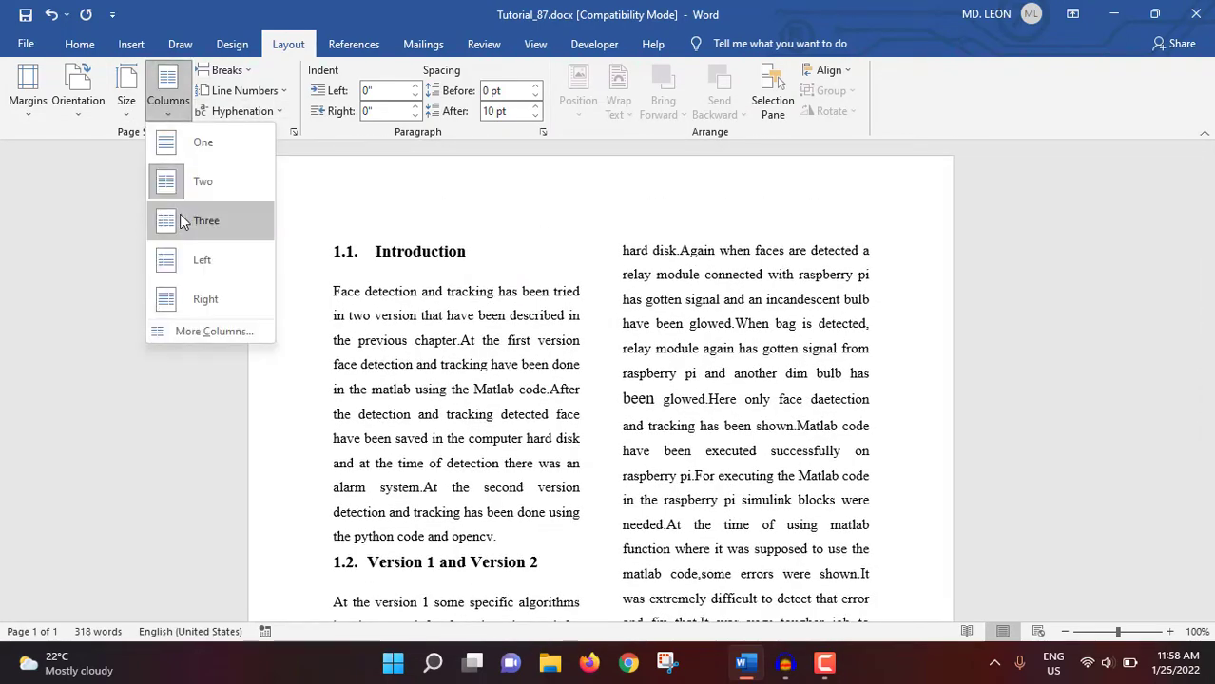
click(205, 220)
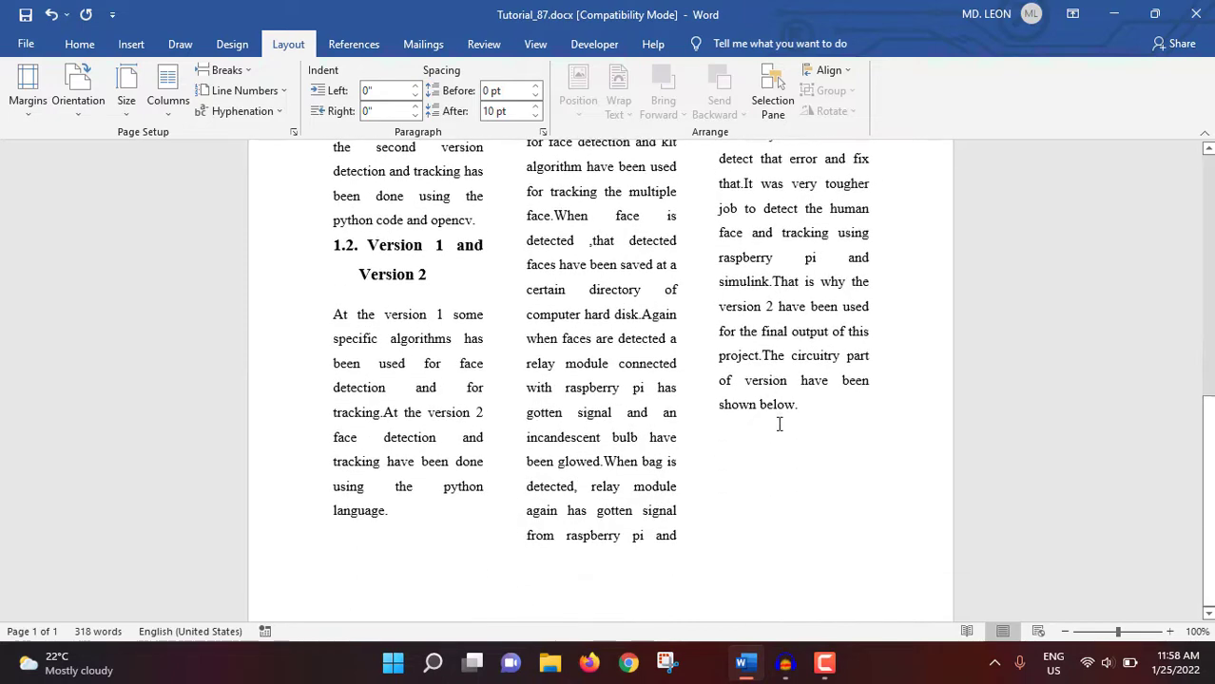
click(167, 91)
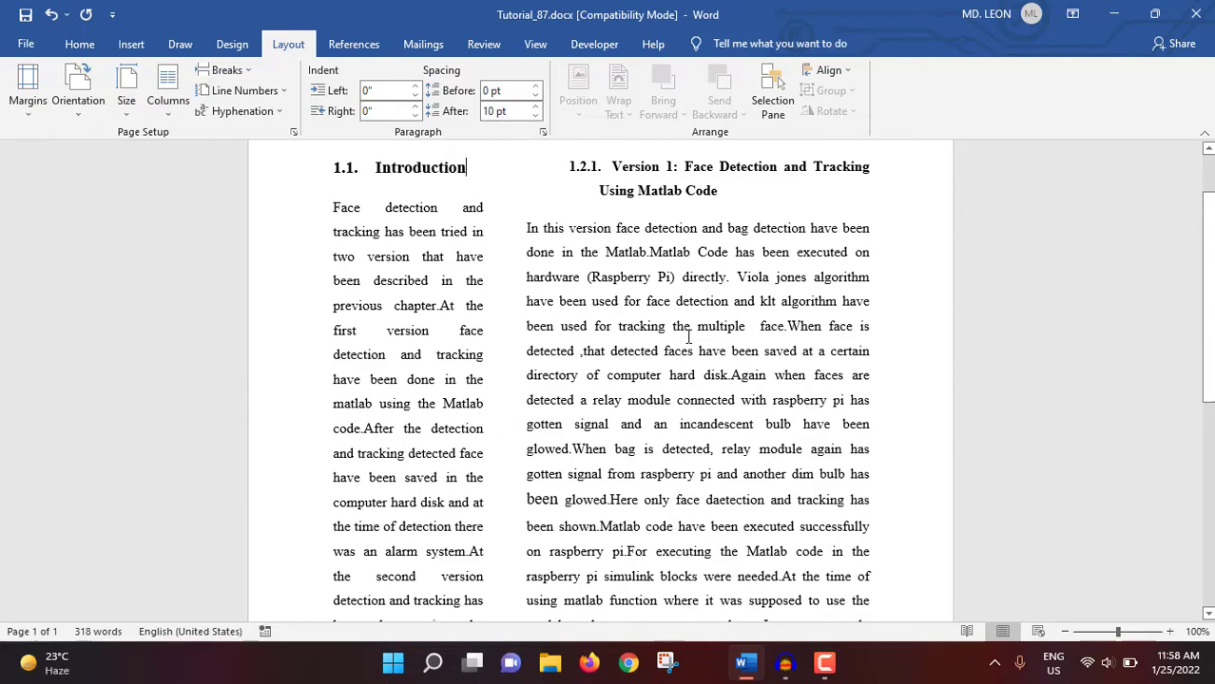
mouse_move(190, 133)
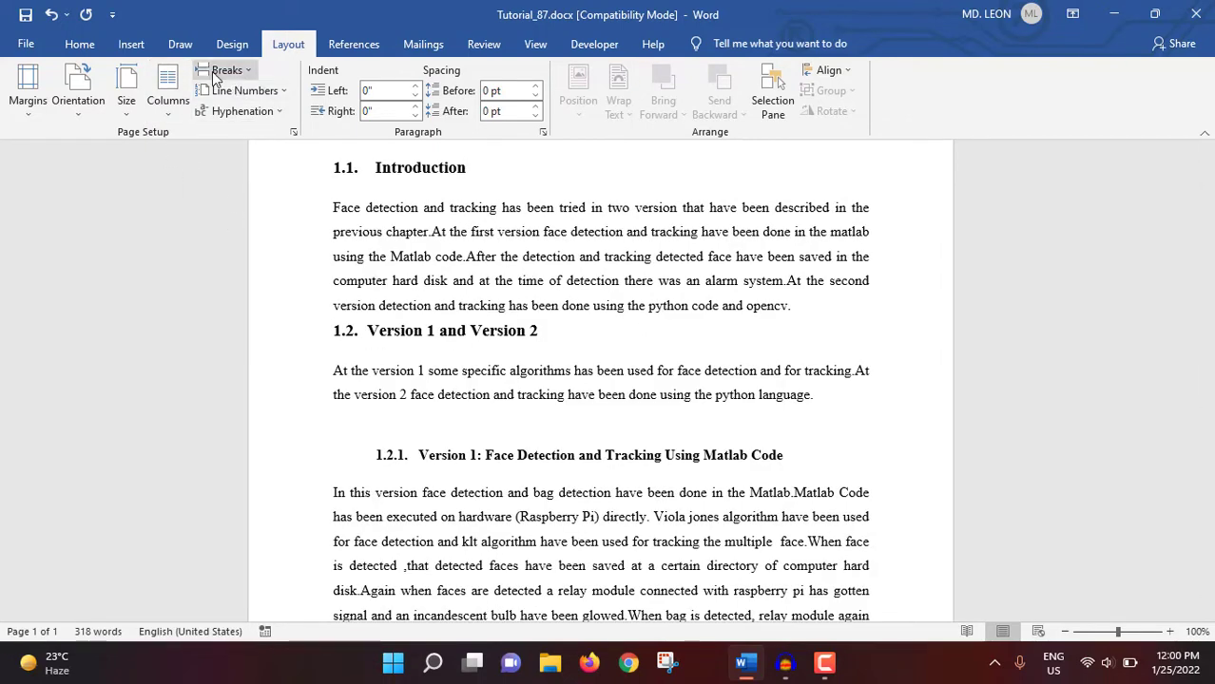
mouse_move(226, 68)
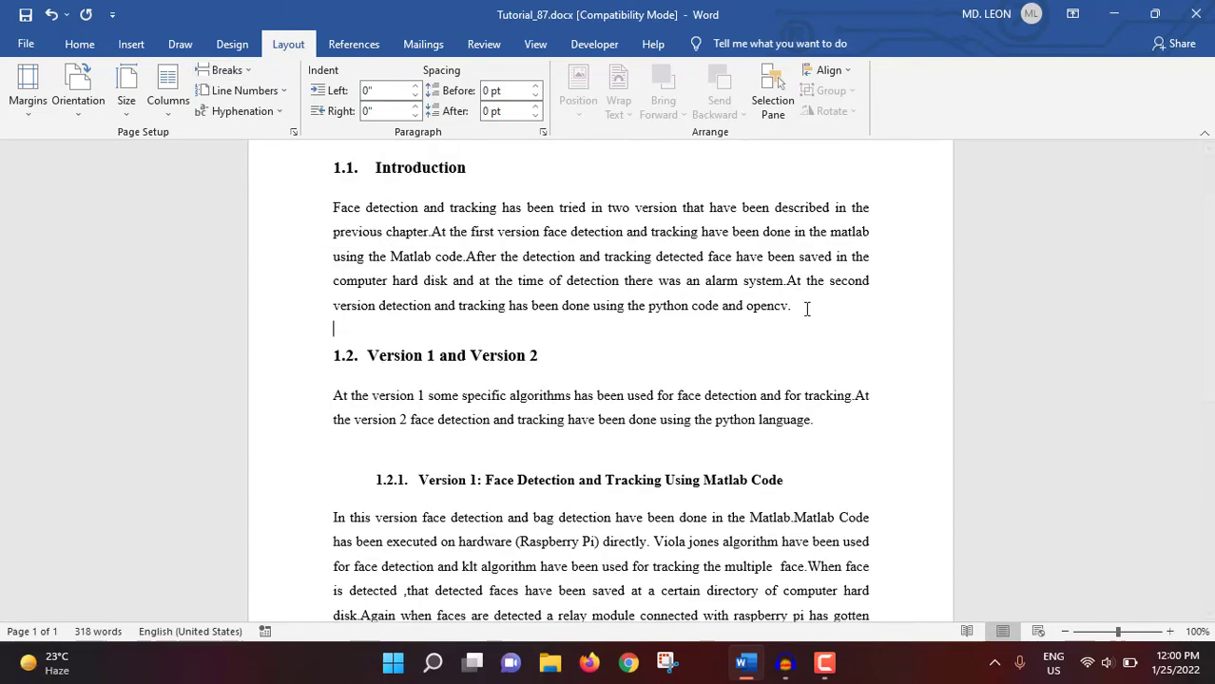
Mark the end of the Introduction paragraph and review the break options
click(226, 68)
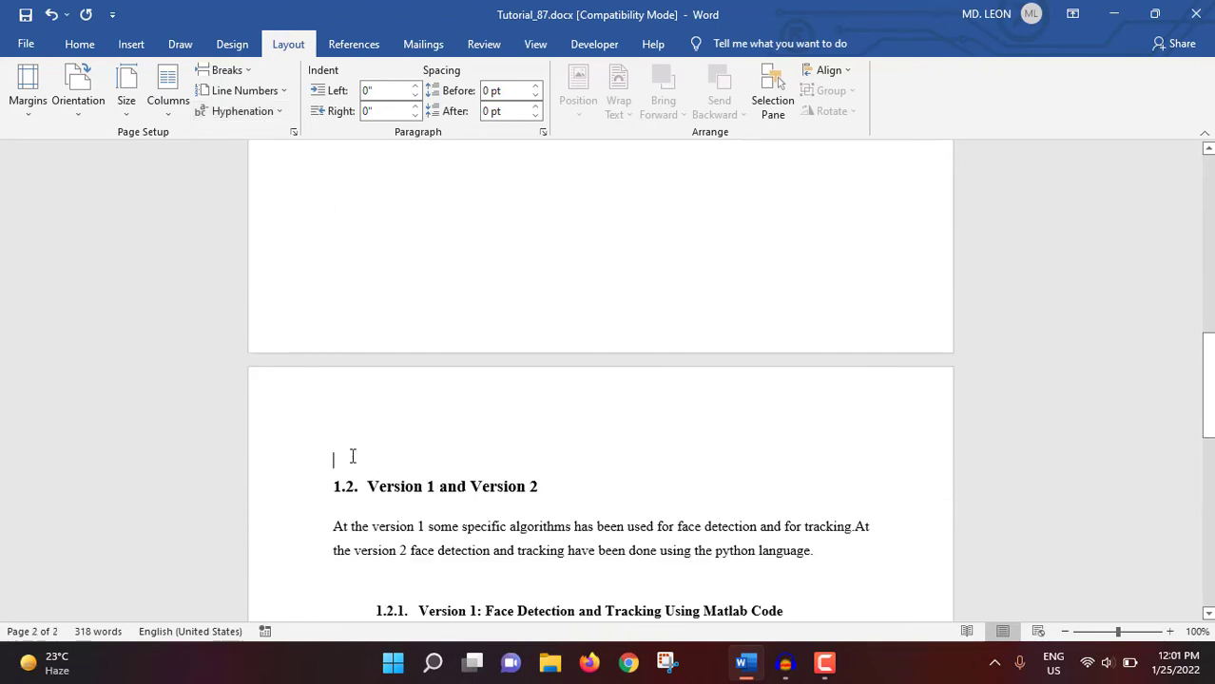
scroll(down, 3)
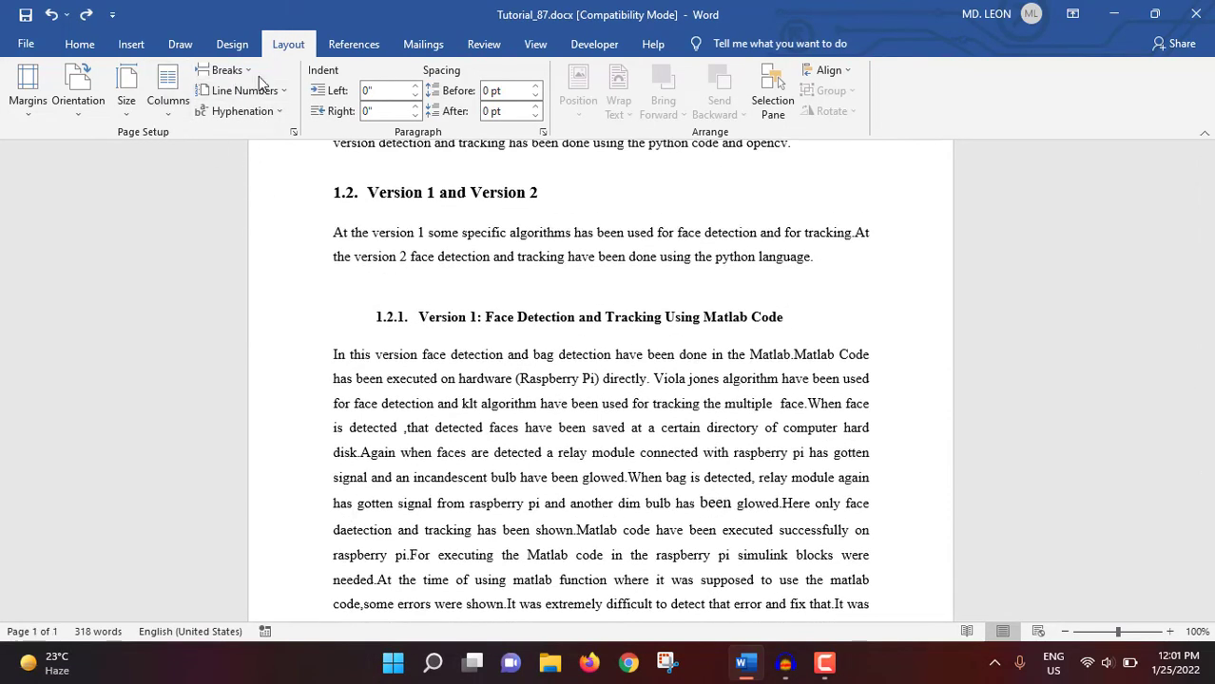
click(226, 68)
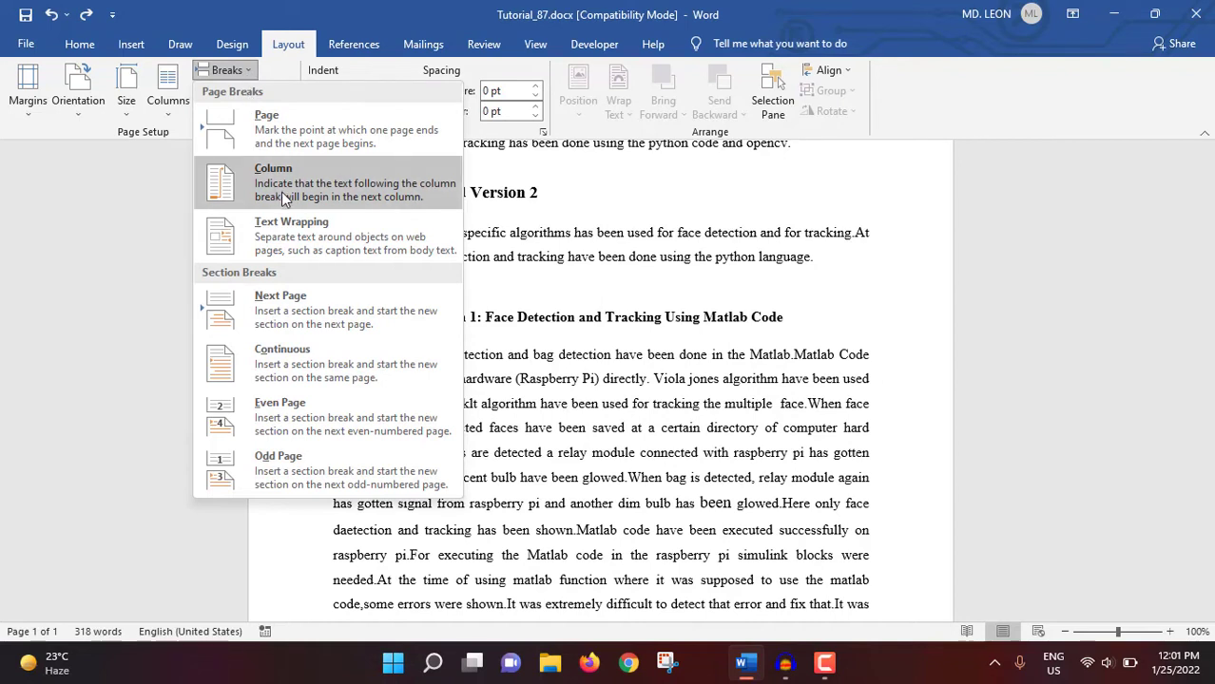
mouse_move(289, 195)
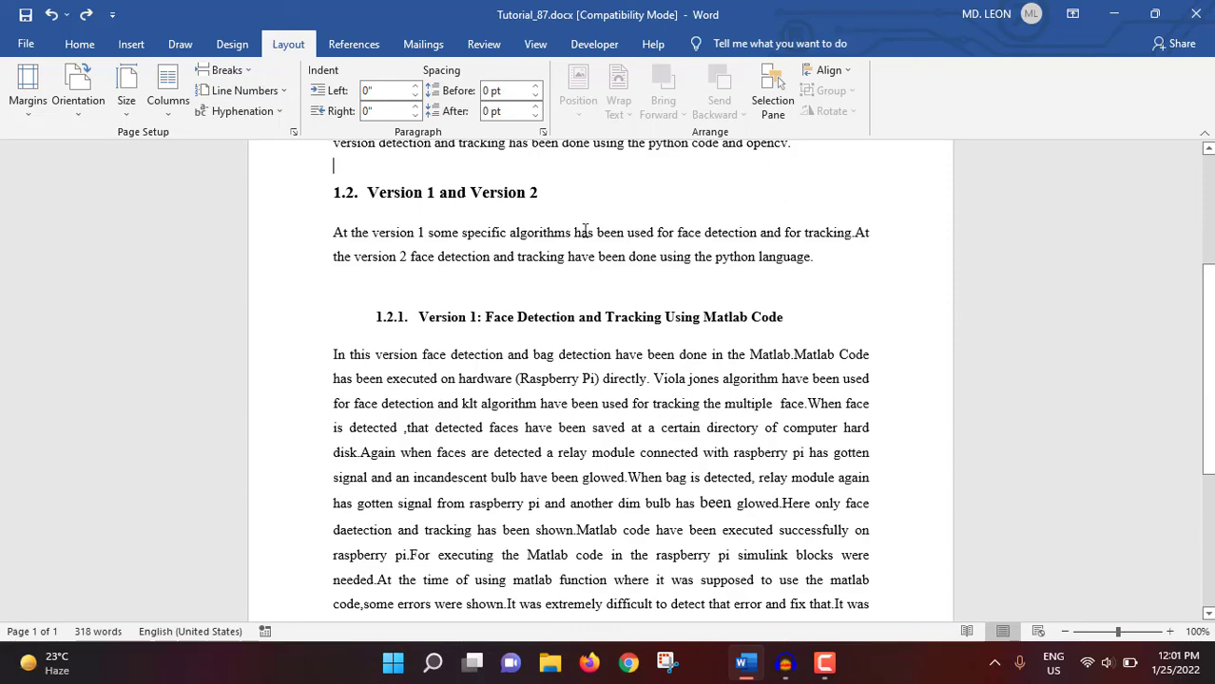
Insert a column break before heading 1.2 so it starts the second column
click(167, 92)
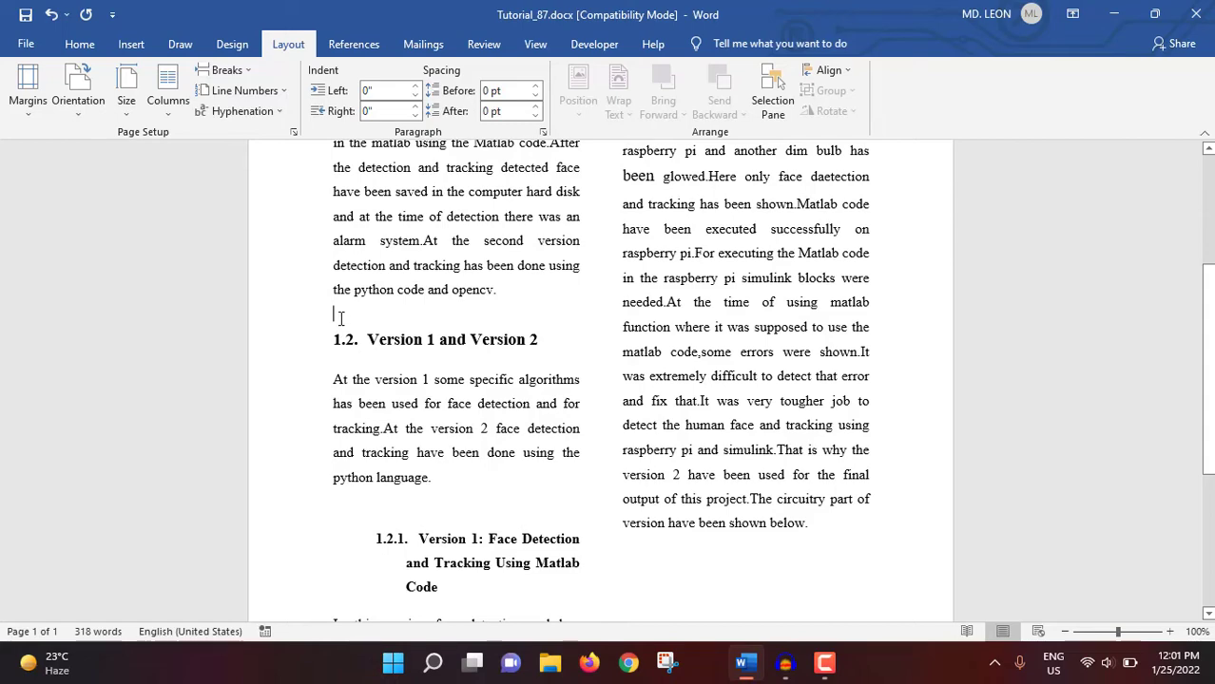
click(227, 68)
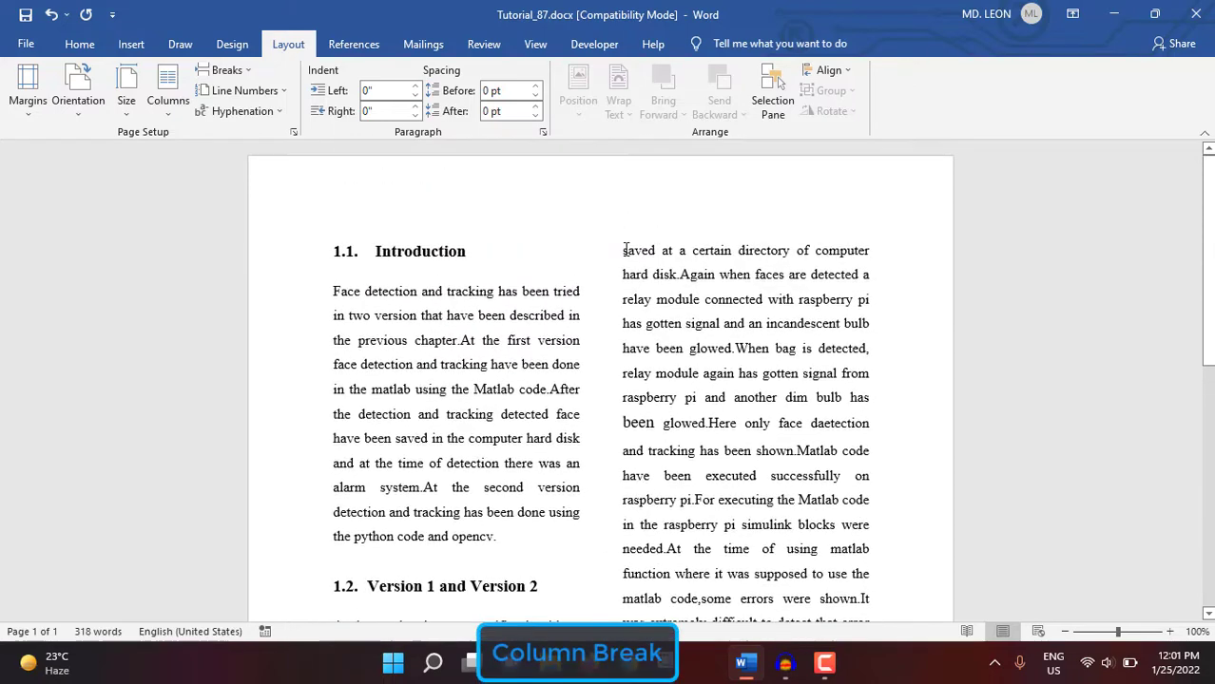
scroll(down, 3)
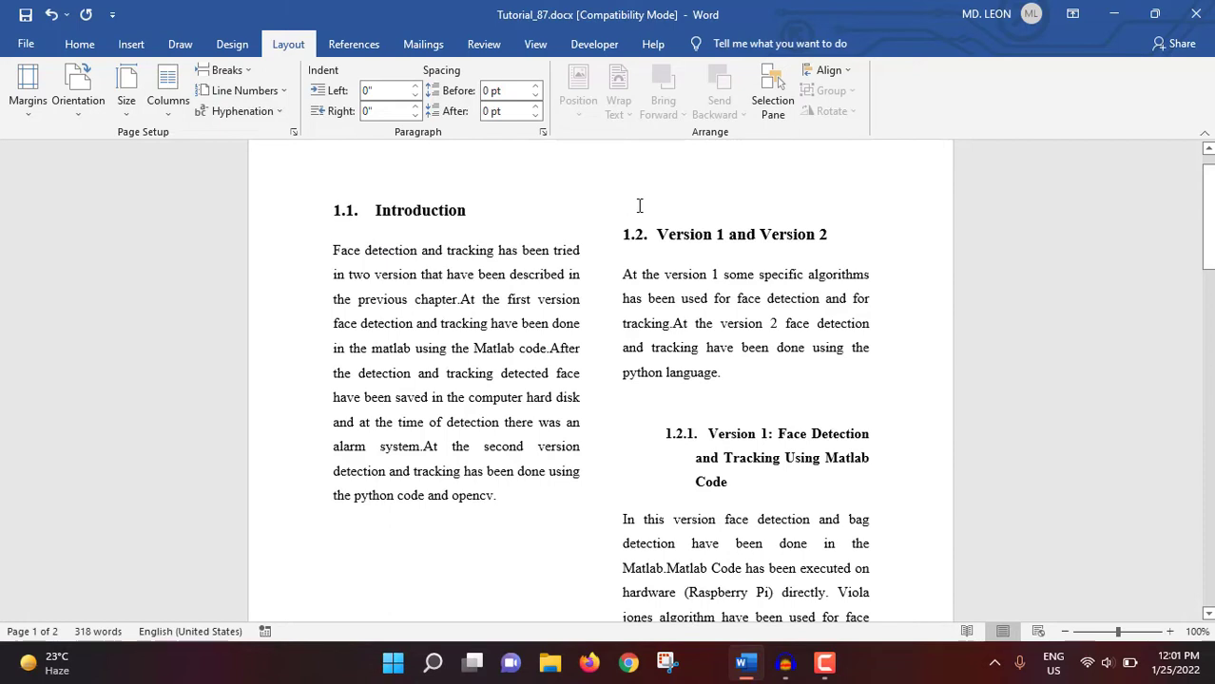
click(623, 207)
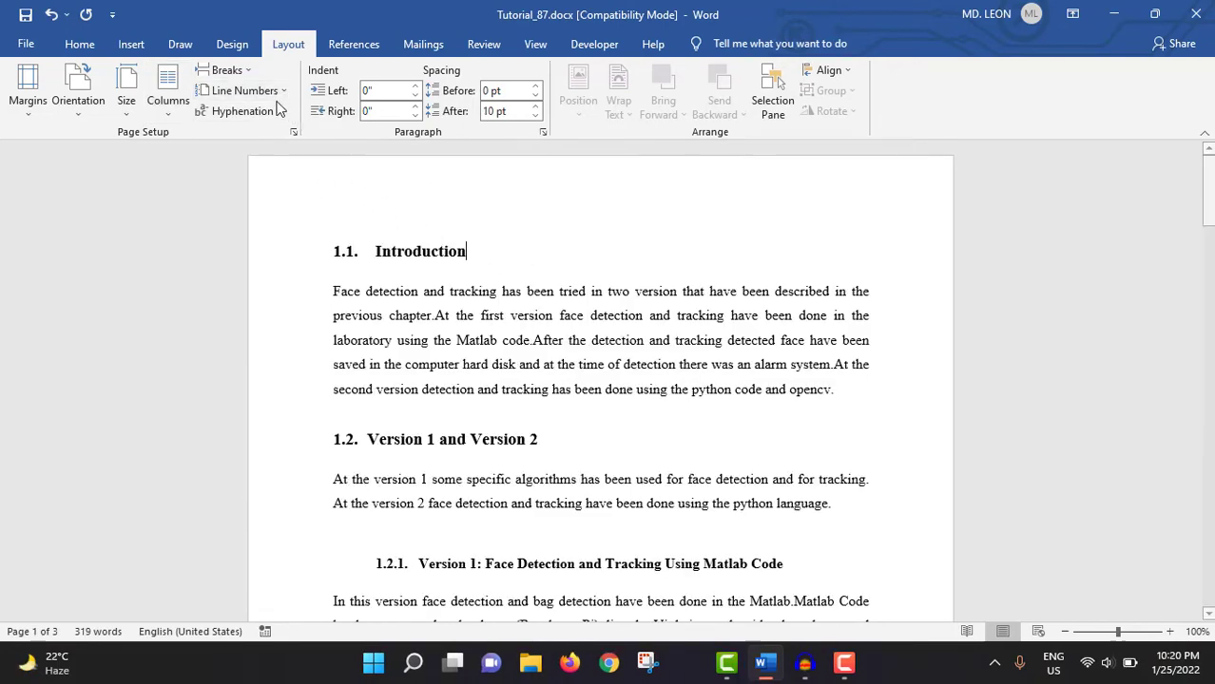
Number the report's lines continuously, then restart numbering on each page
click(243, 89)
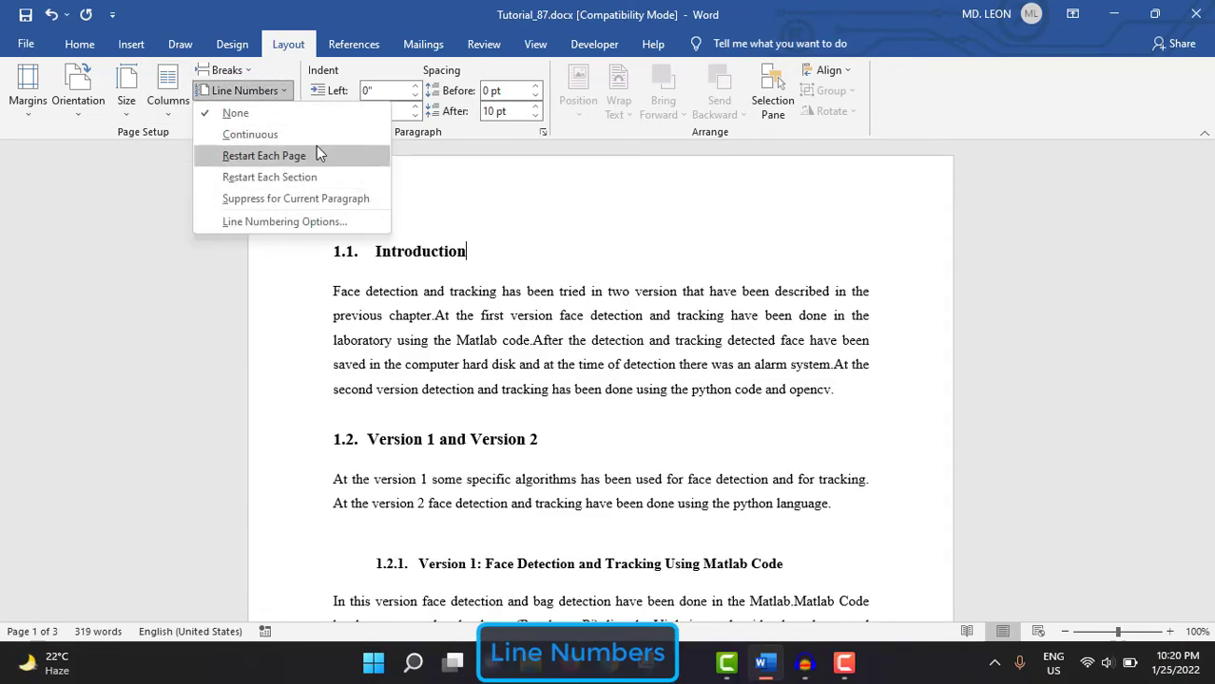
mouse_move(251, 133)
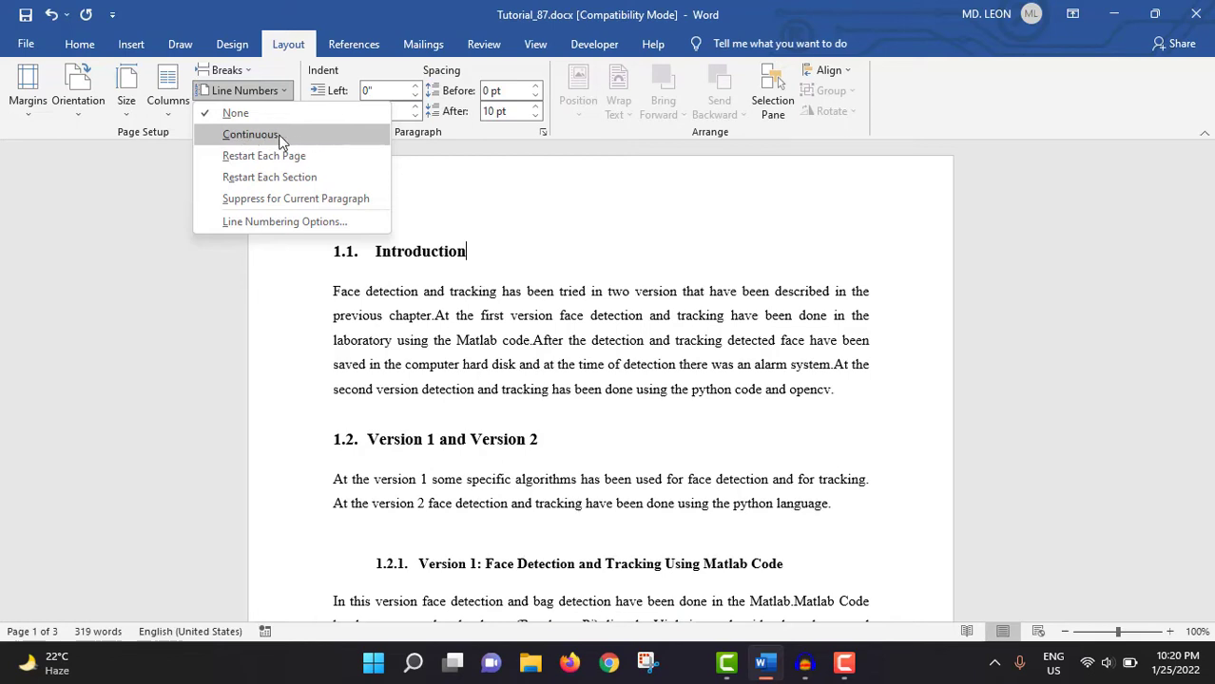
click(251, 134)
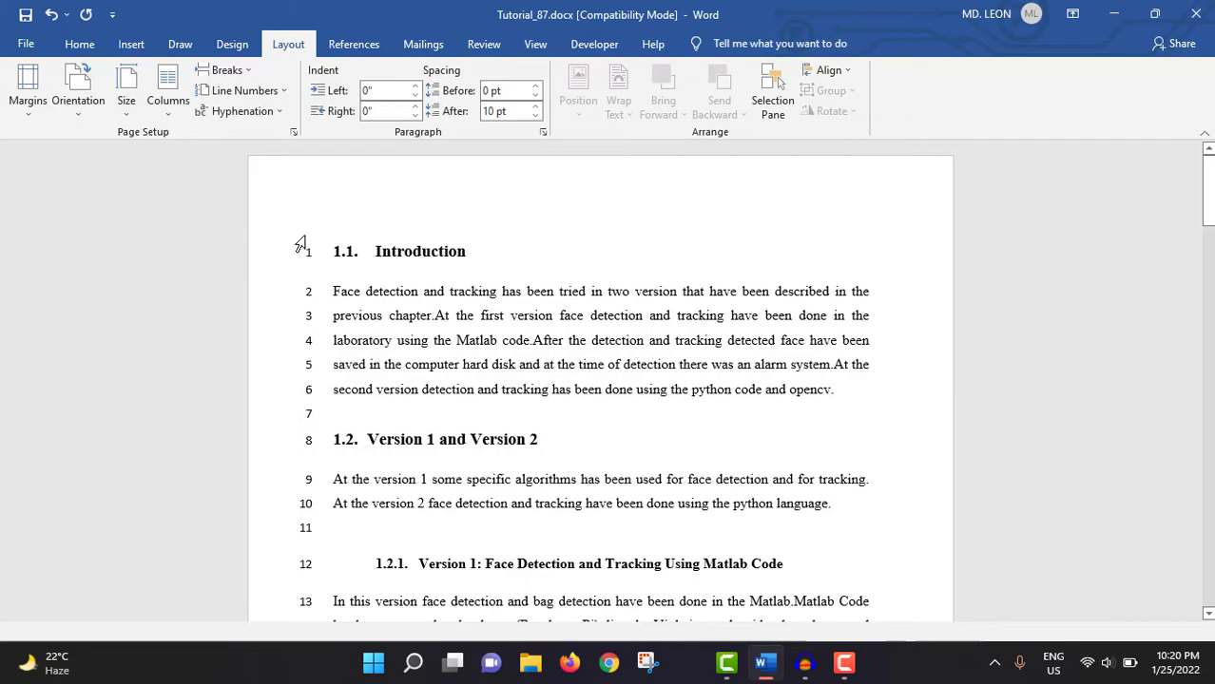
click(466, 251)
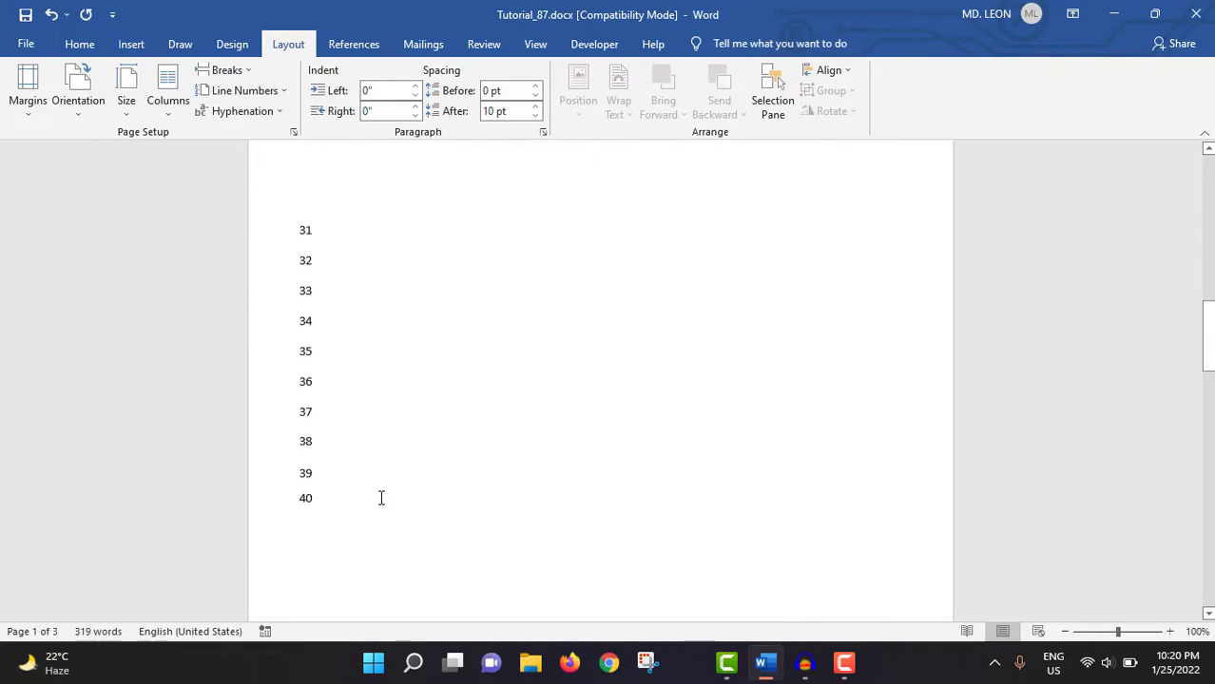
click(243, 92)
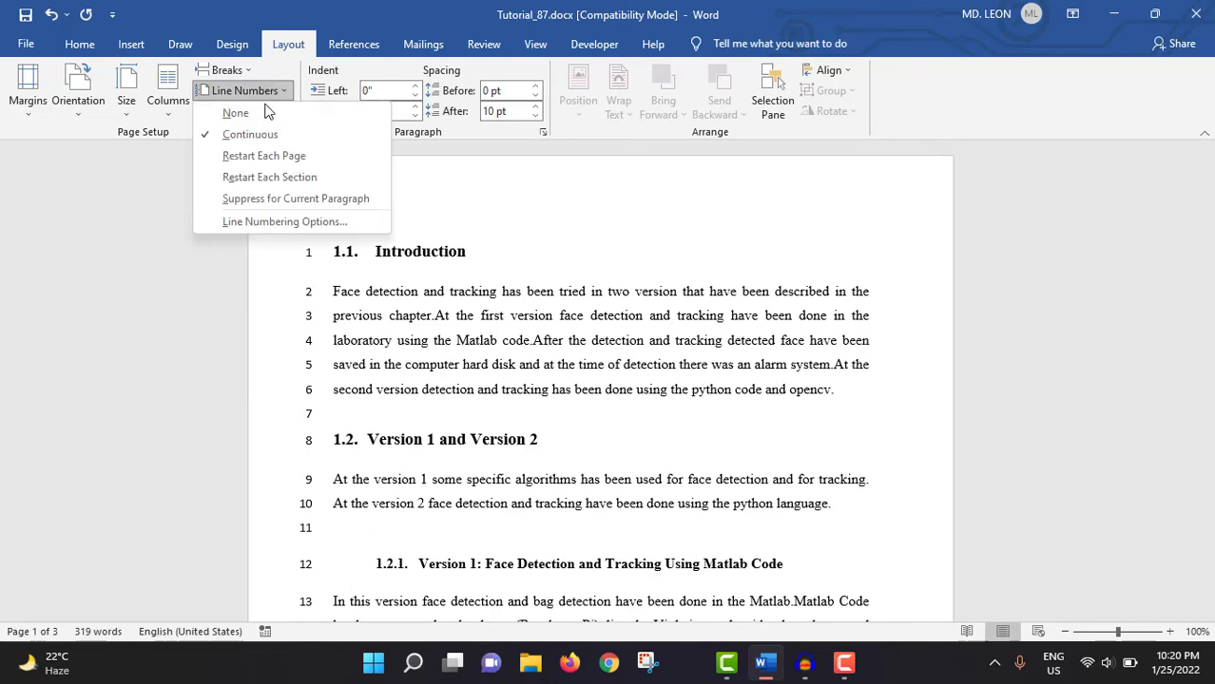
mouse_move(264, 156)
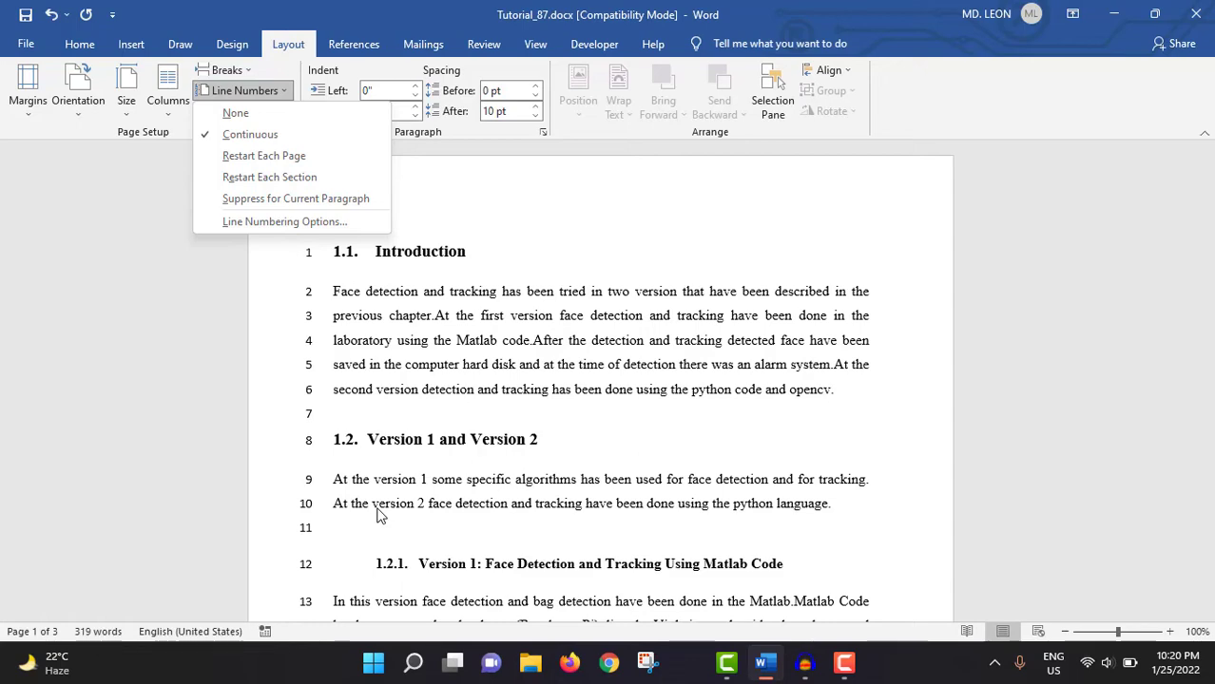
mouse_move(289, 161)
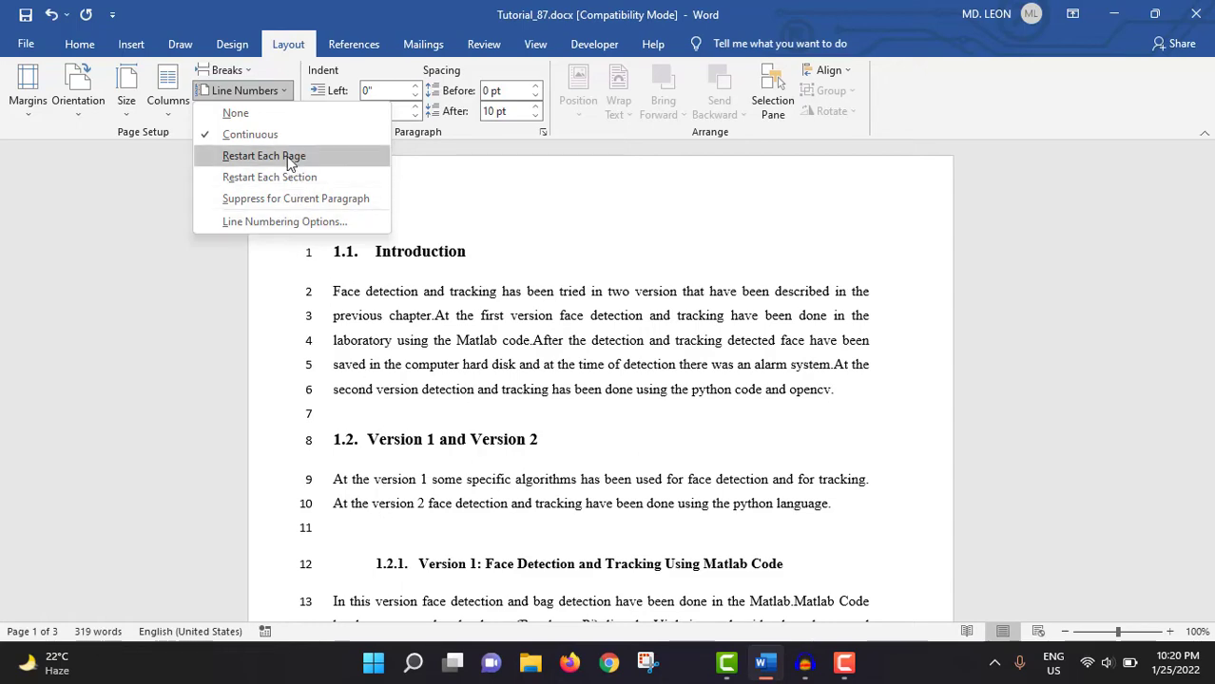
click(262, 156)
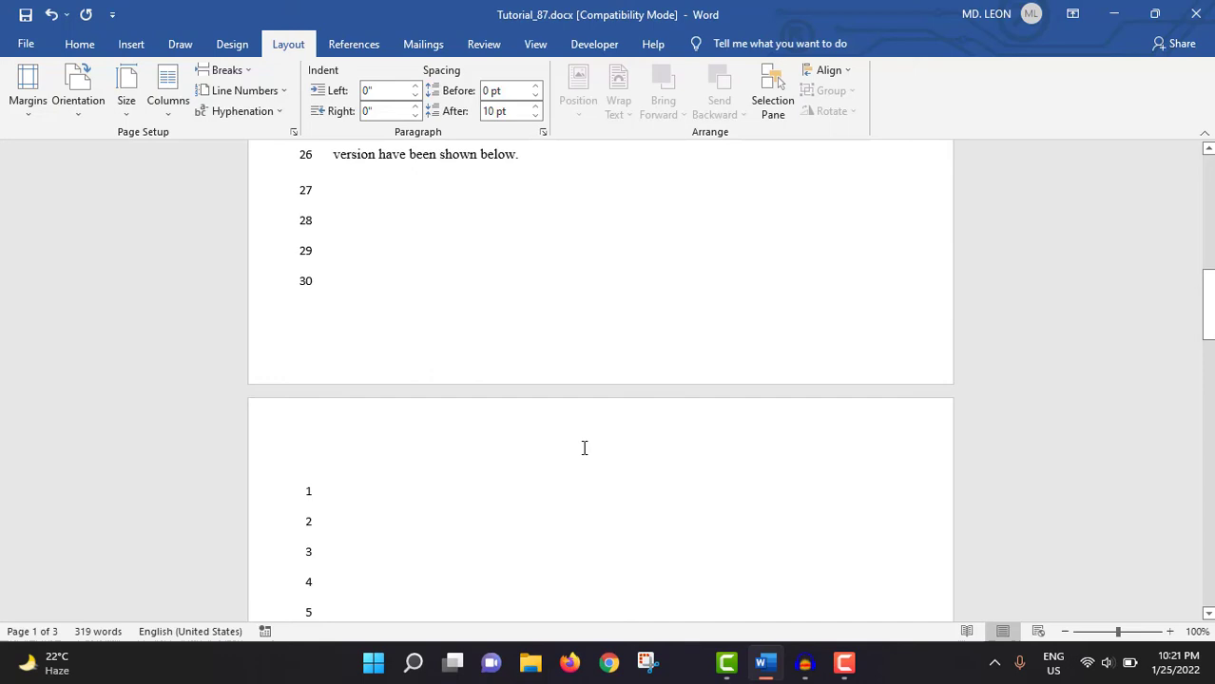
Check the numbered pages and remove line numbering from the document
scroll(down, 3)
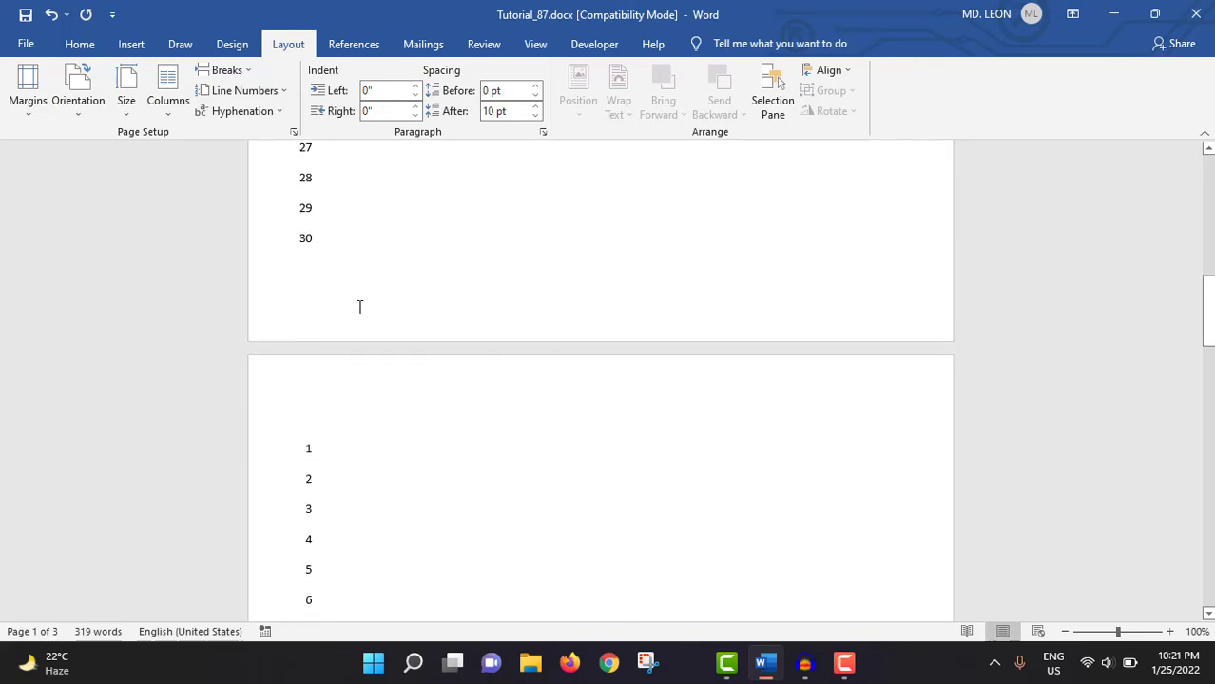
scroll(down, 3)
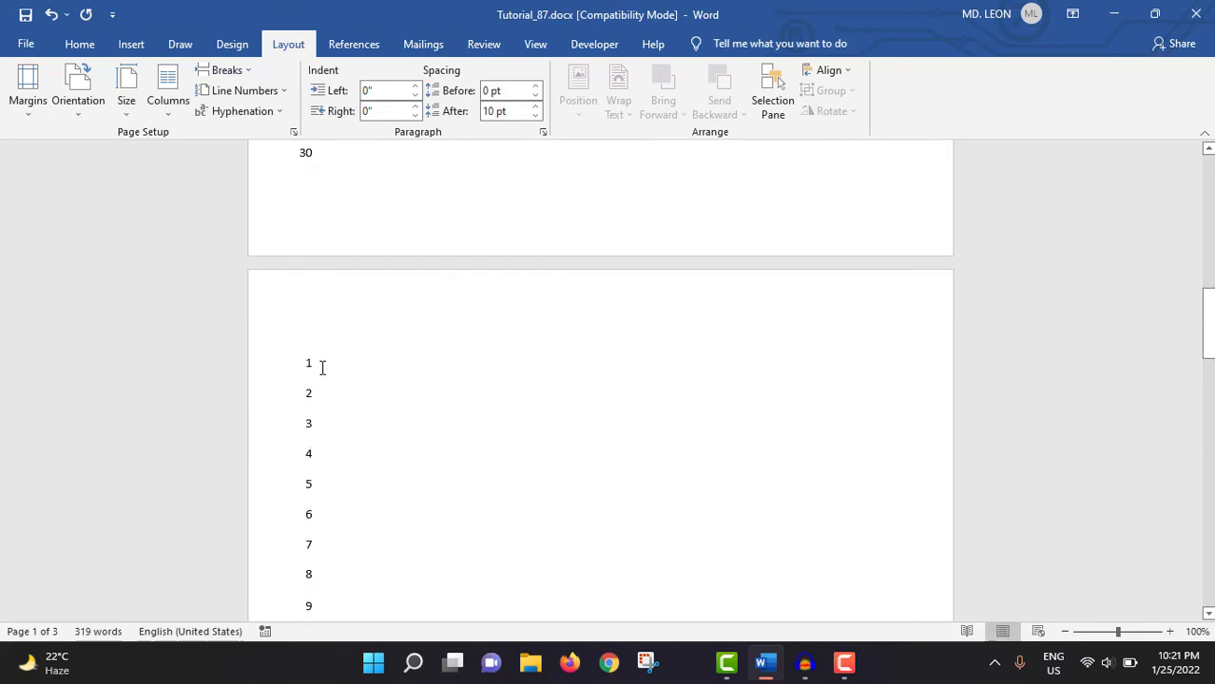
click(243, 91)
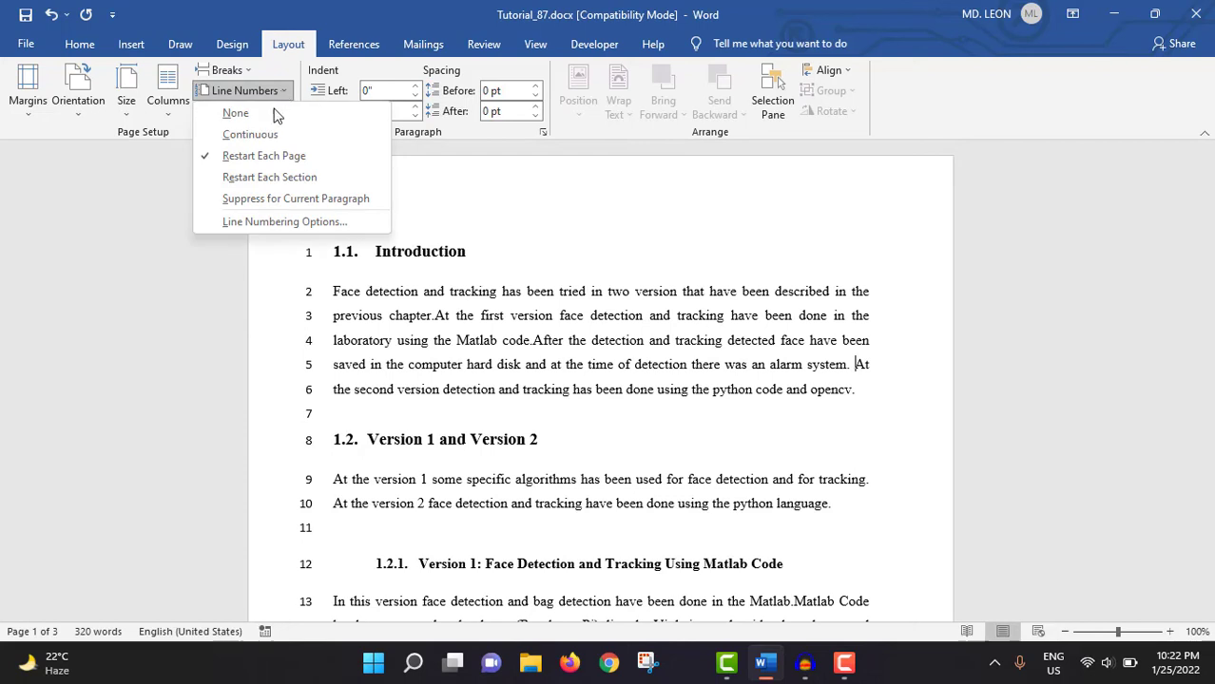
click(242, 110)
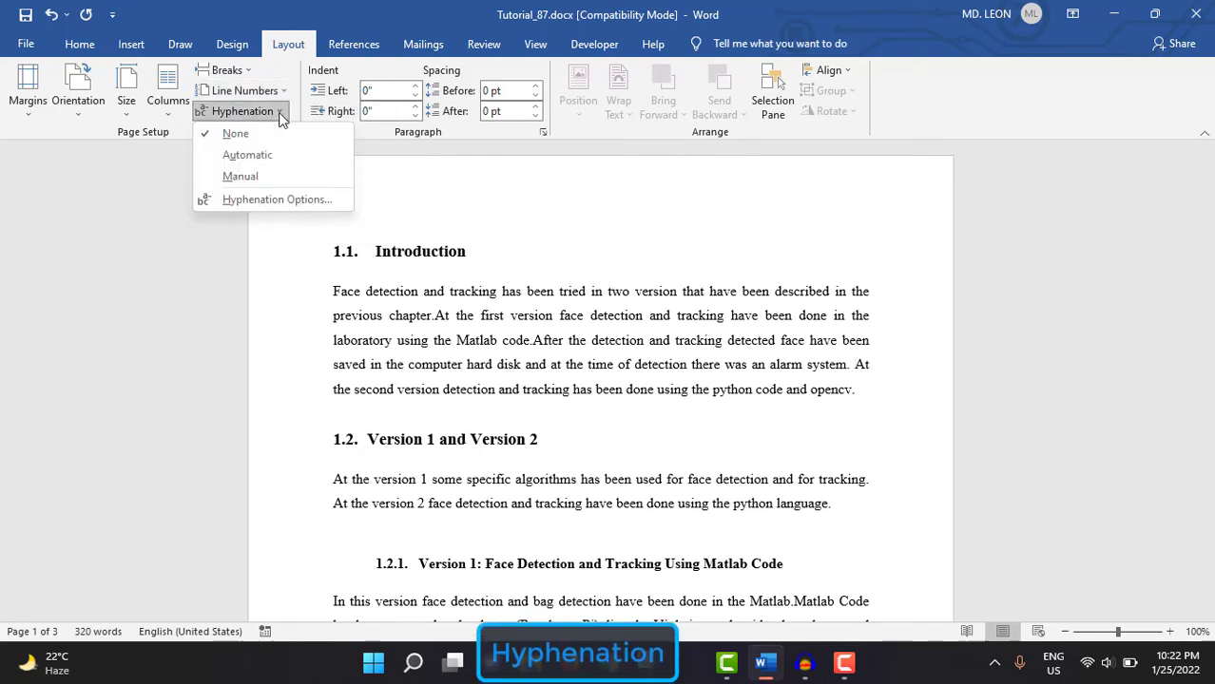
mouse_move(247, 156)
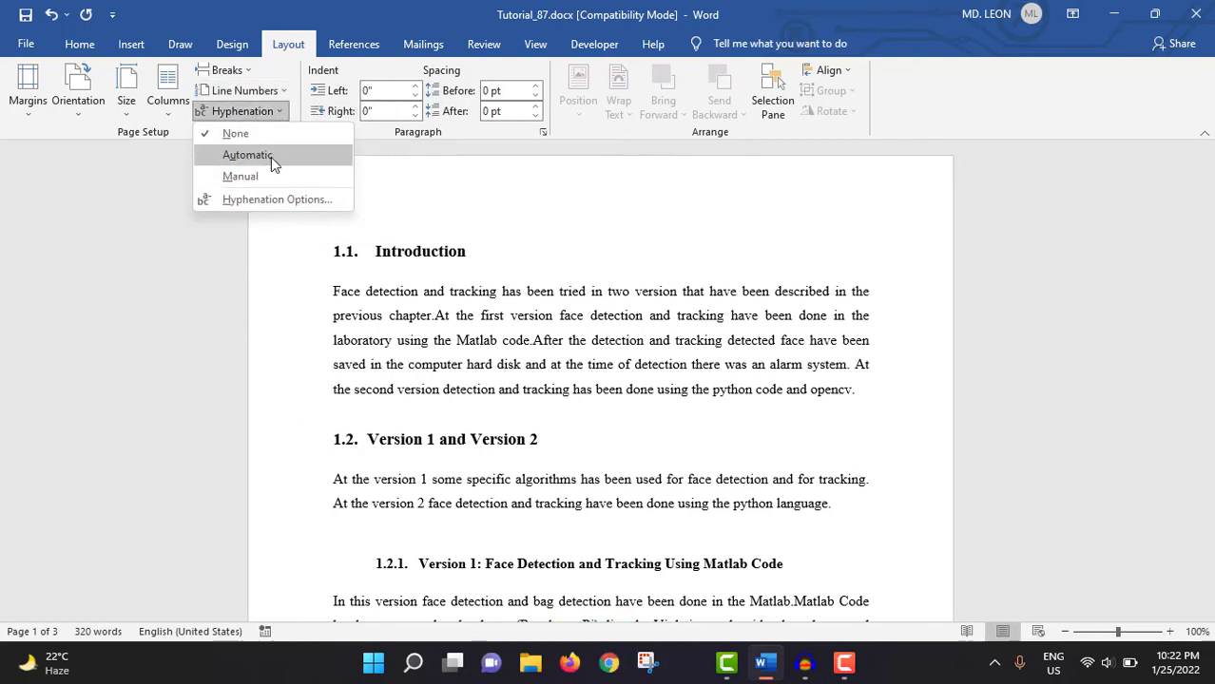
mouse_move(247, 156)
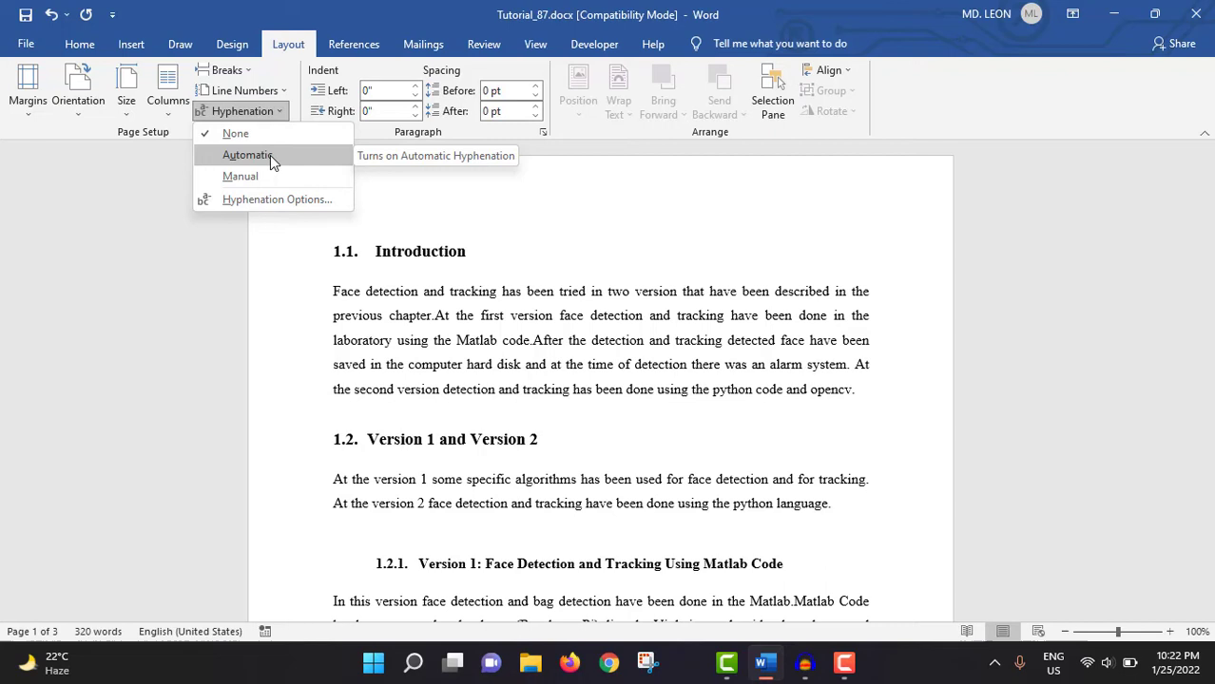
mouse_move(266, 159)
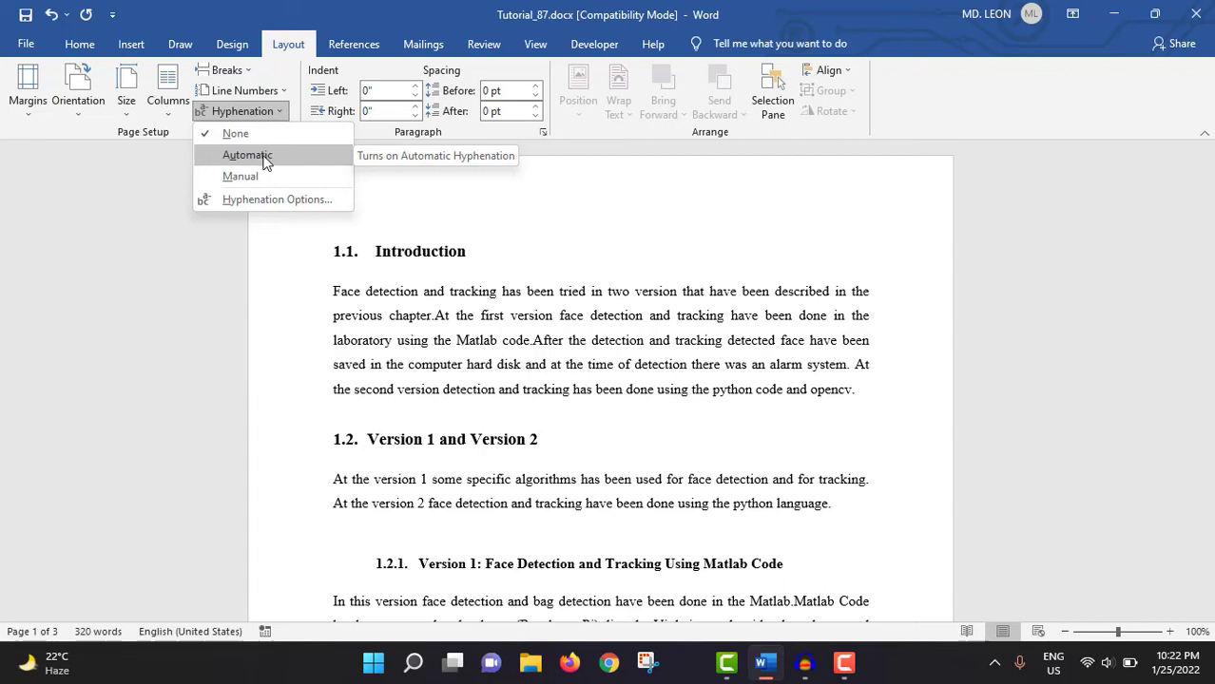
Switch hyphenation to Automatic so long words in the Introduction break at line ends
click(247, 155)
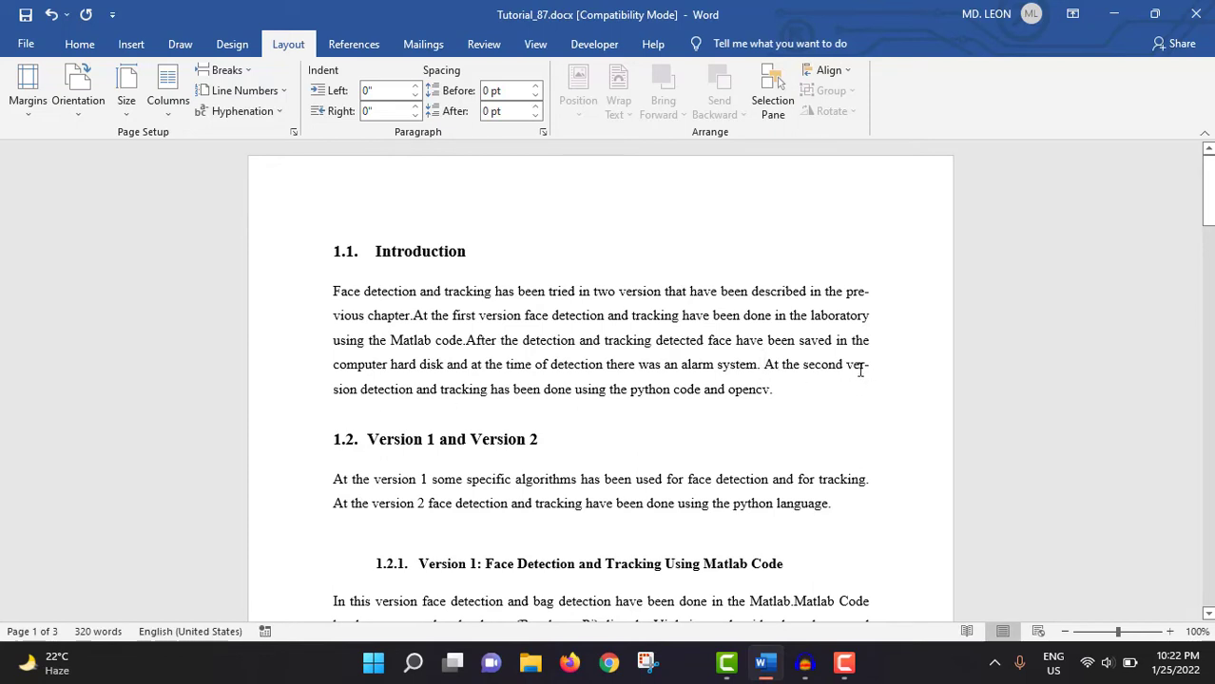
mouse_move(841, 371)
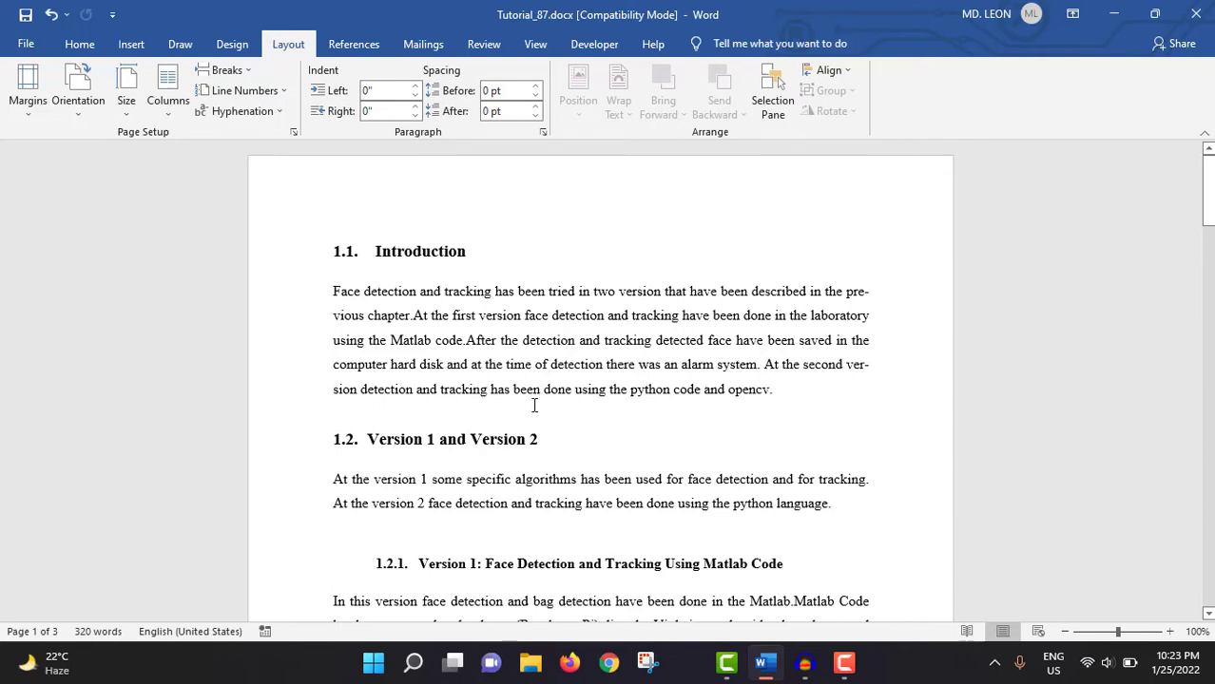
click(239, 110)
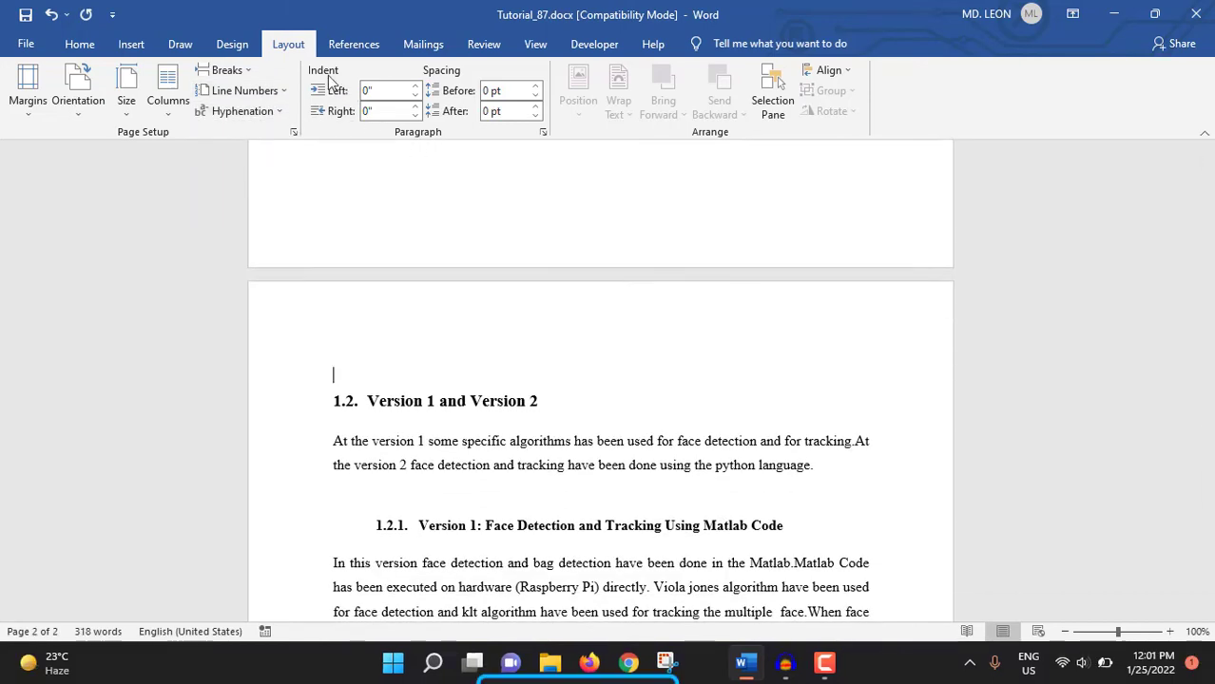
mouse_move(368, 91)
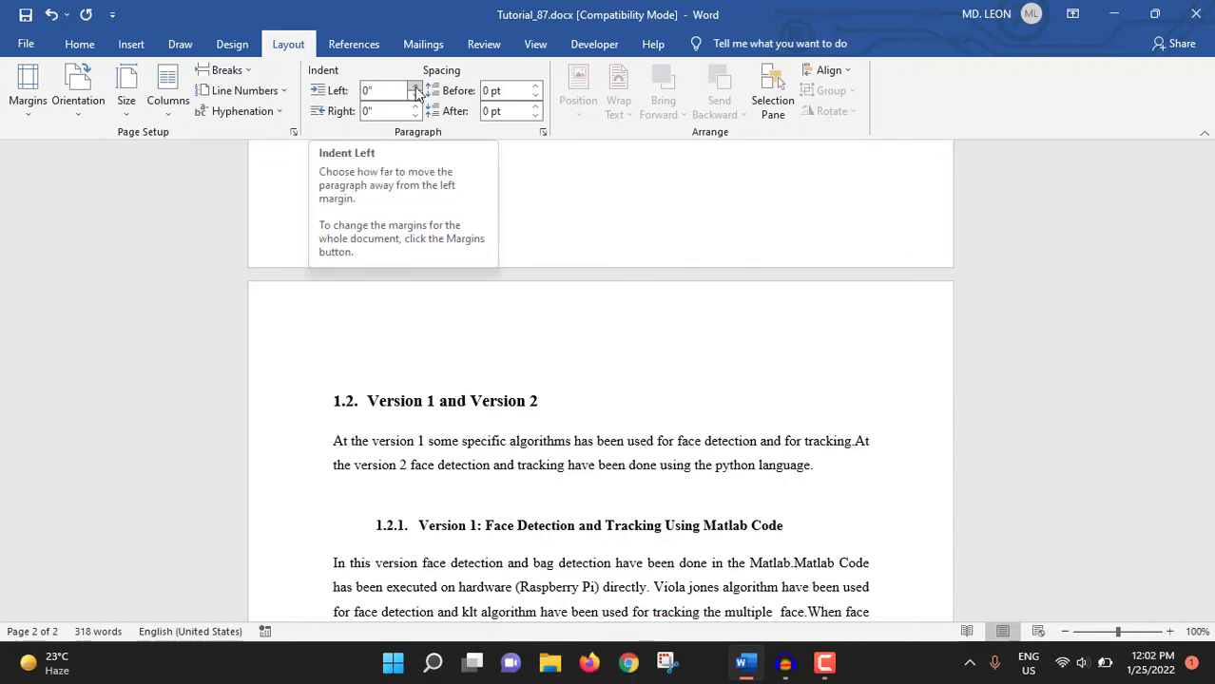
Raise the blank paragraph's left indent to 0.5" and right indent to about 0.6"
click(414, 87)
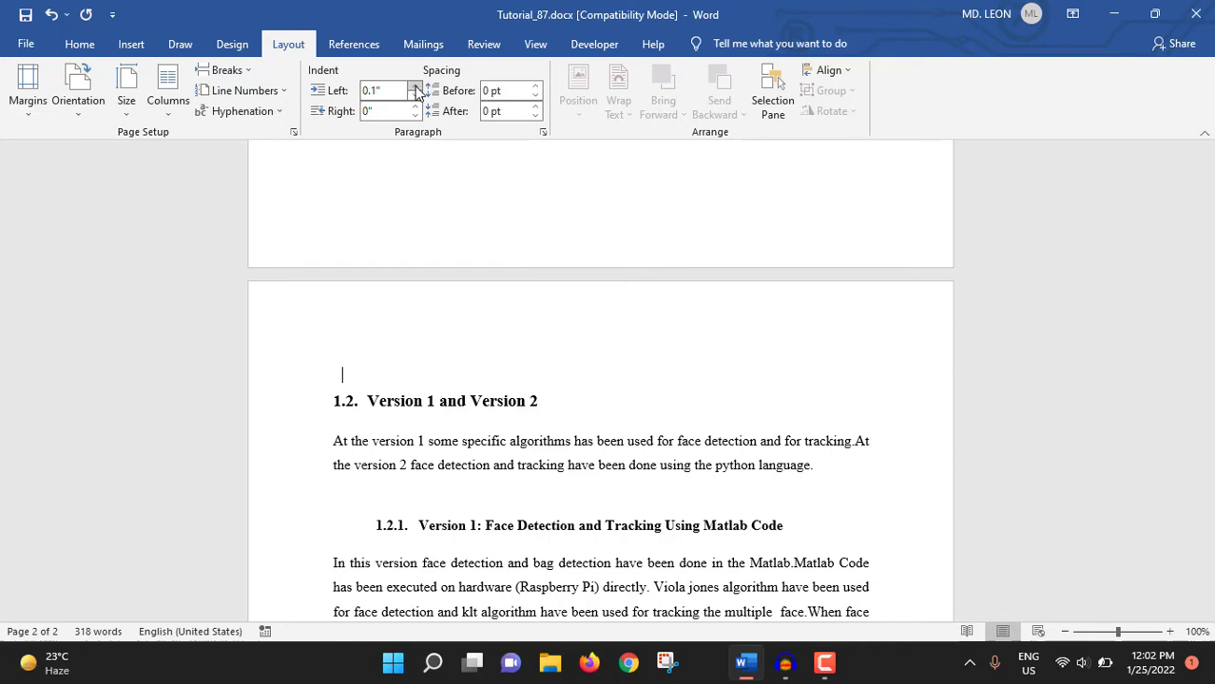
click(414, 86)
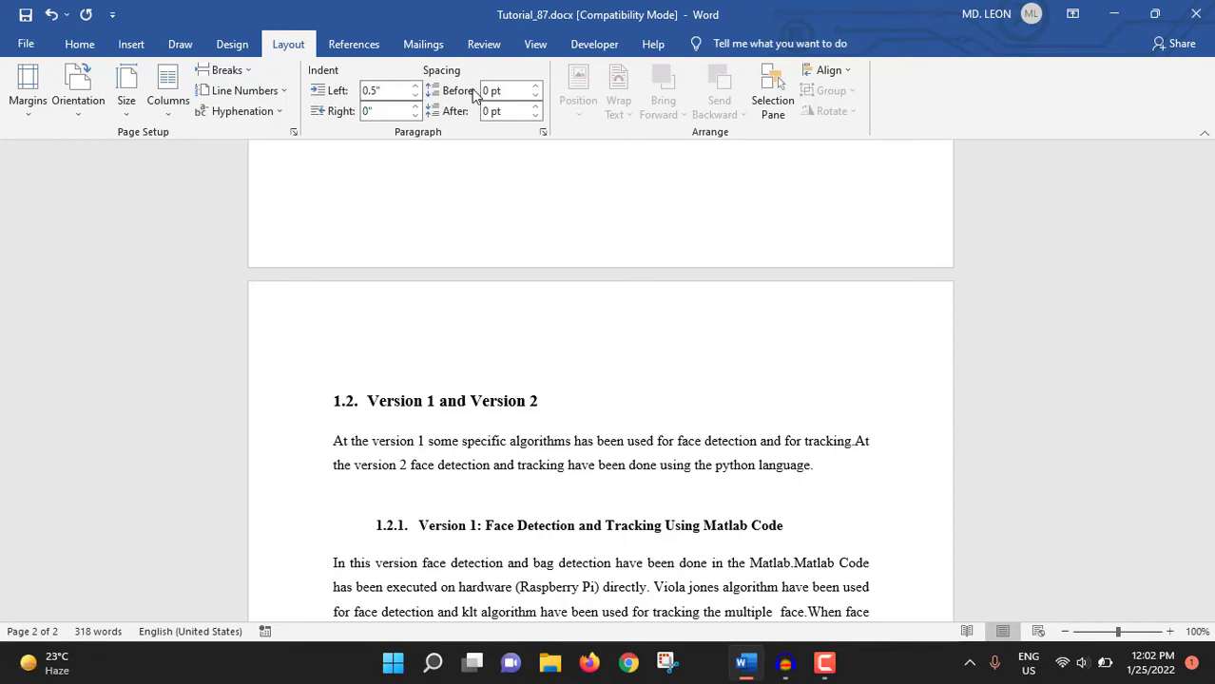
click(414, 107)
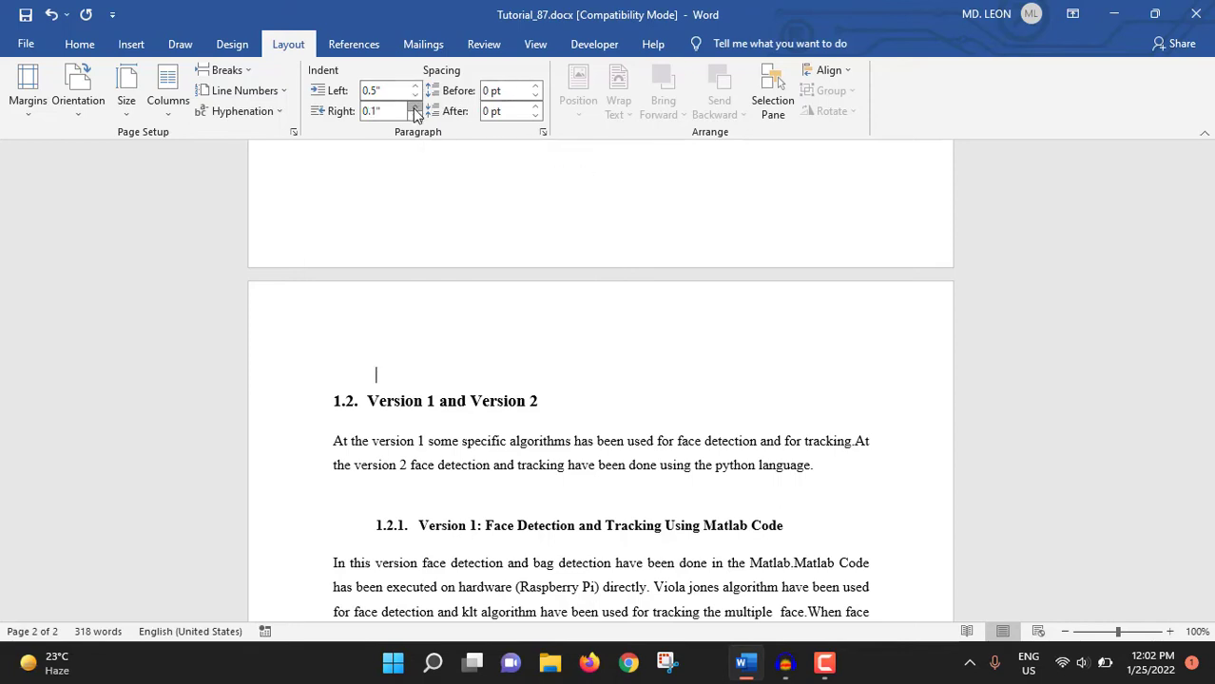
click(414, 106)
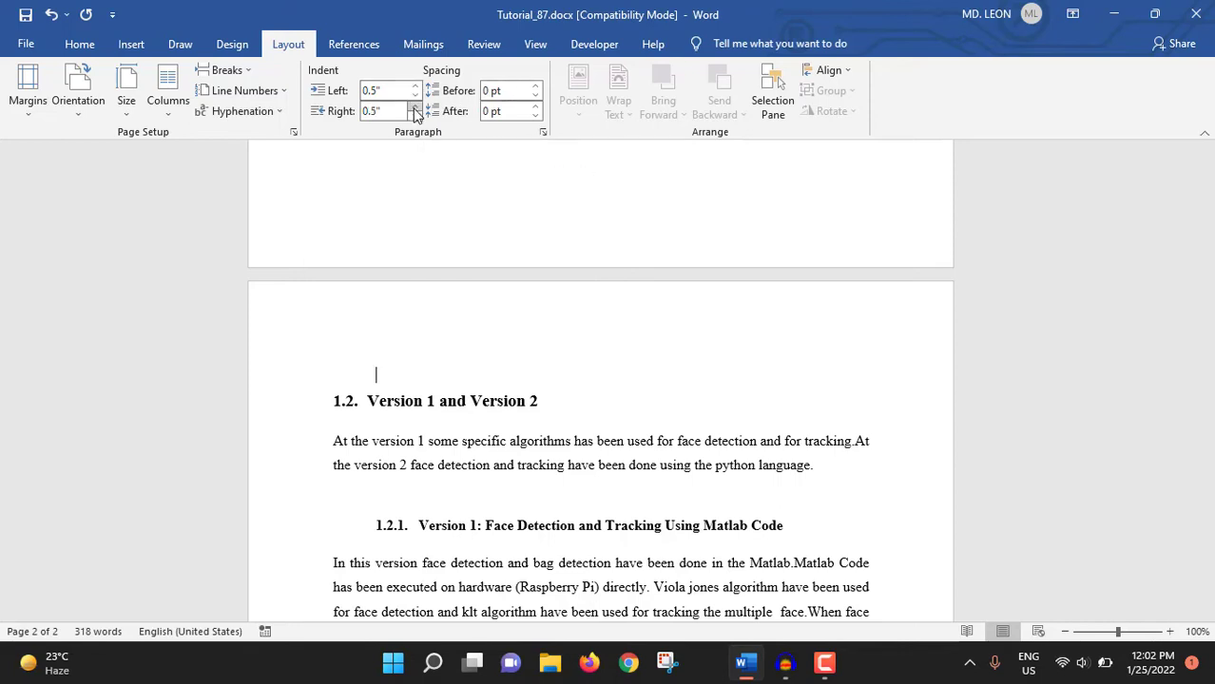
click(415, 106)
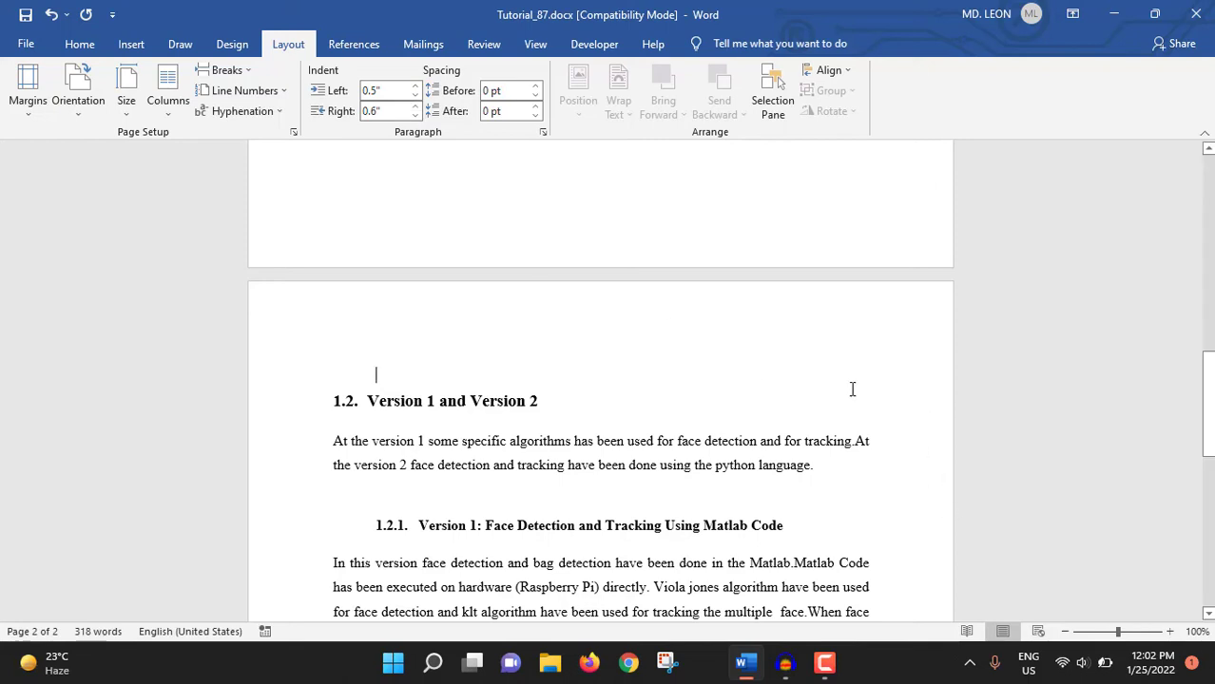
mouse_move(586, 231)
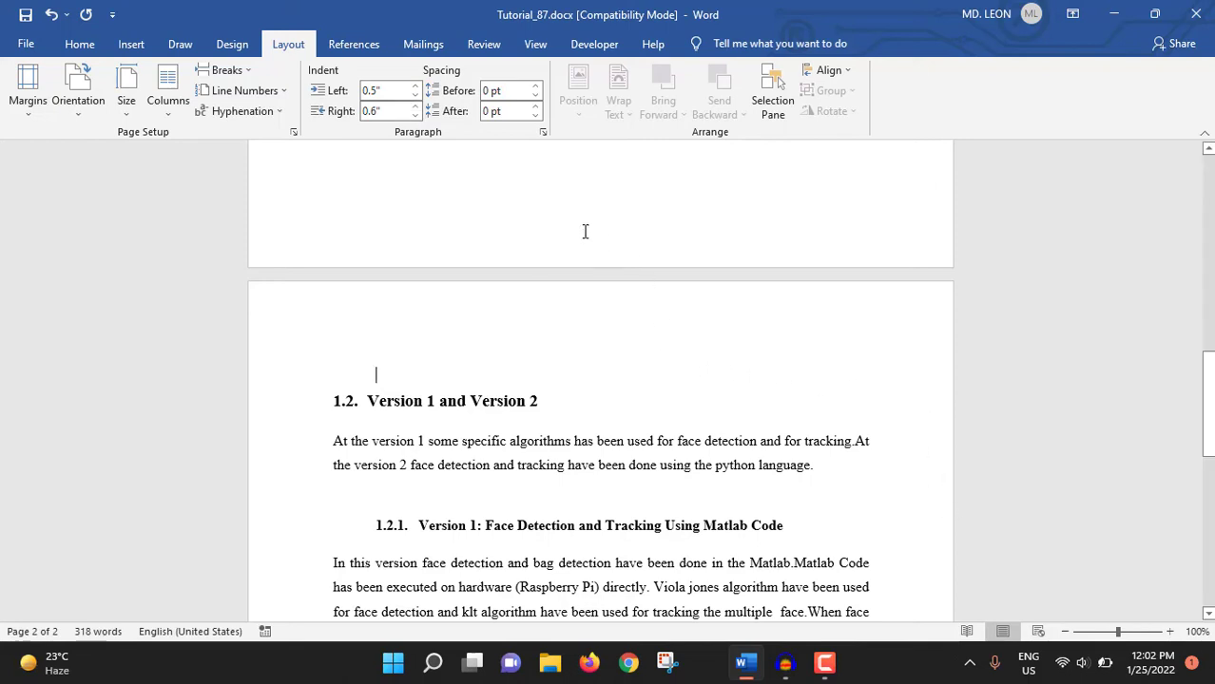
click(414, 95)
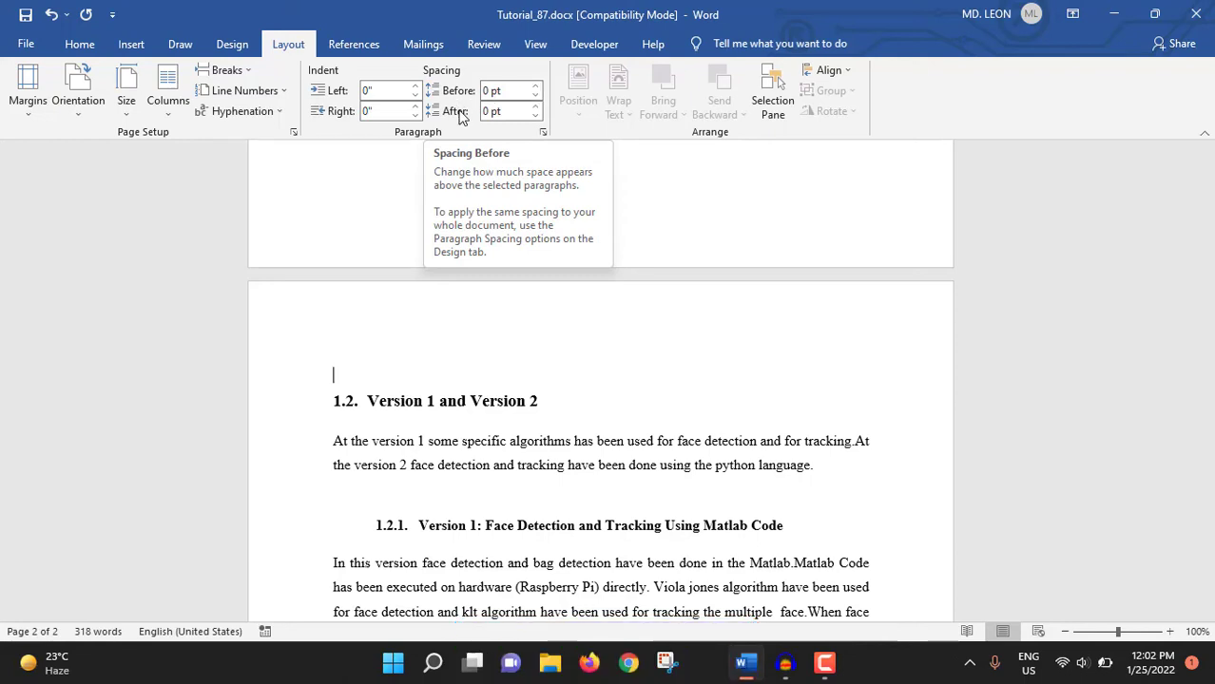
mouse_move(518, 105)
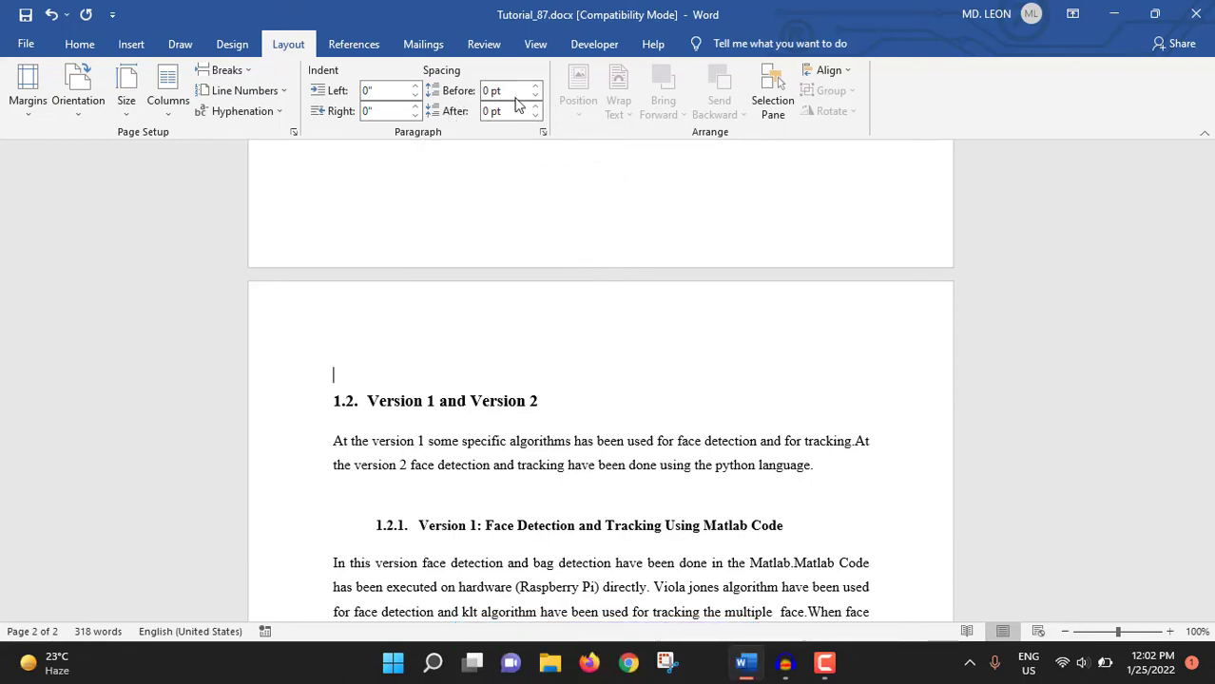
mouse_move(503, 92)
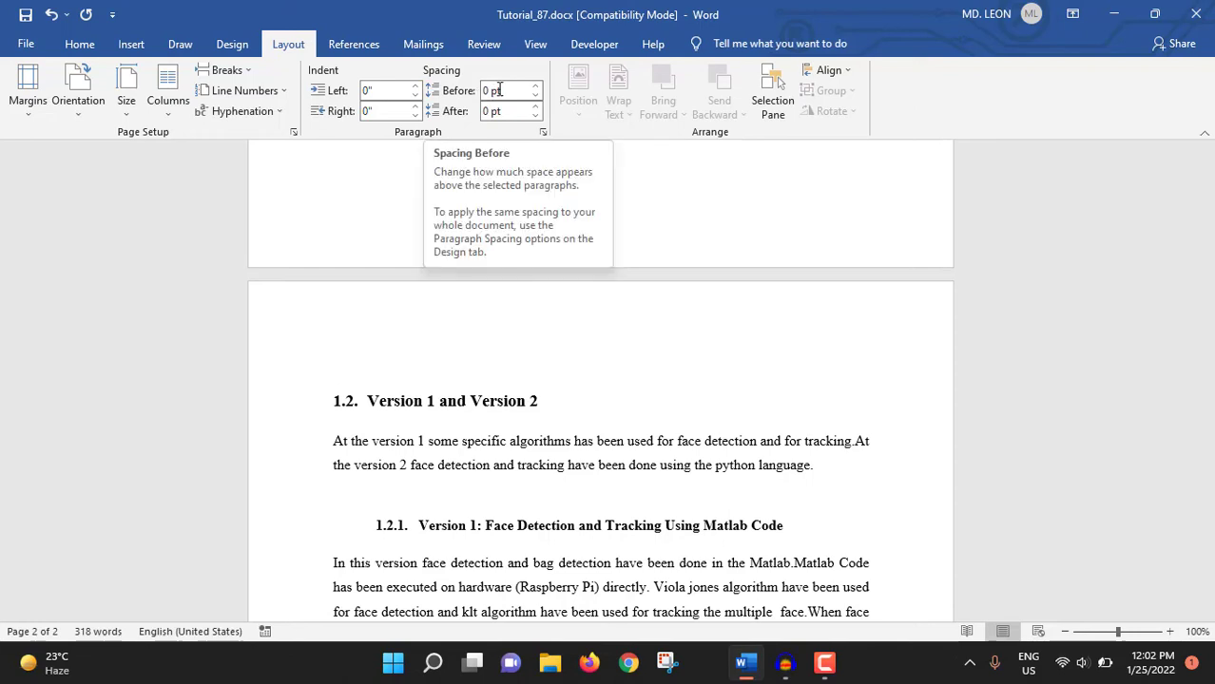
Set Spacing Before on the blank paragraph to 36 pt, lowering heading 1.2
click(536, 86)
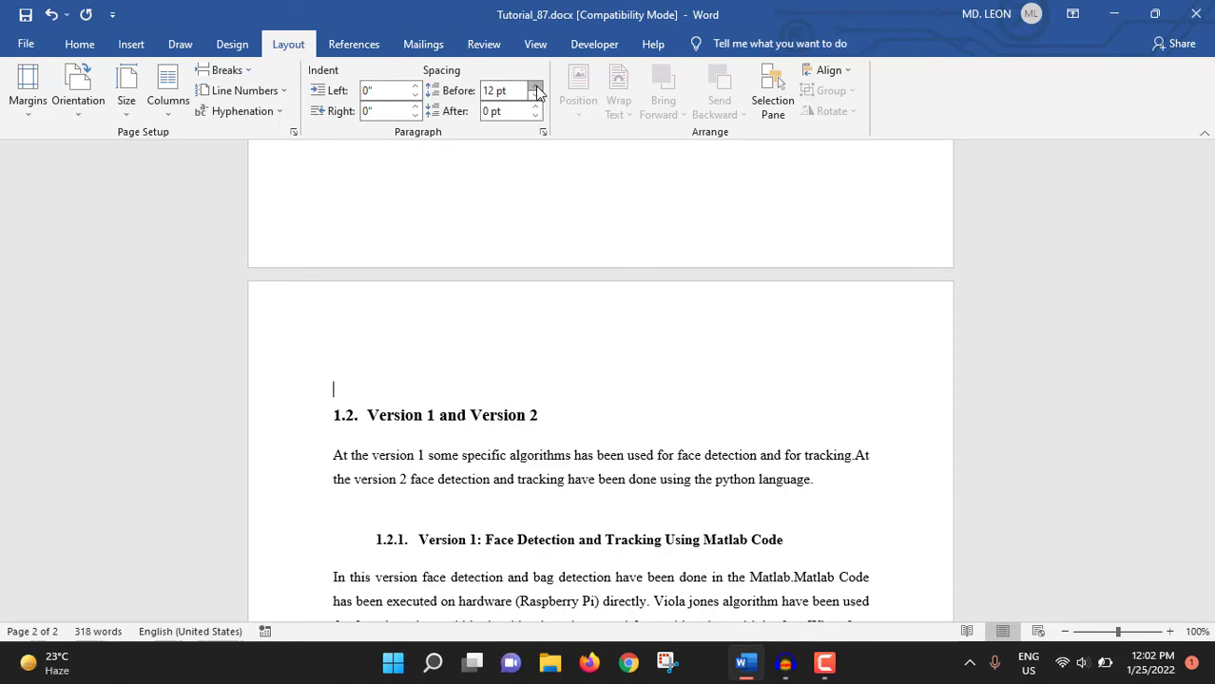
click(536, 88)
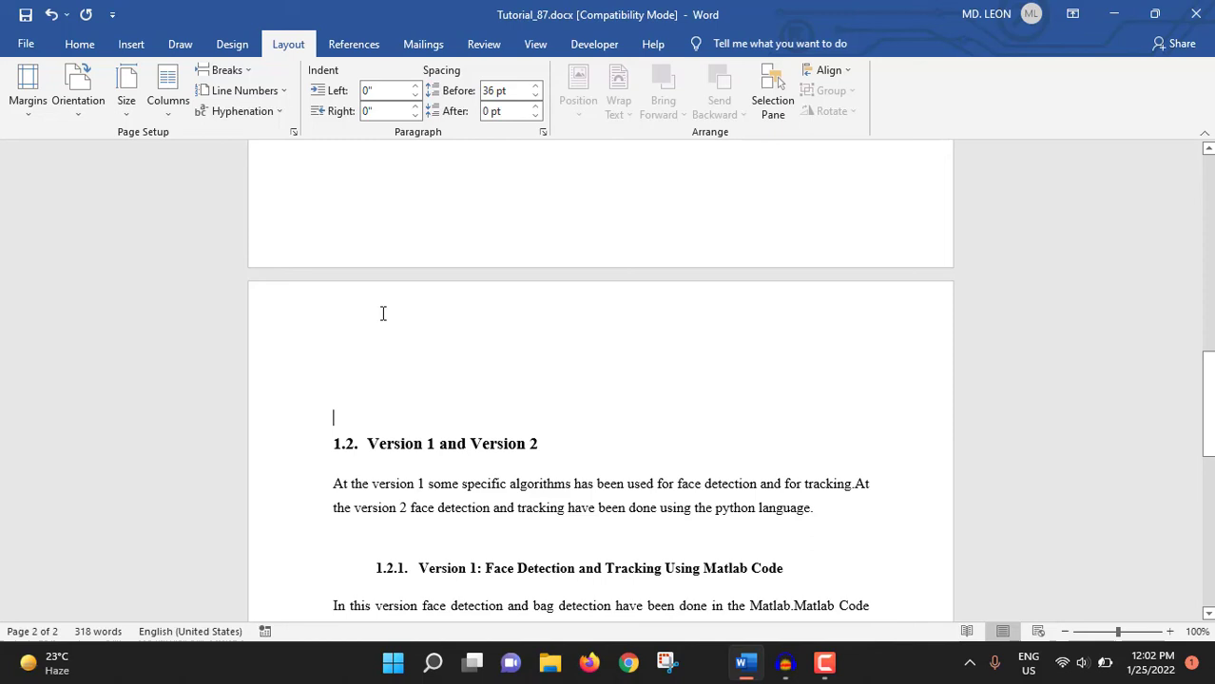